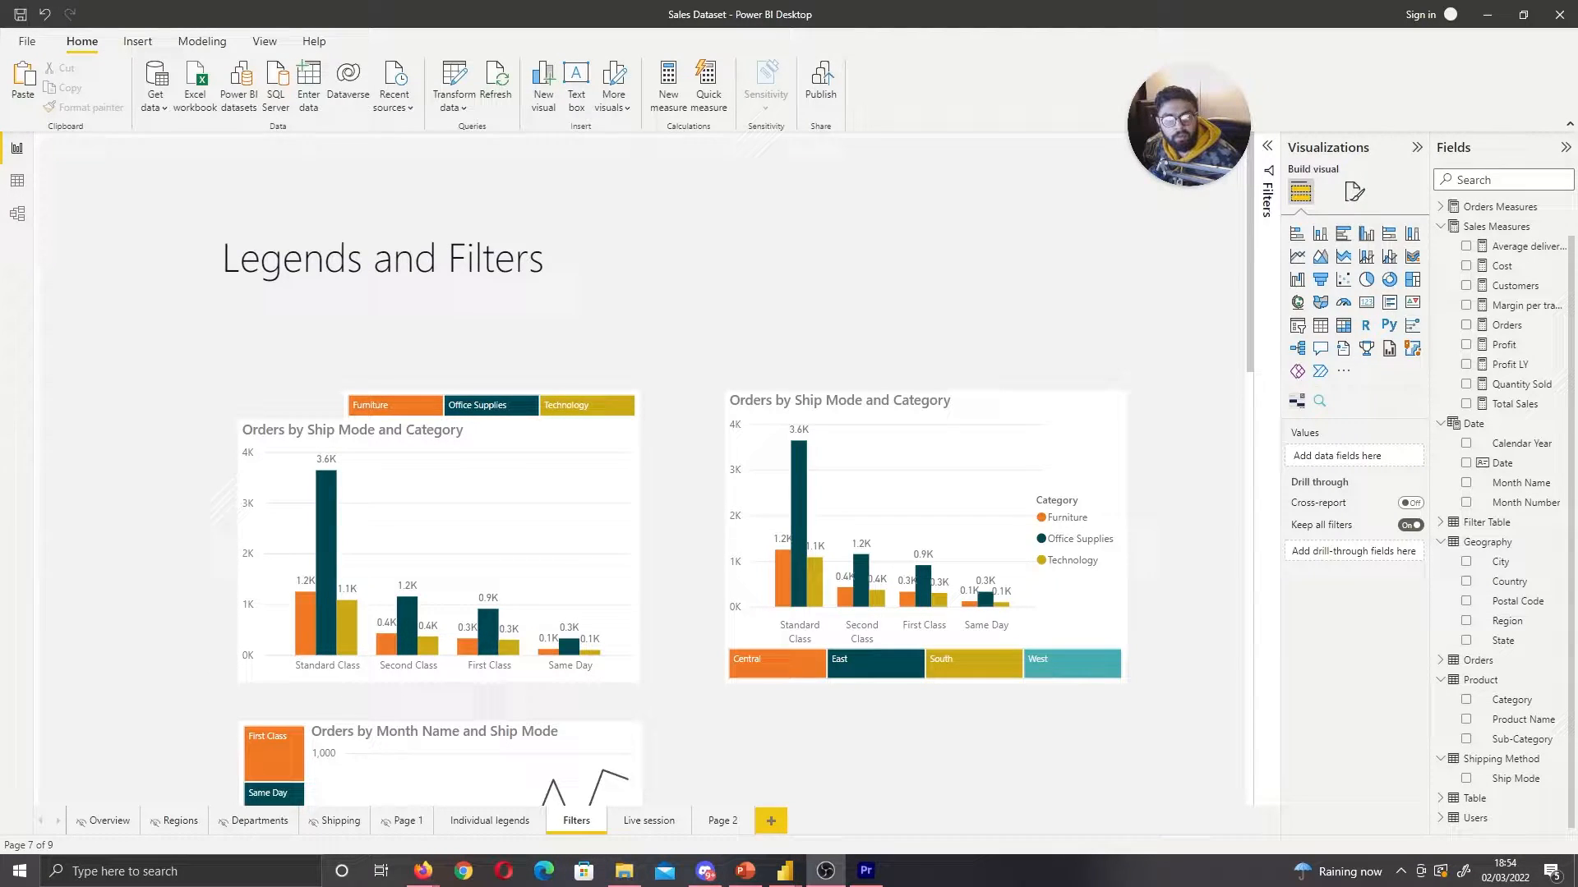
mouse_move(774, 326)
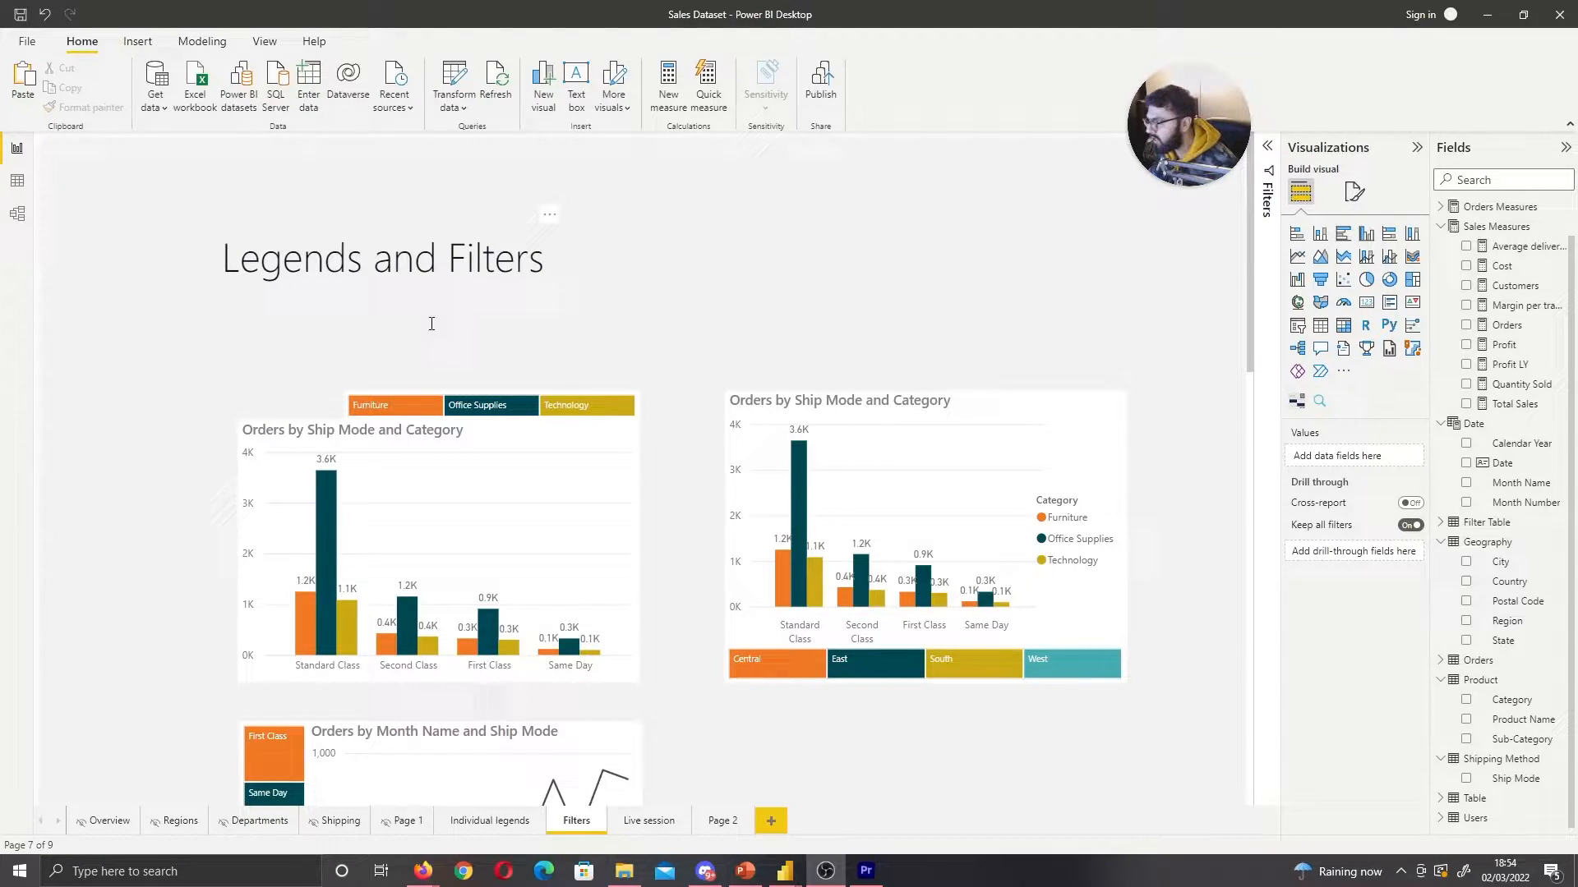
Clear the Office Supplies filter from the chart on the first page
scroll("down", 3)
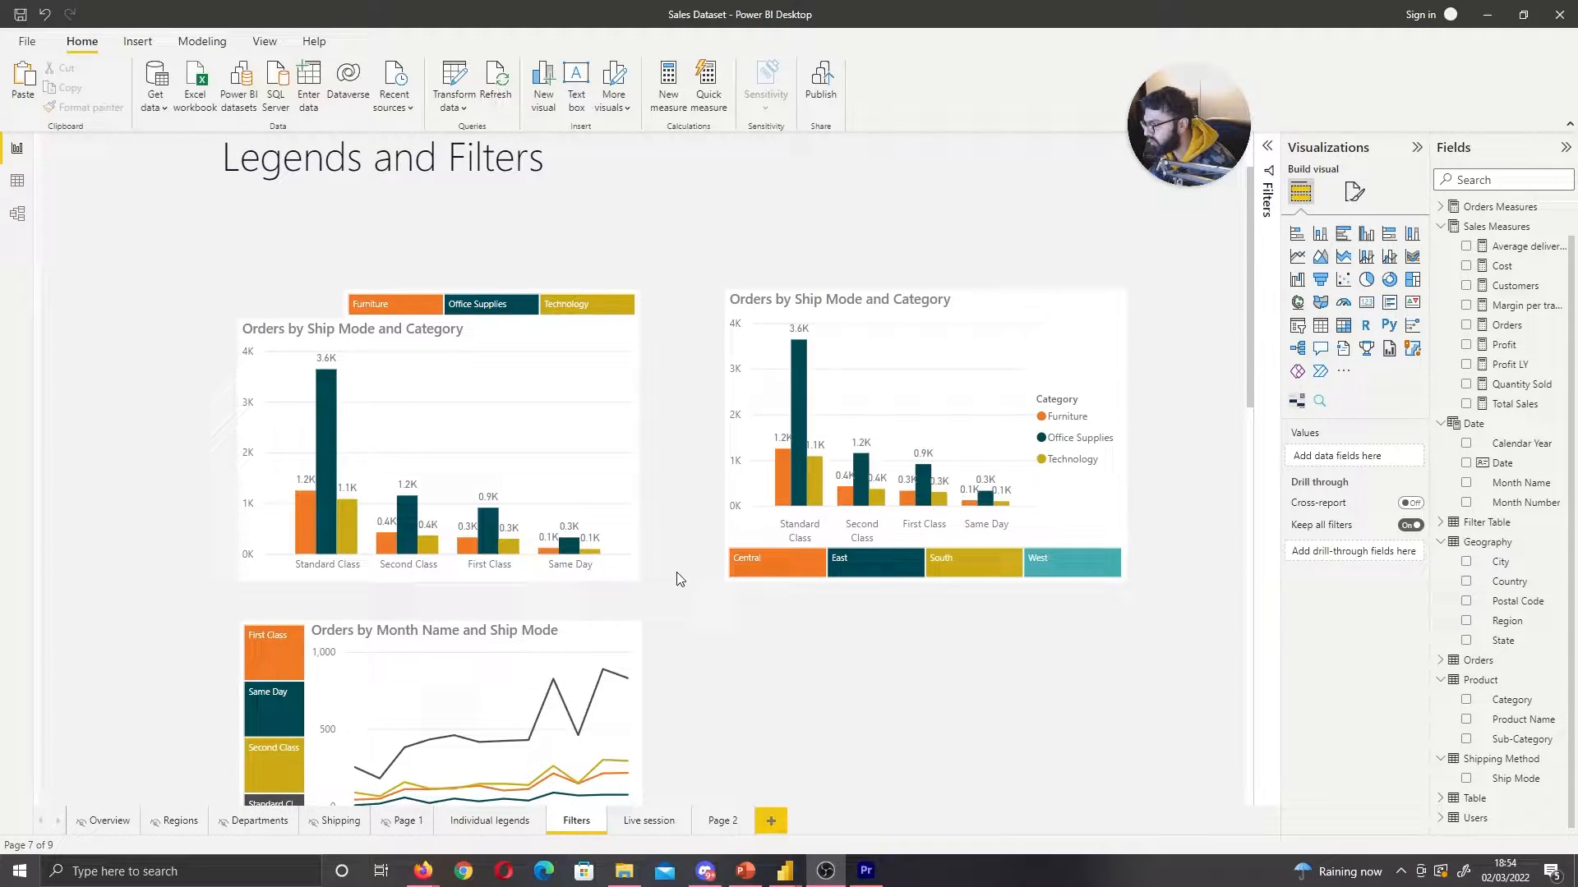
mouse_move(319, 334)
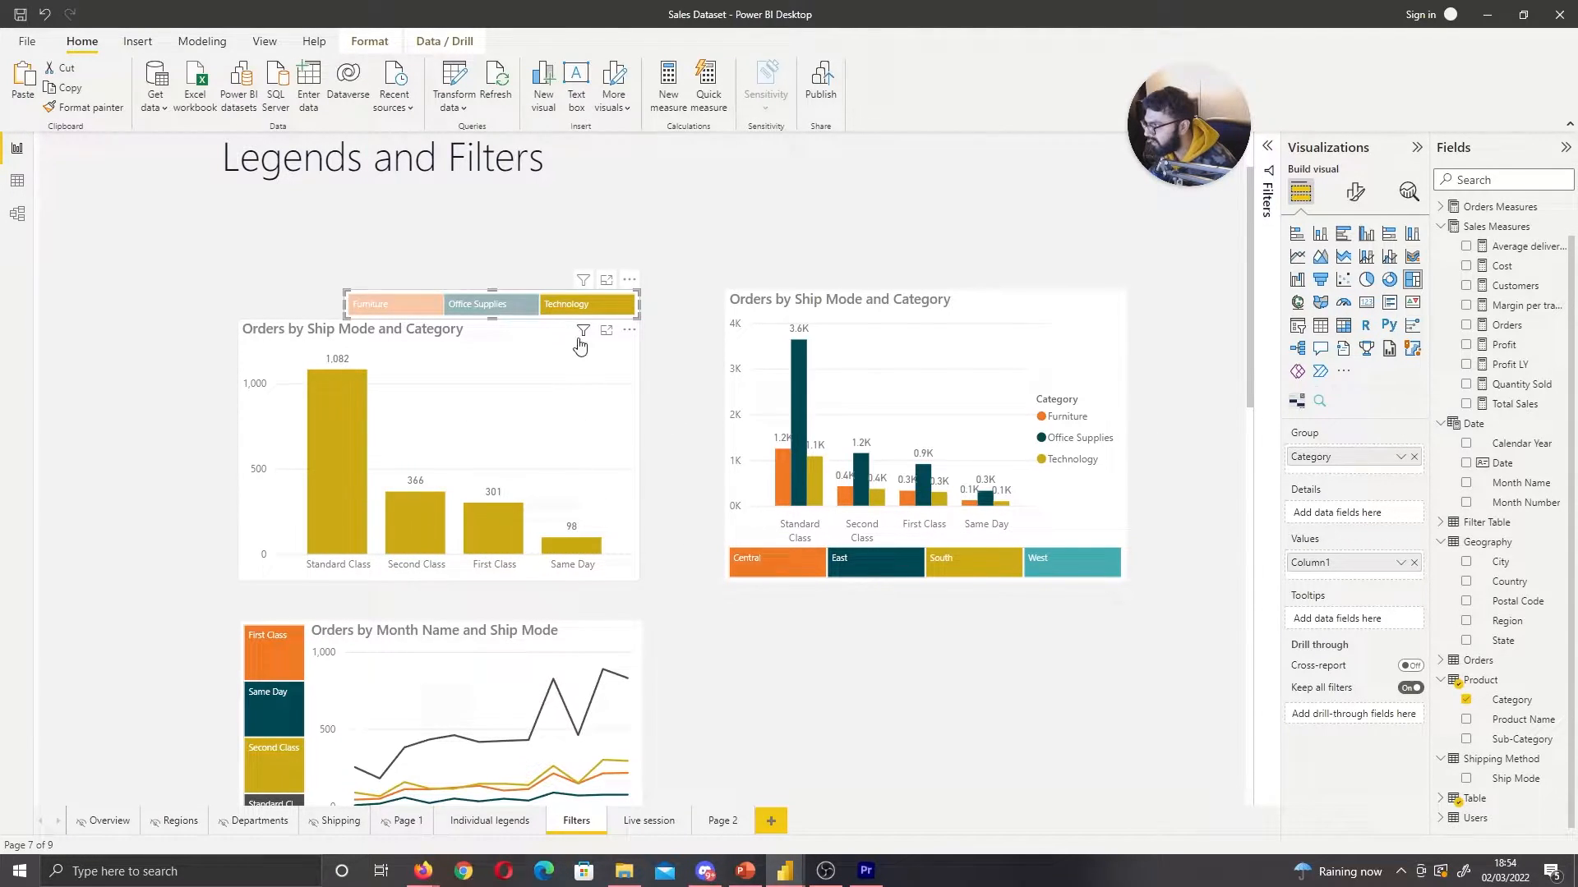
mouse_move(487, 324)
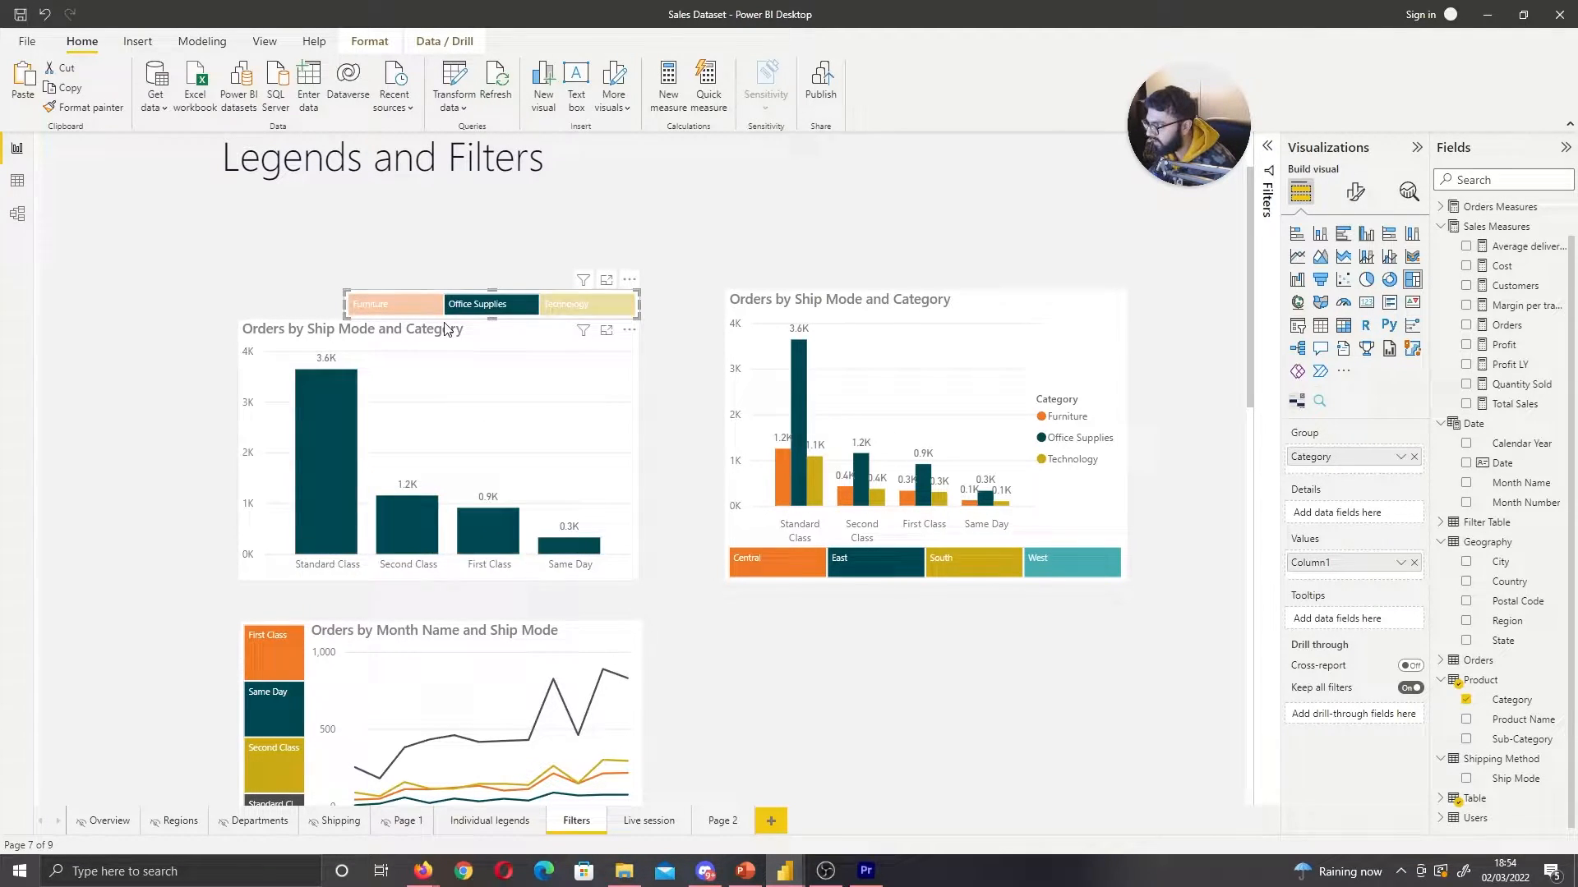
left_click(587, 304)
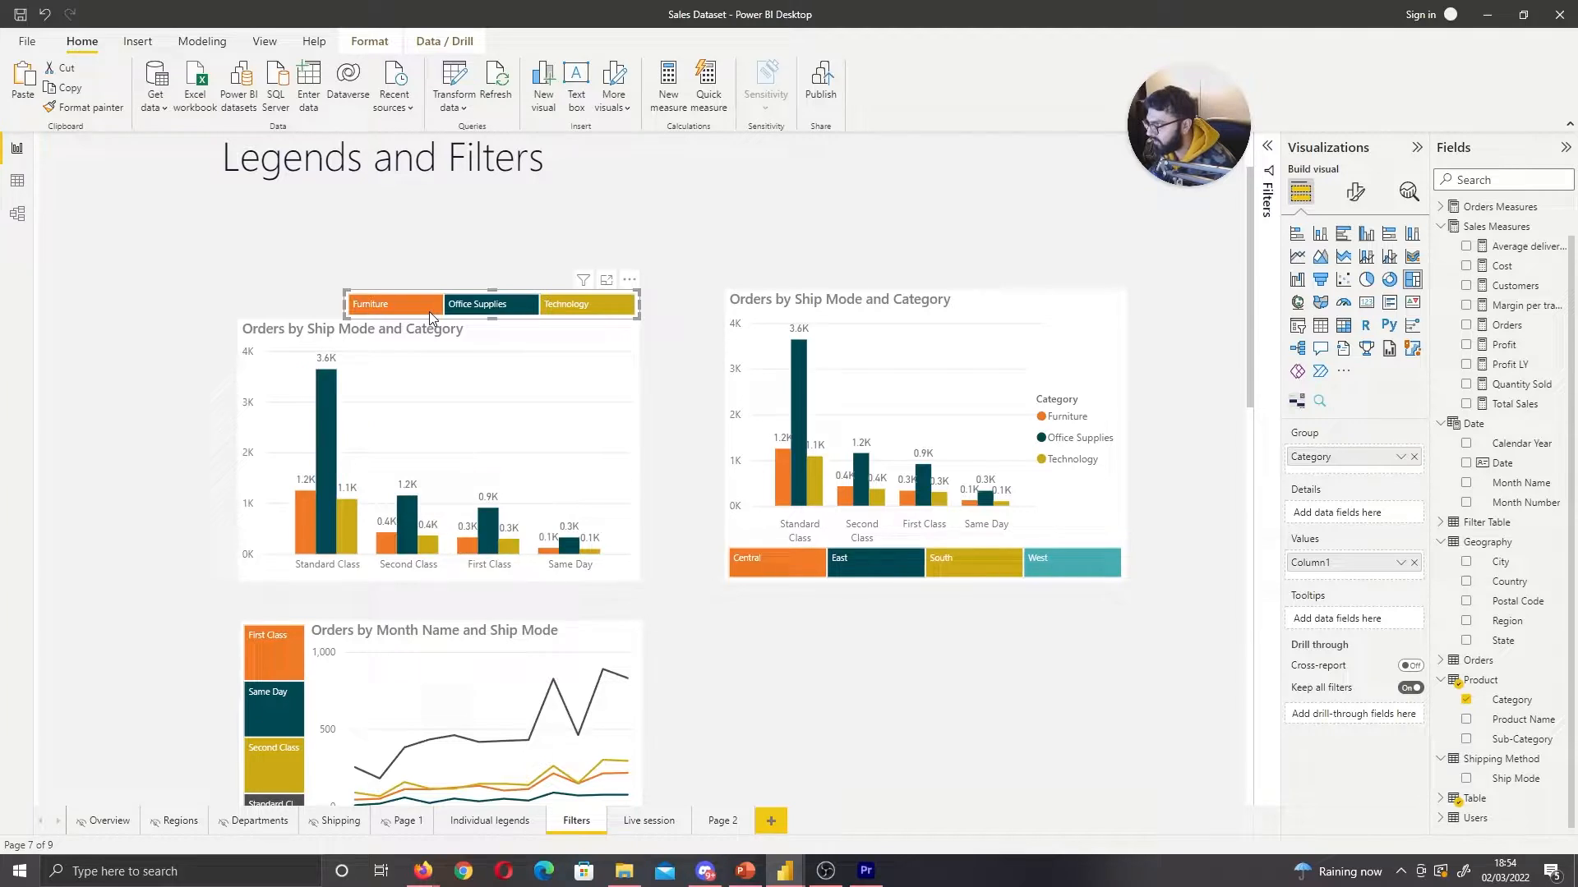
left_click(582, 280)
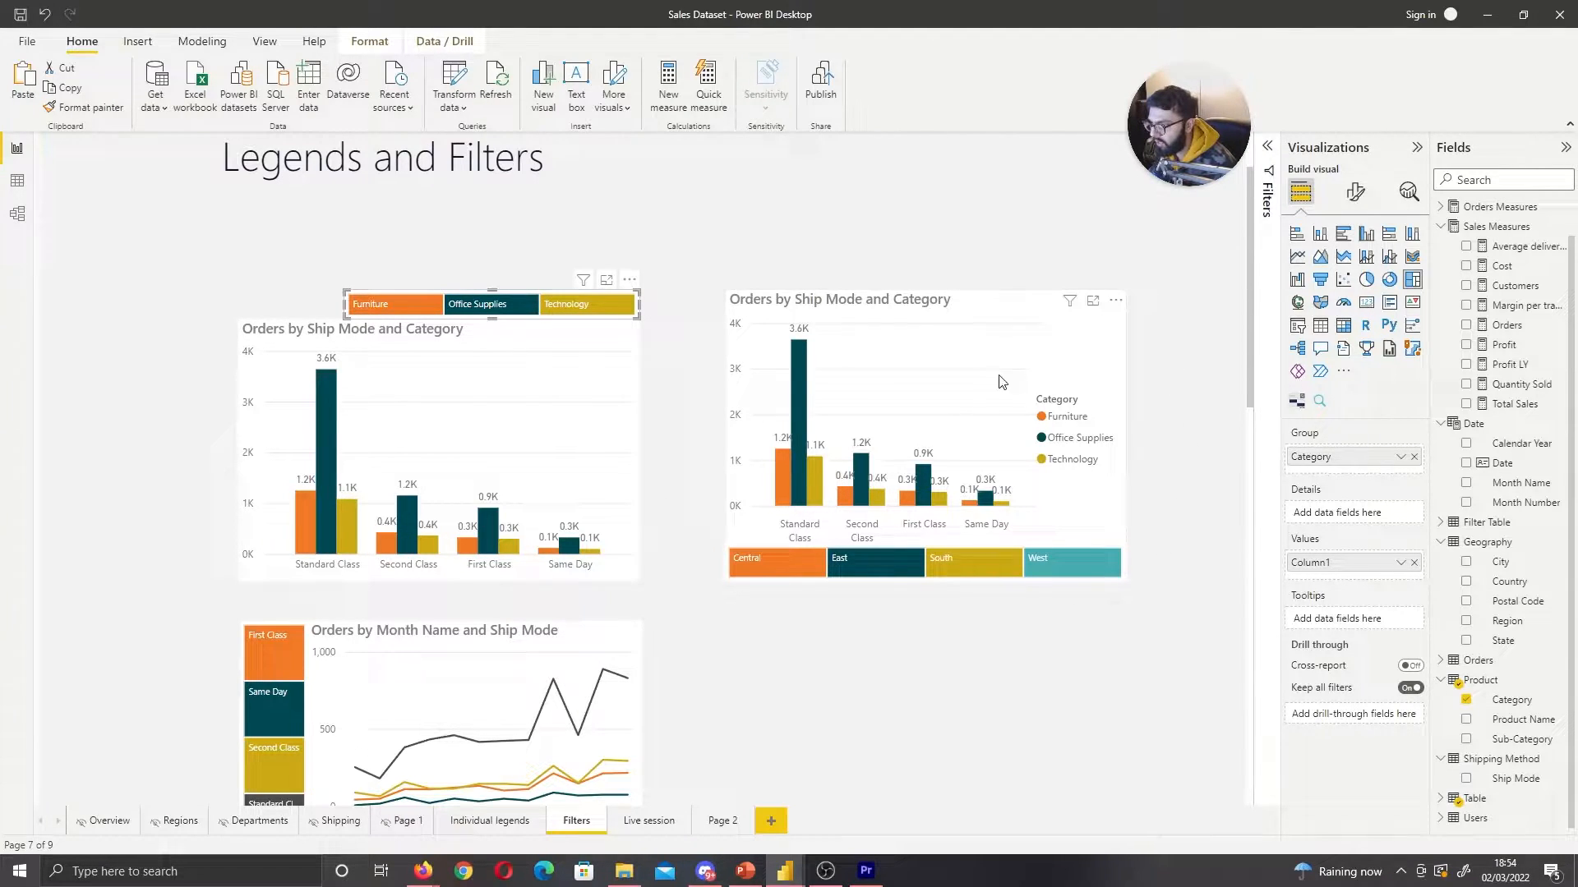
mouse_move(812, 449)
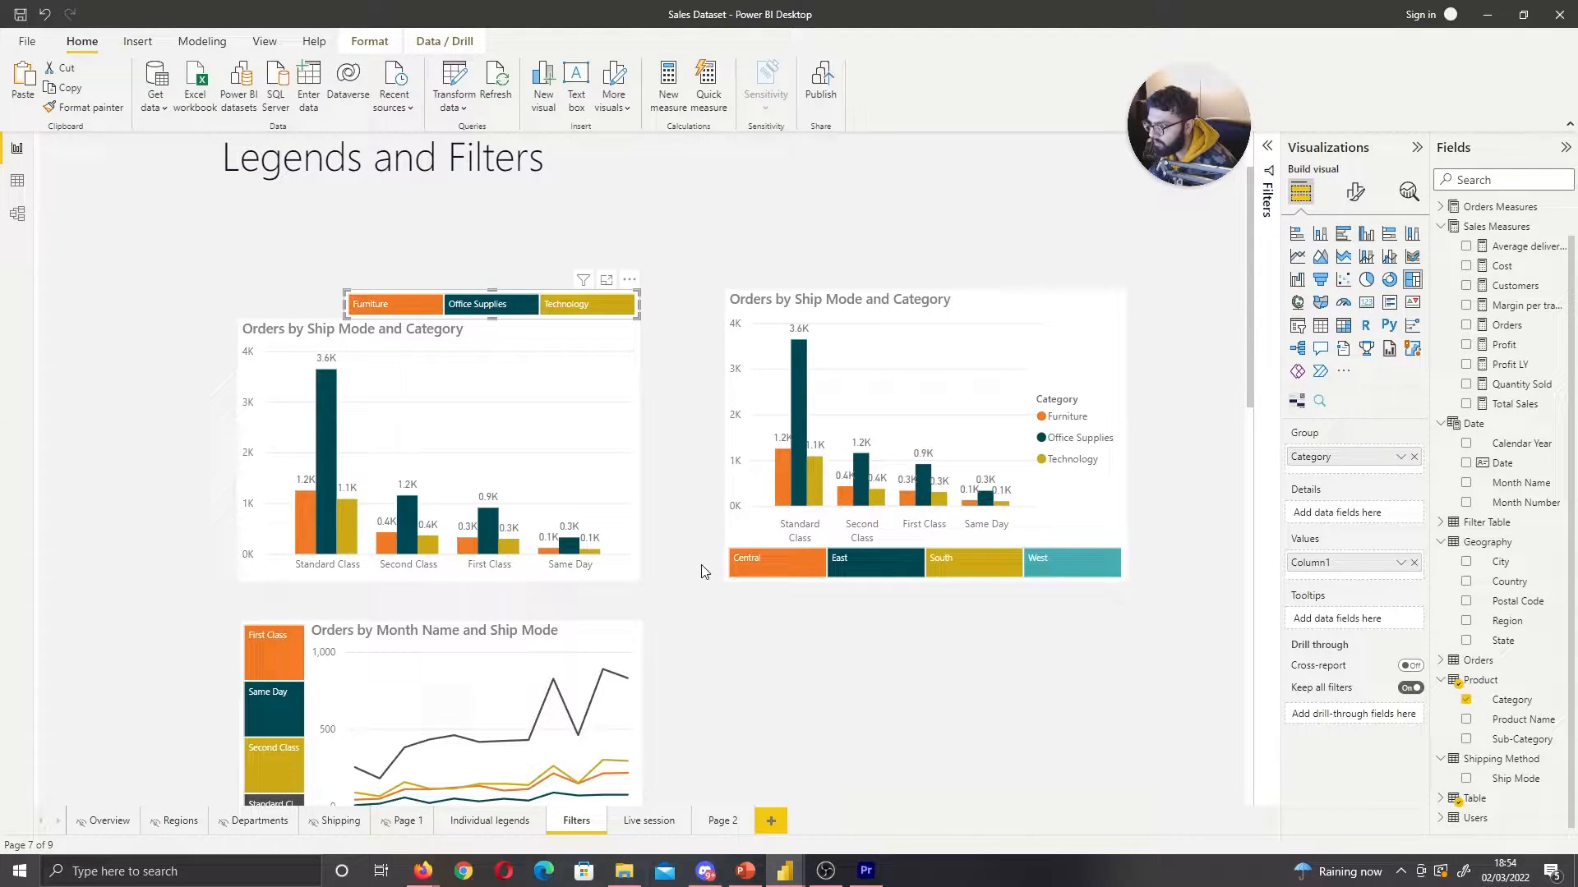
mouse_move(1169, 613)
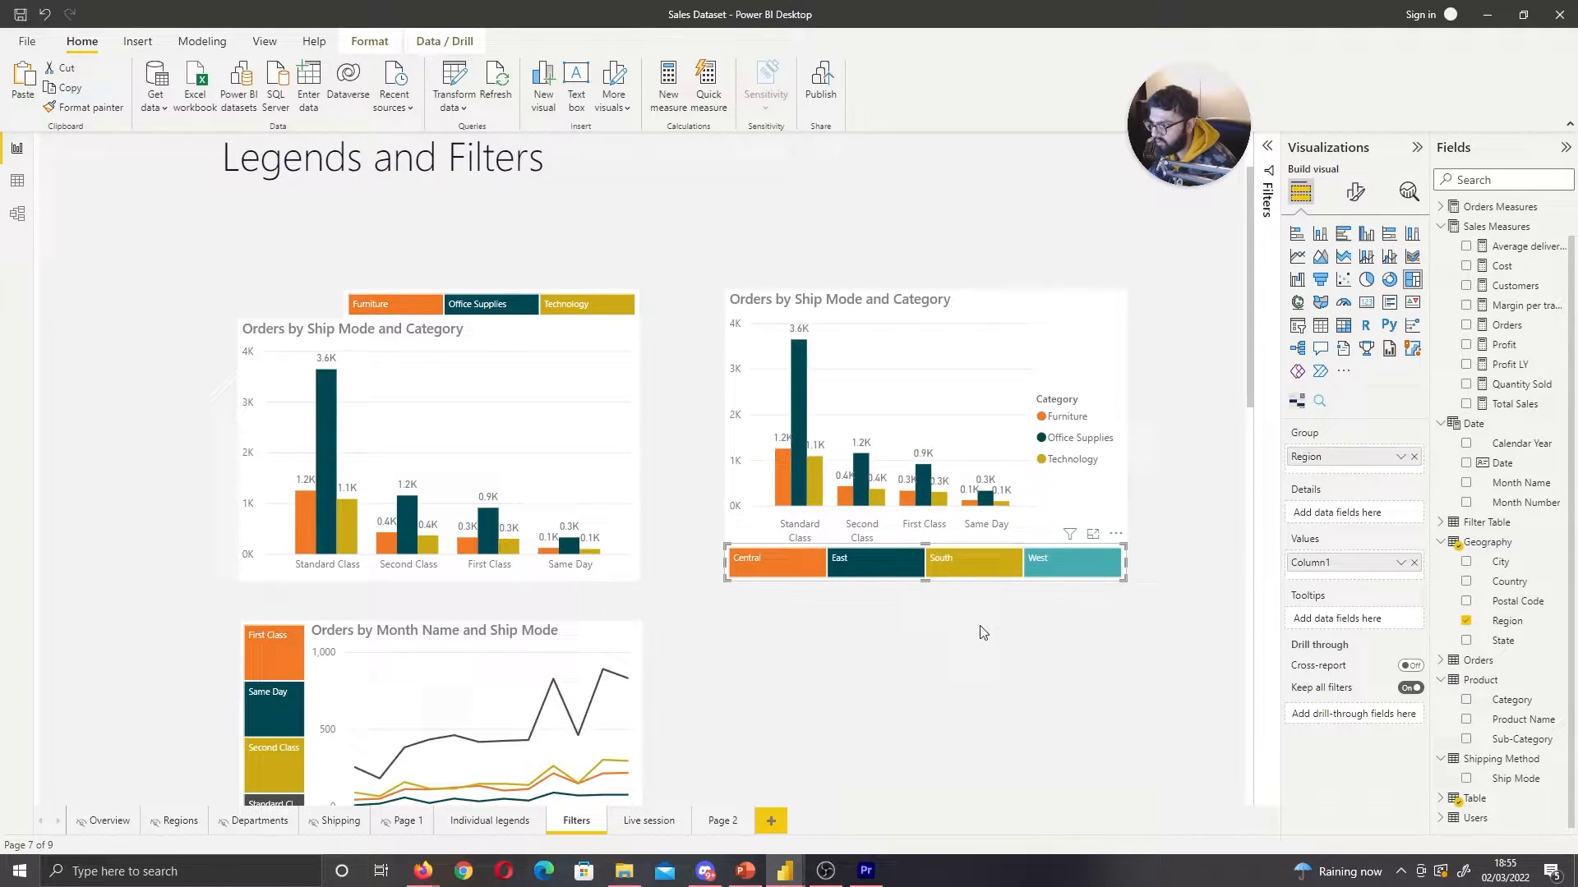
Lay out the Ship Mode slicer horizontally and adjust its values and background settings
scroll("down", 3)
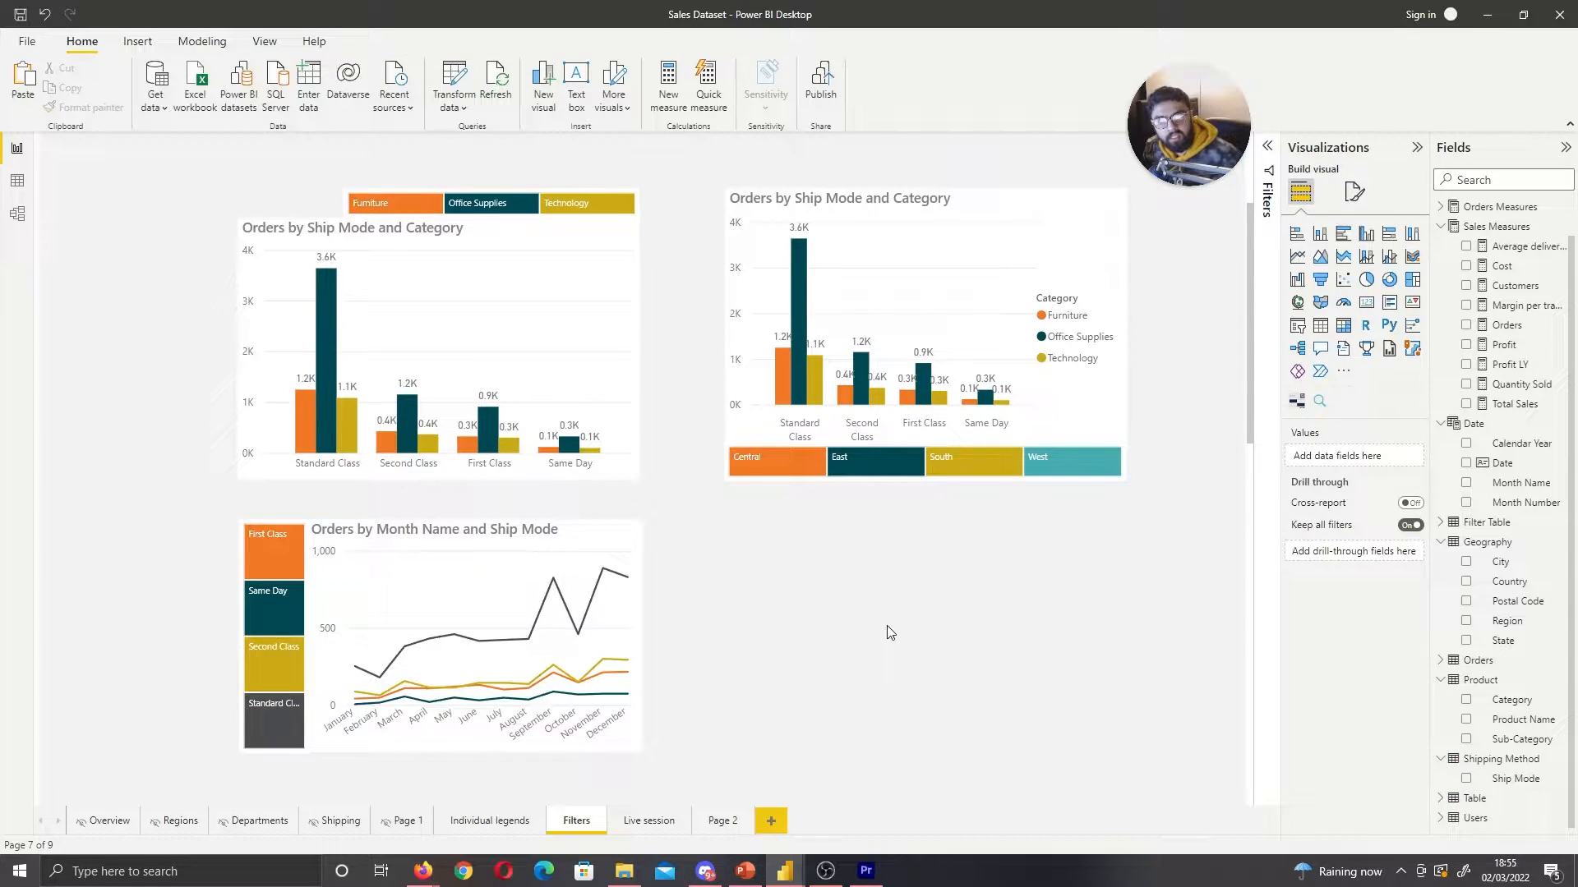
mouse_move(816, 623)
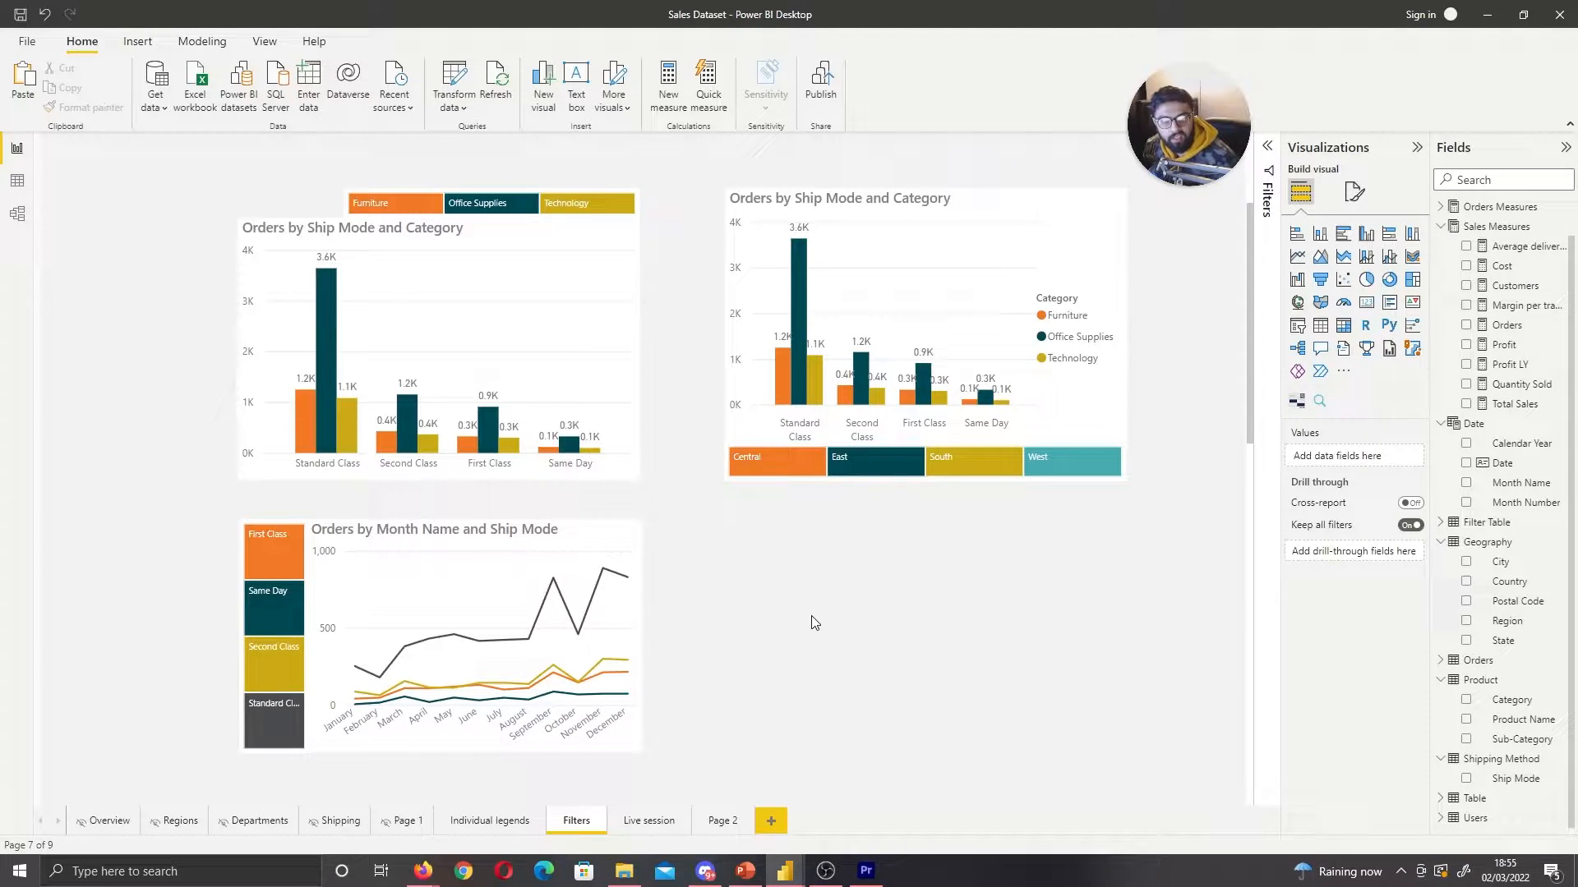
scroll("down", 3)
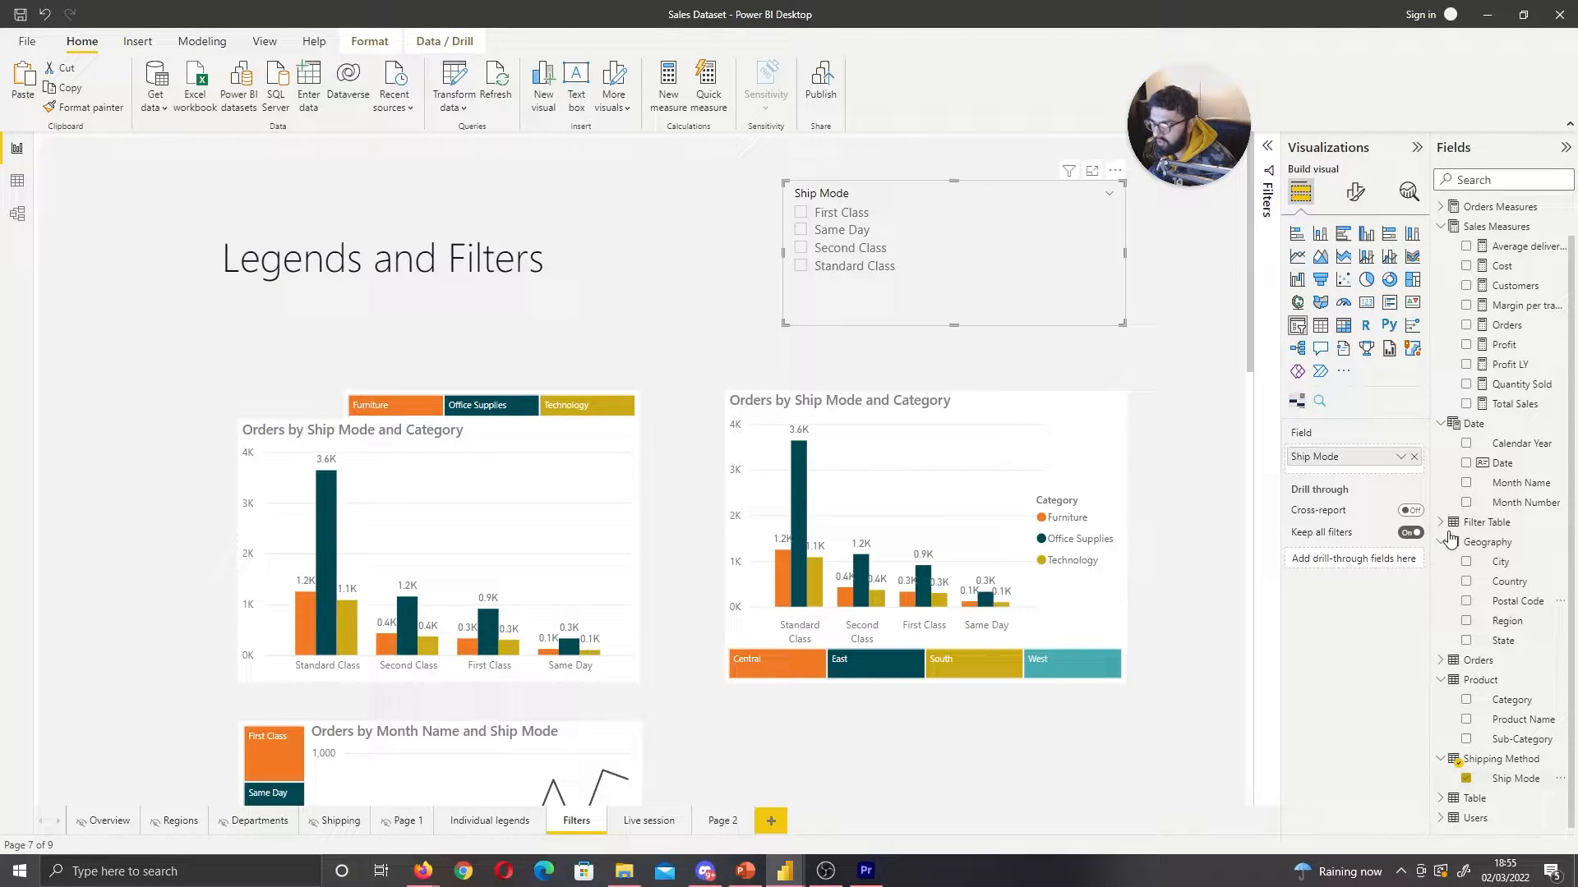
left_click(1356, 192)
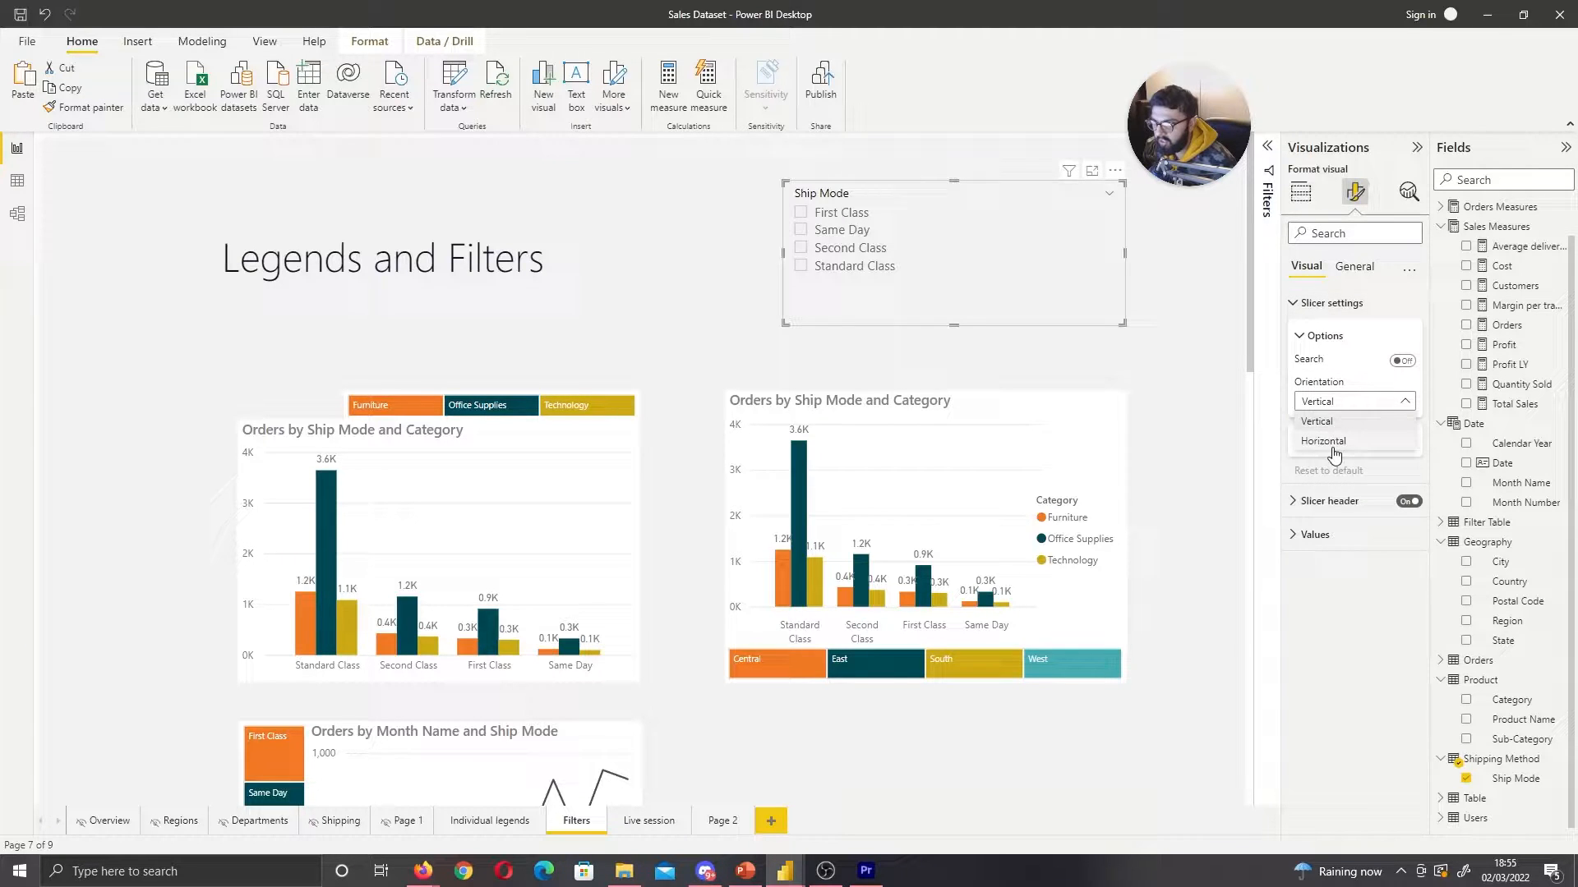
left_click(1323, 441)
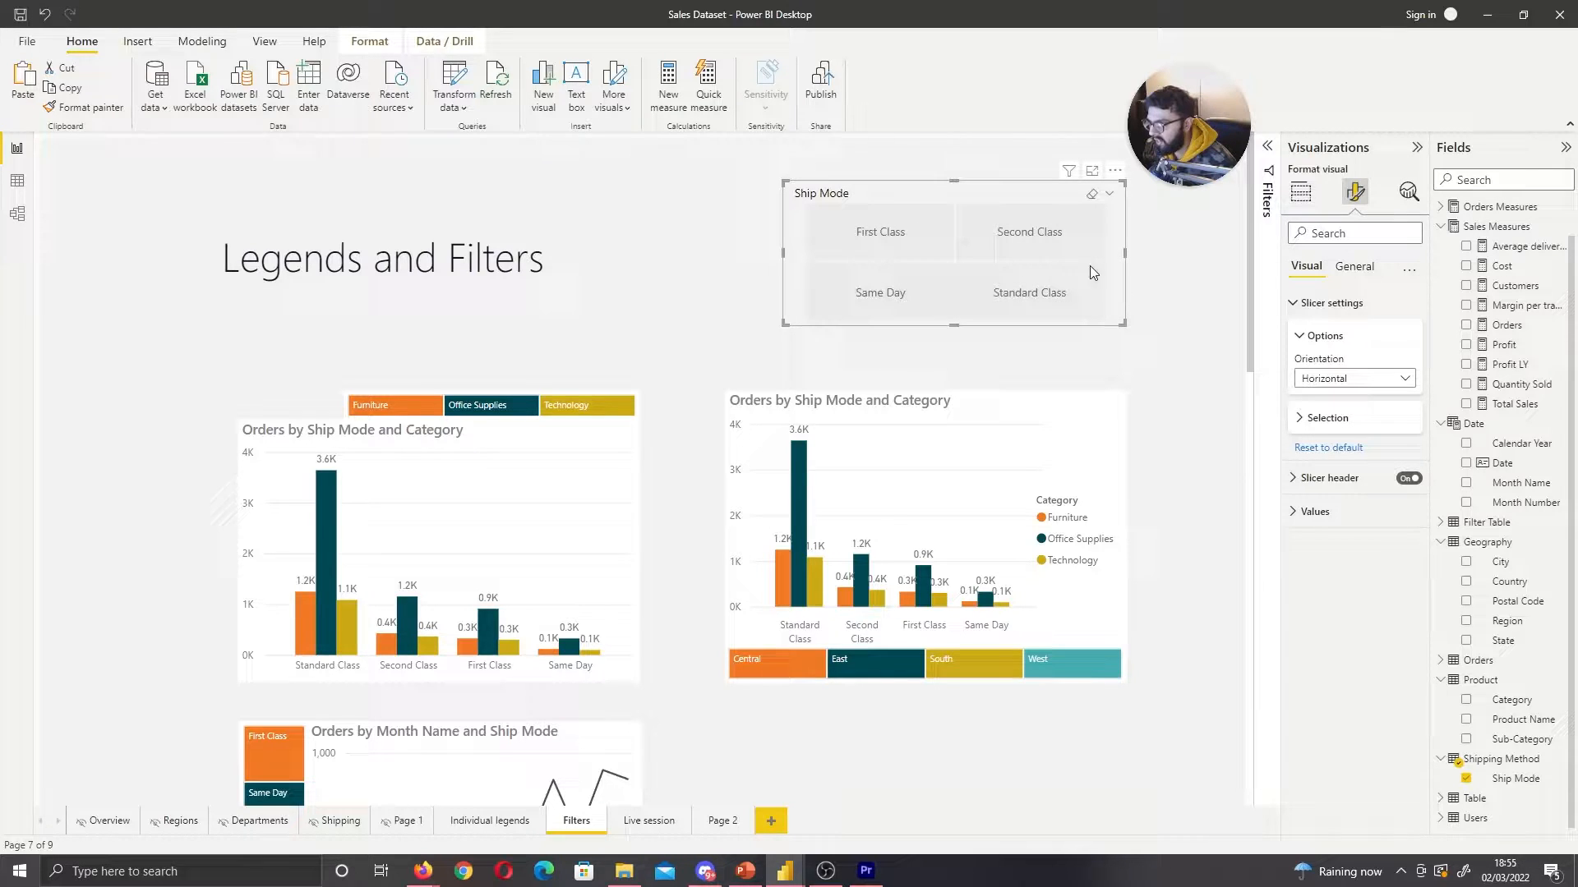
left_click(1313, 511)
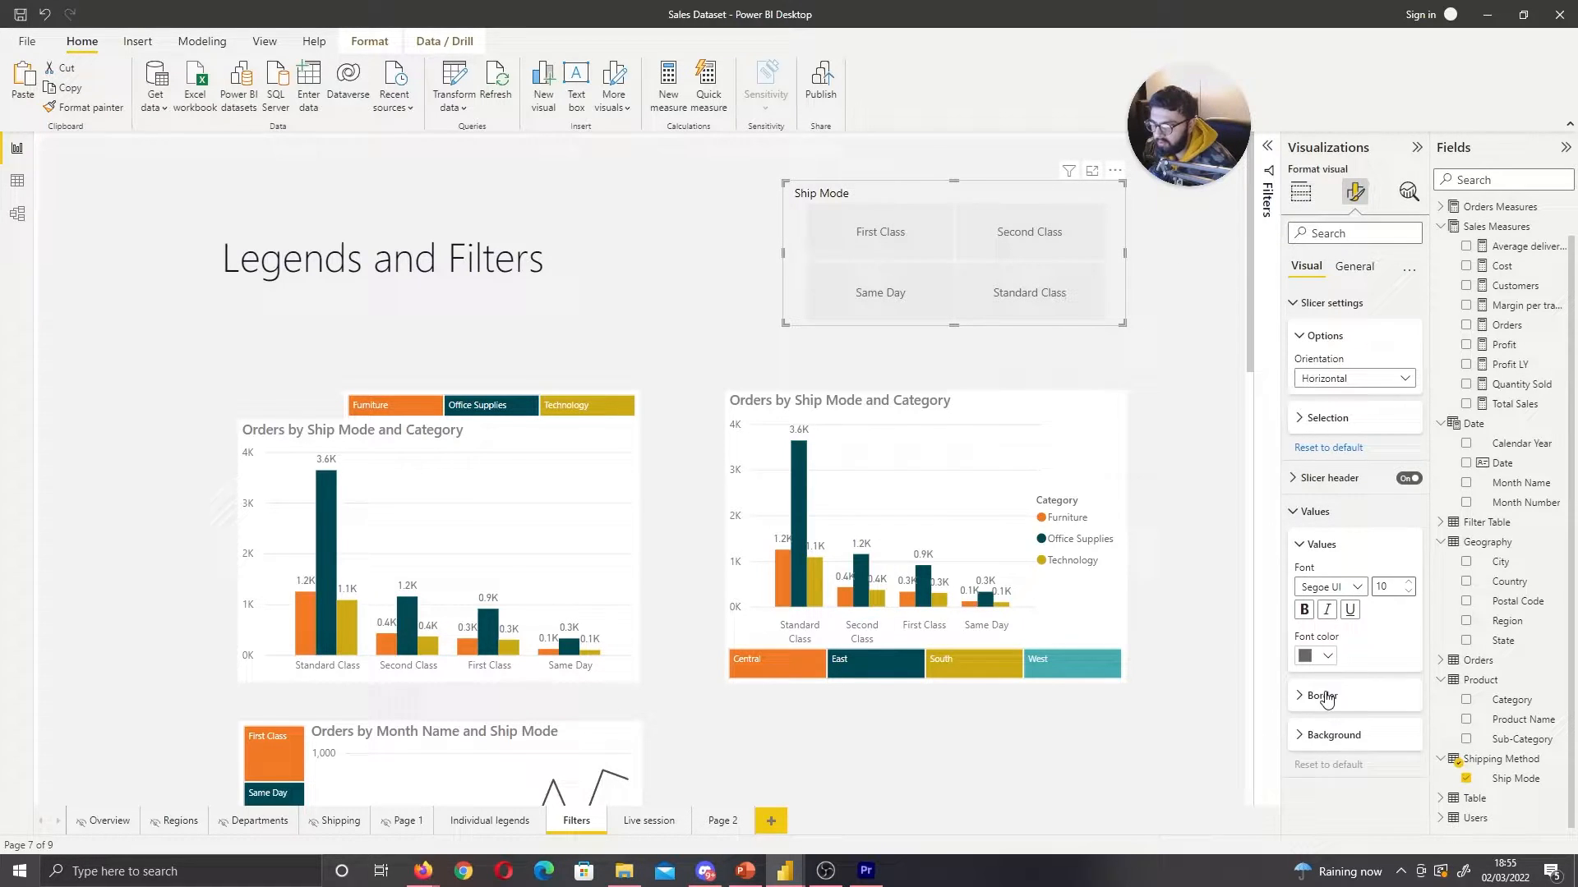
left_click(1309, 656)
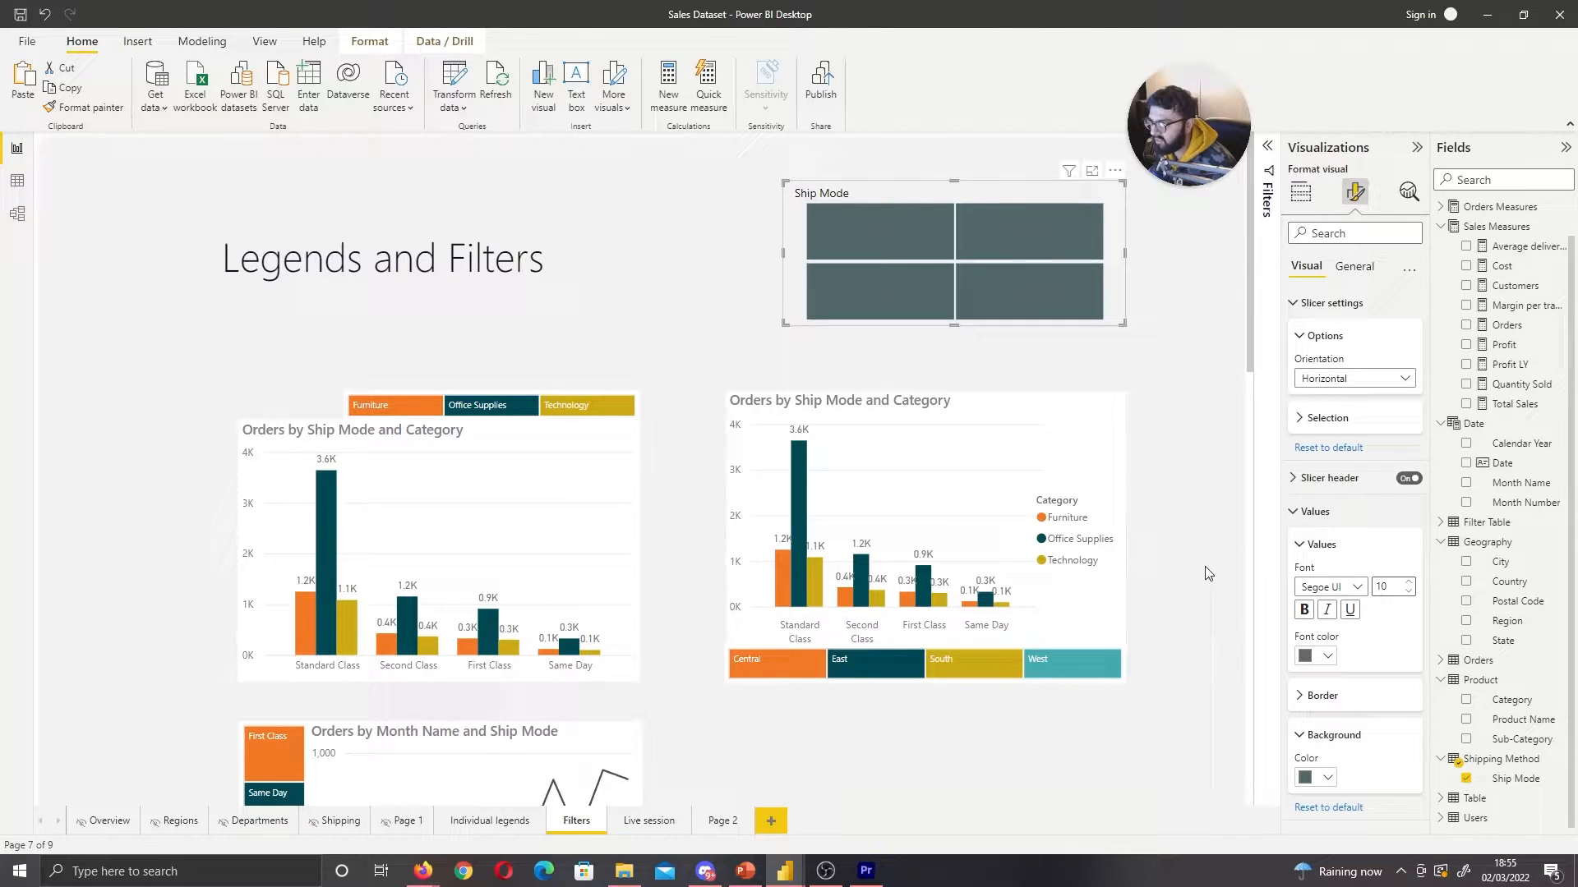
left_click(1115, 171)
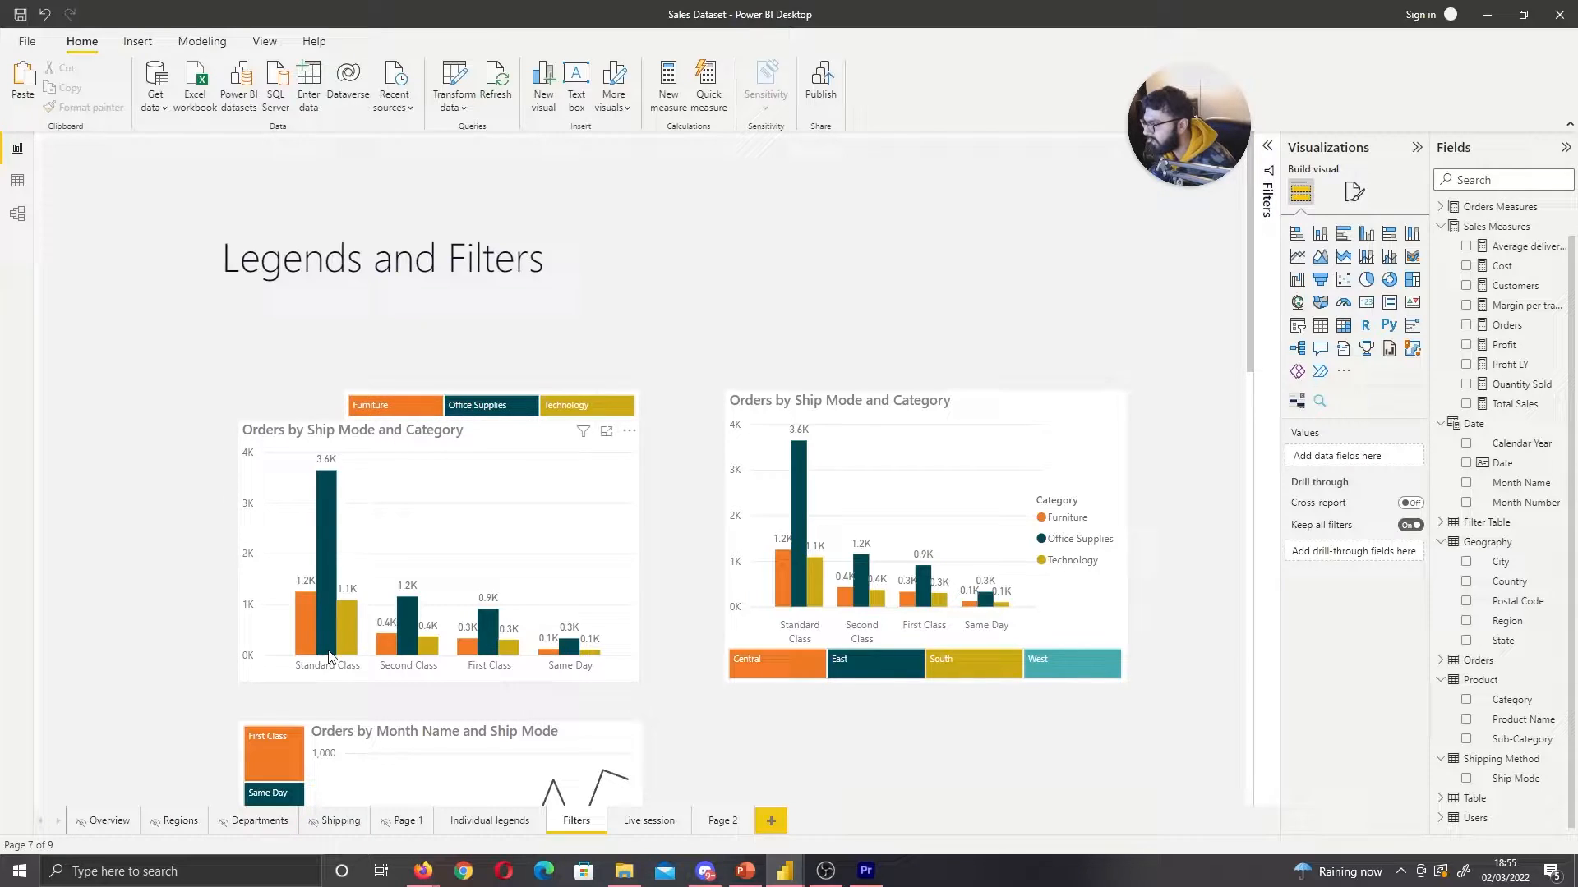
On Page 2, chart Total Sales by Ship Mode and Category with data labels
left_click(393, 405)
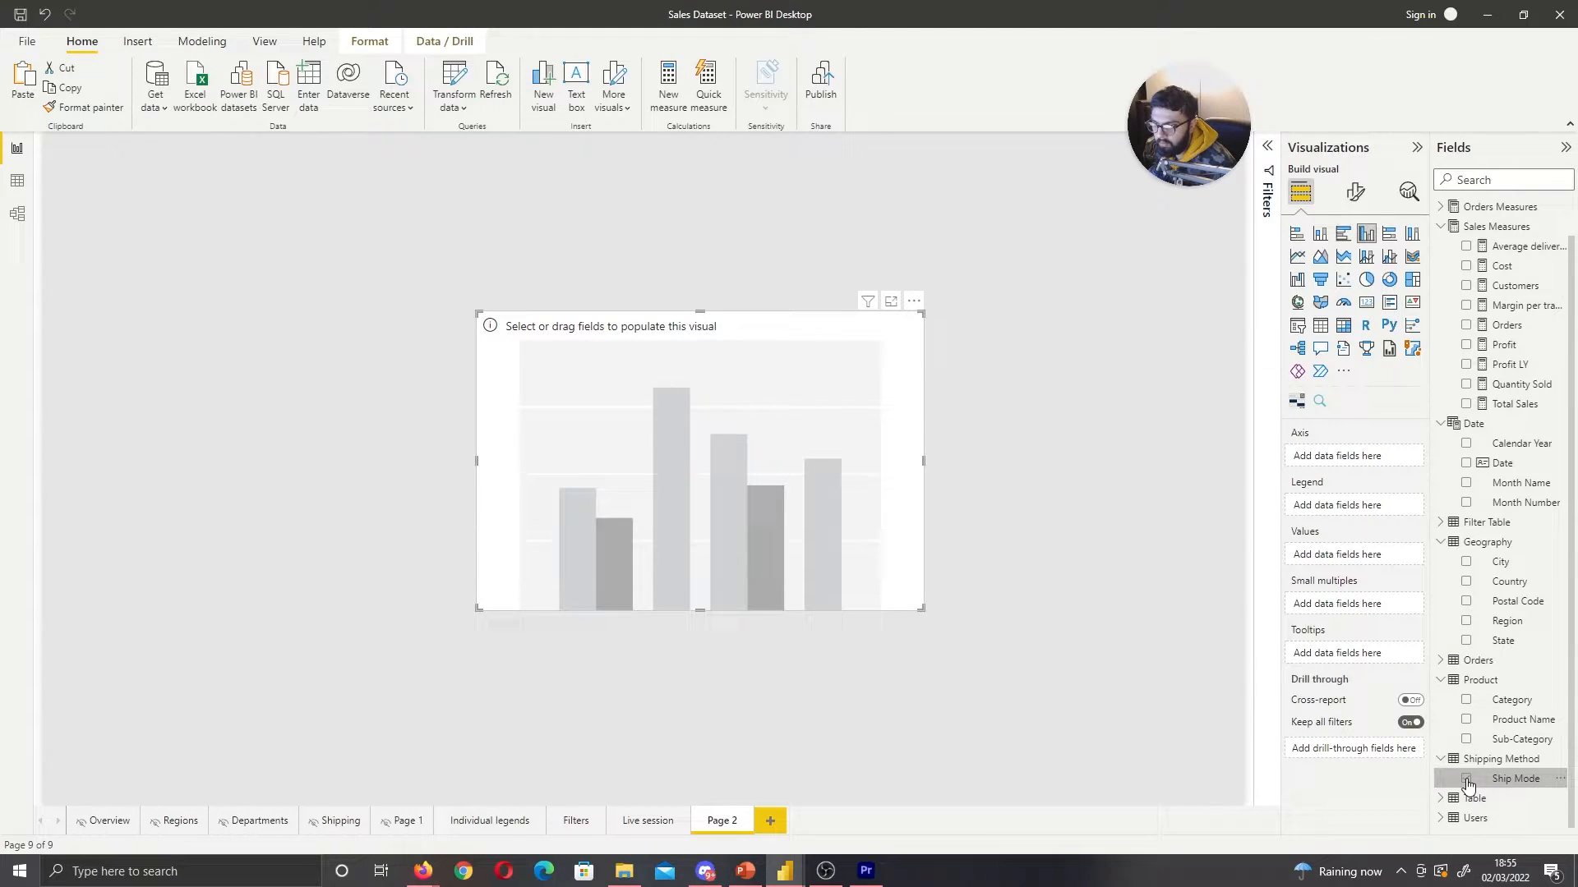
left_click(1466, 779)
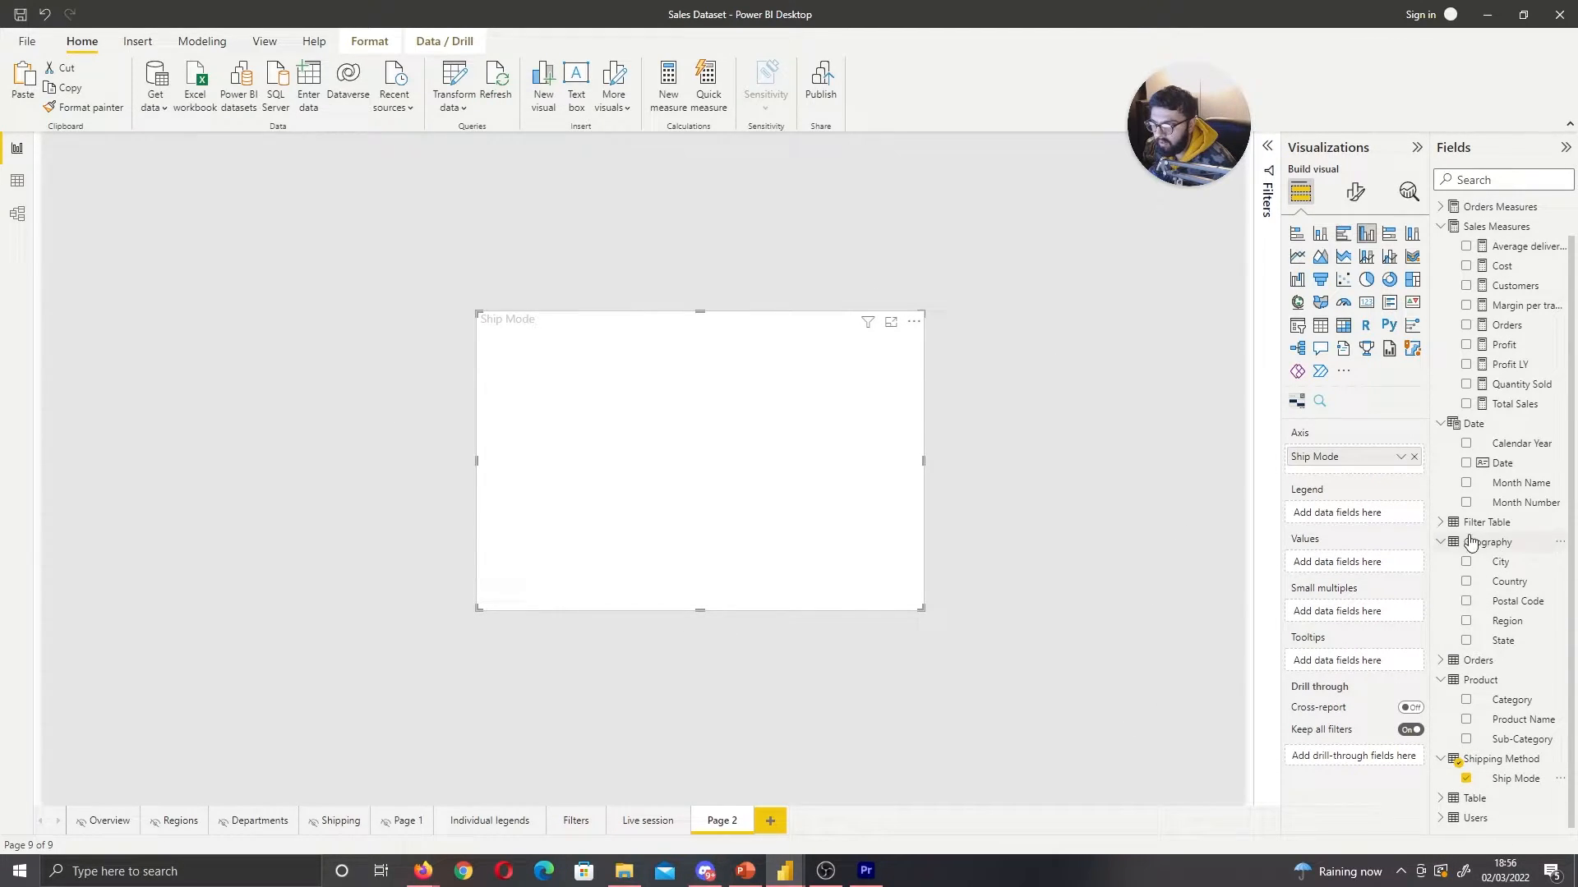
left_click(1466, 403)
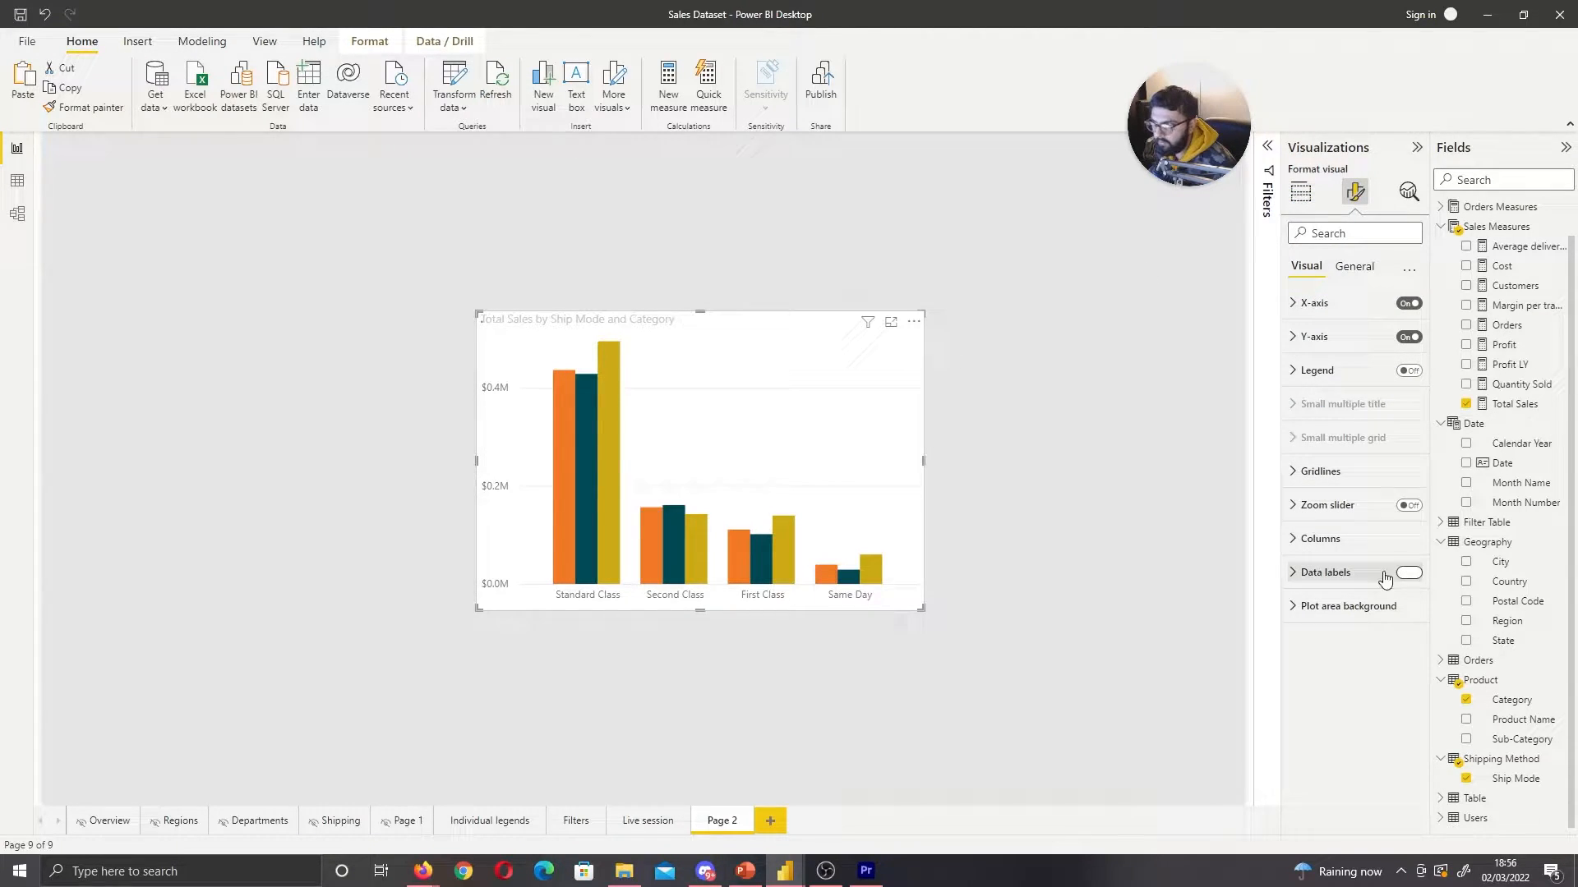
left_click(1409, 573)
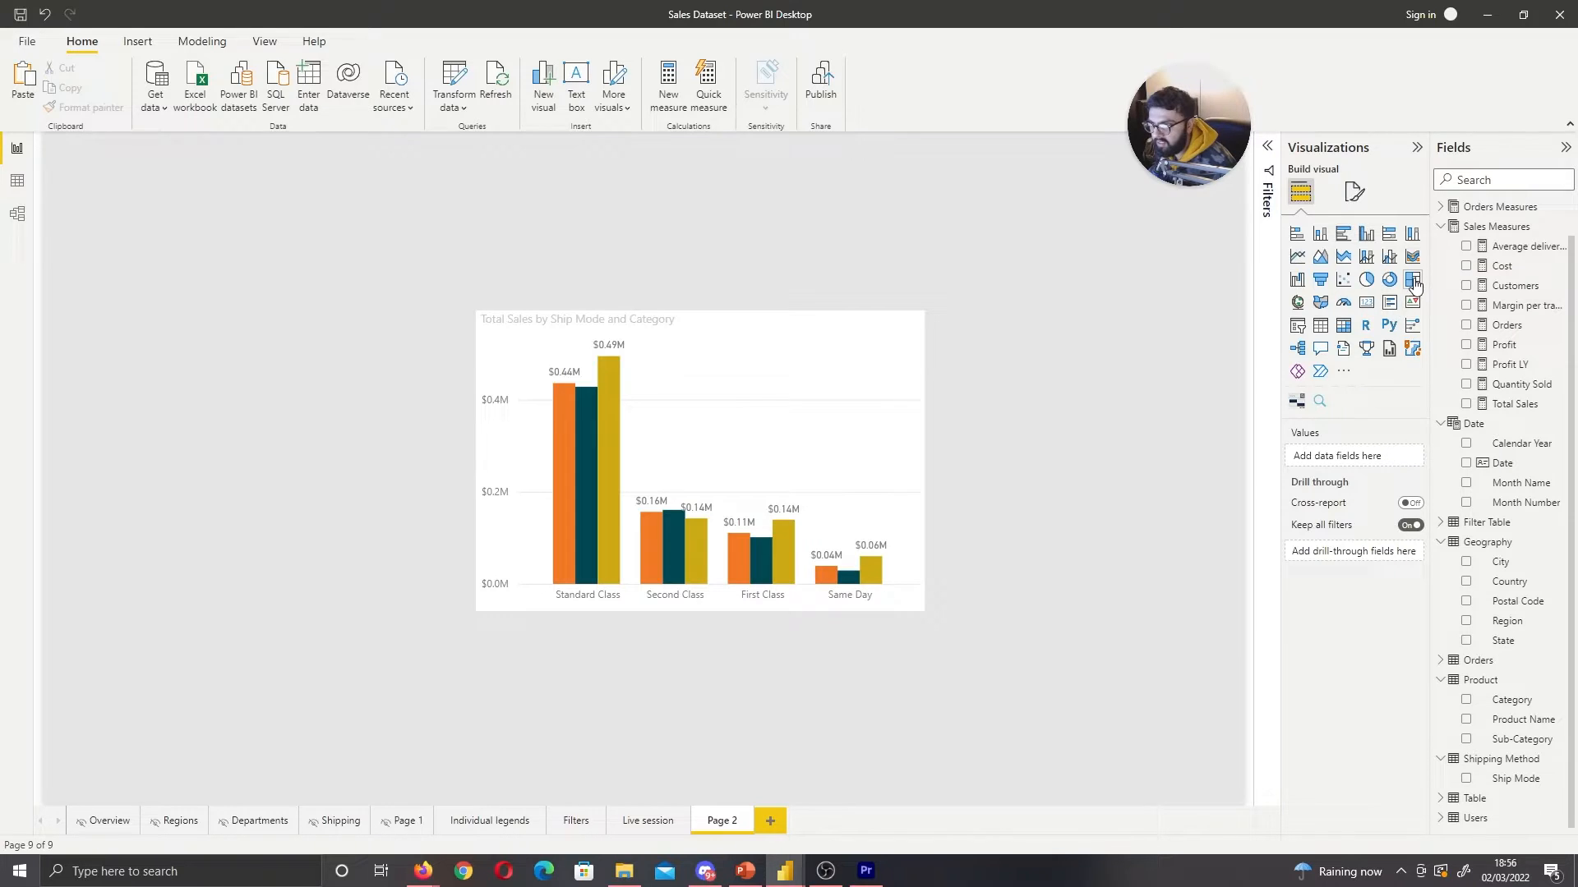
Insert a treemap with Total Sales as values and Ship Mode as details
left_click(1413, 279)
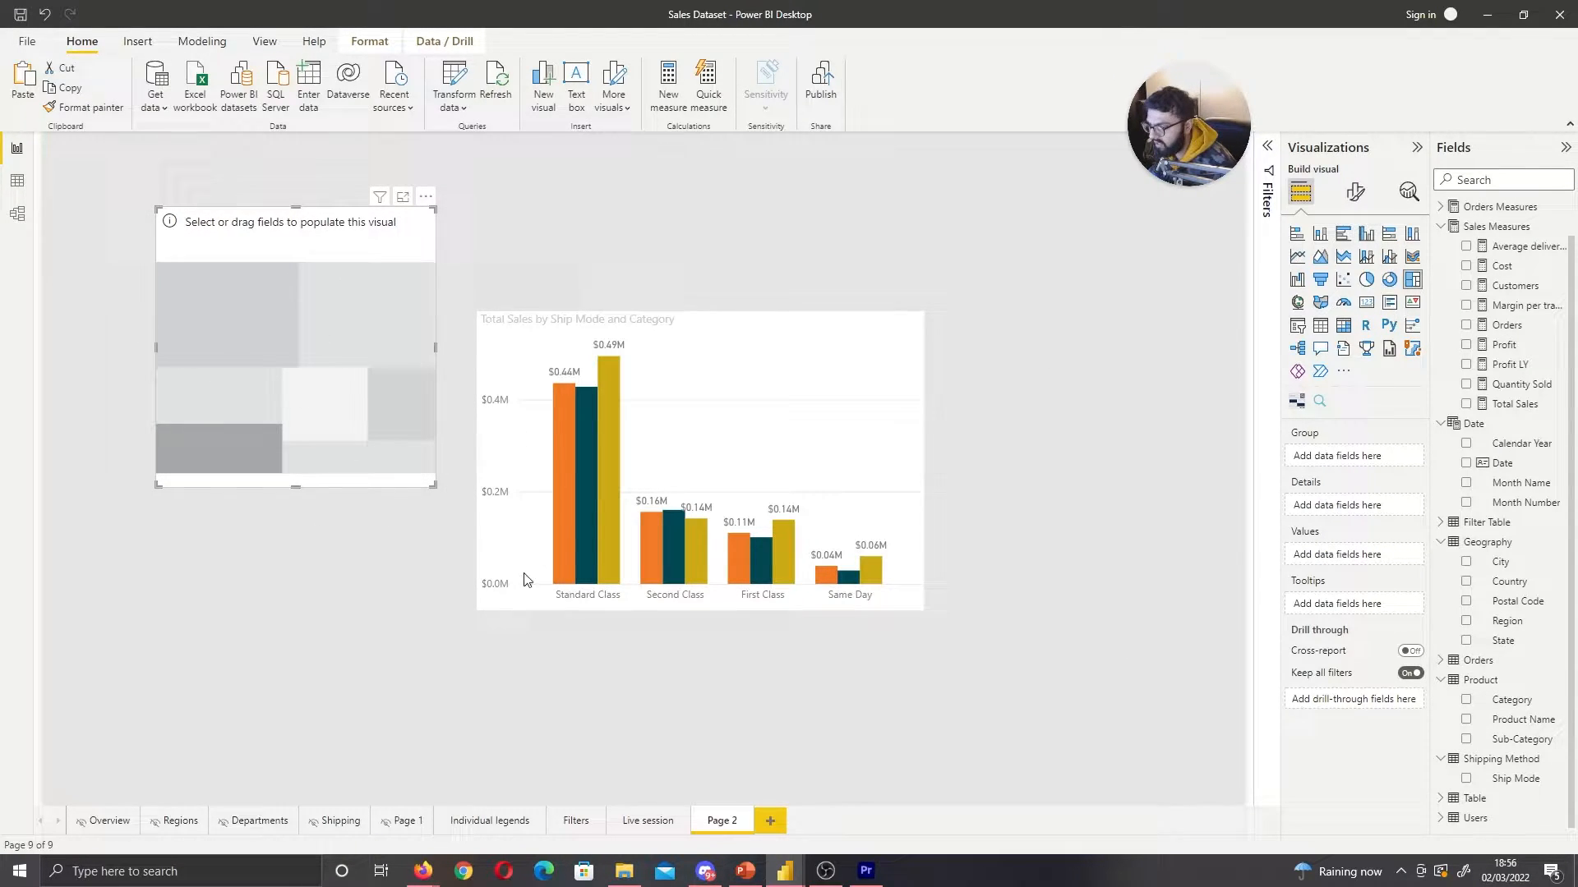
mouse_move(917, 493)
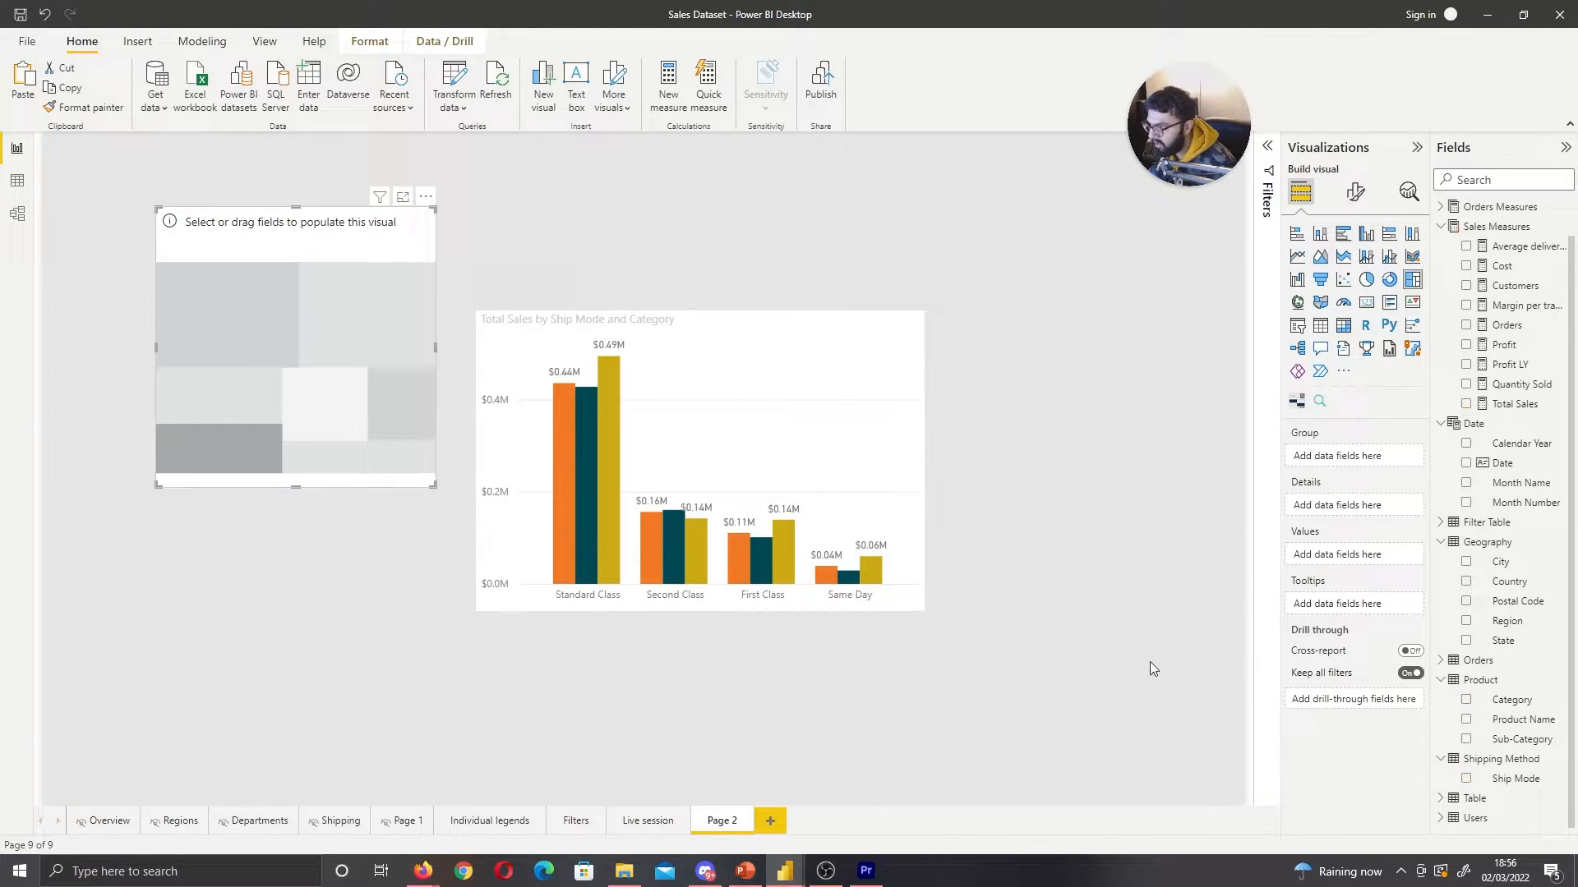
left_click(1466, 700)
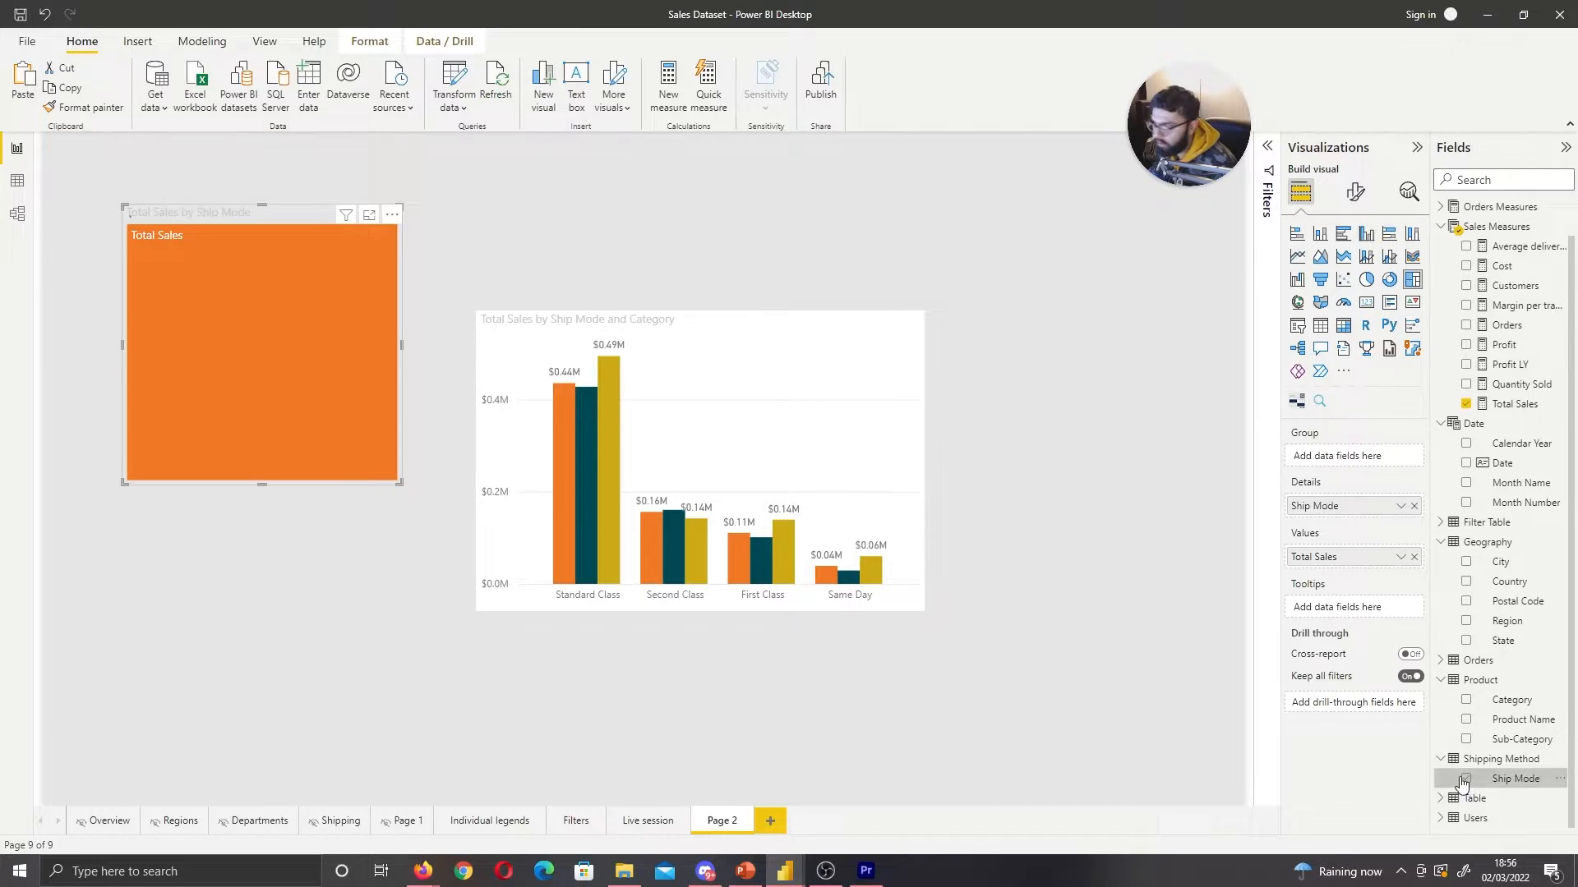
left_click(1465, 778)
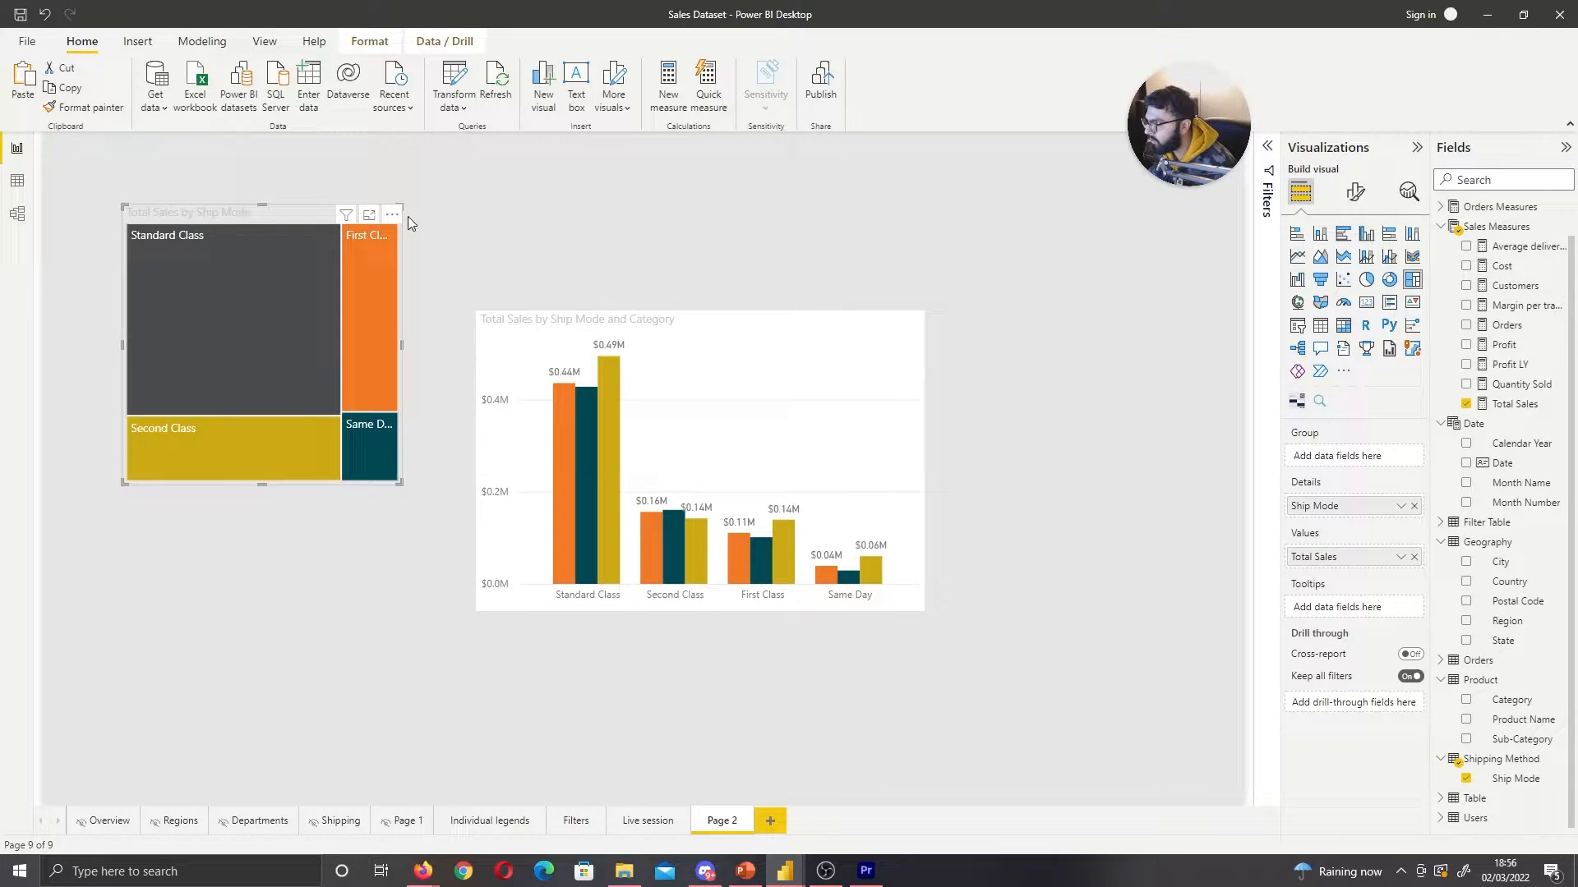
mouse_move(379, 261)
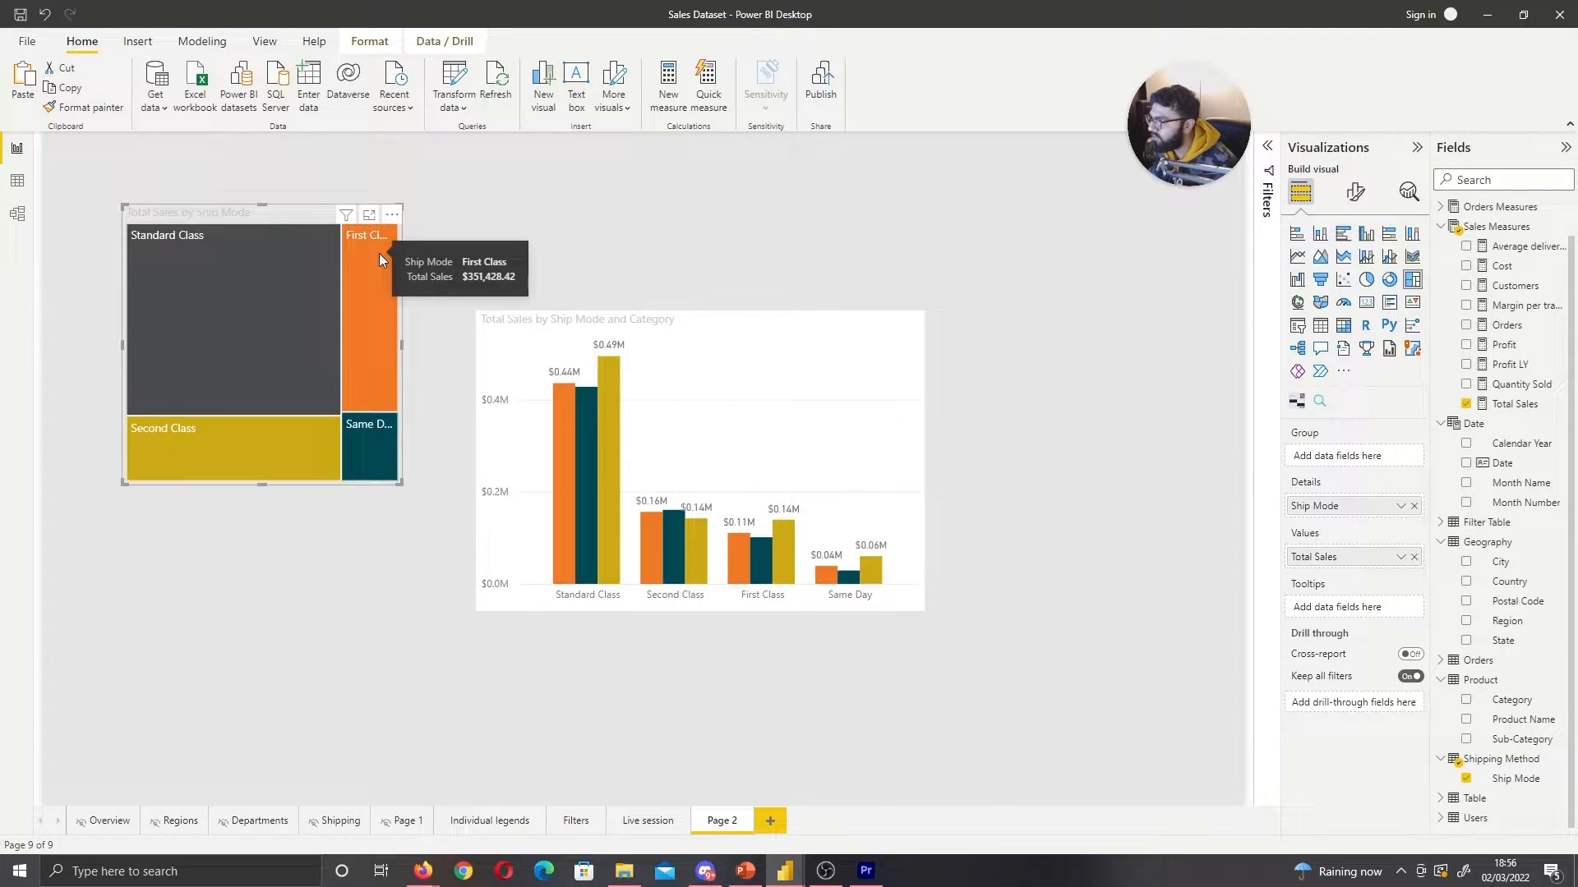
mouse_move(274, 290)
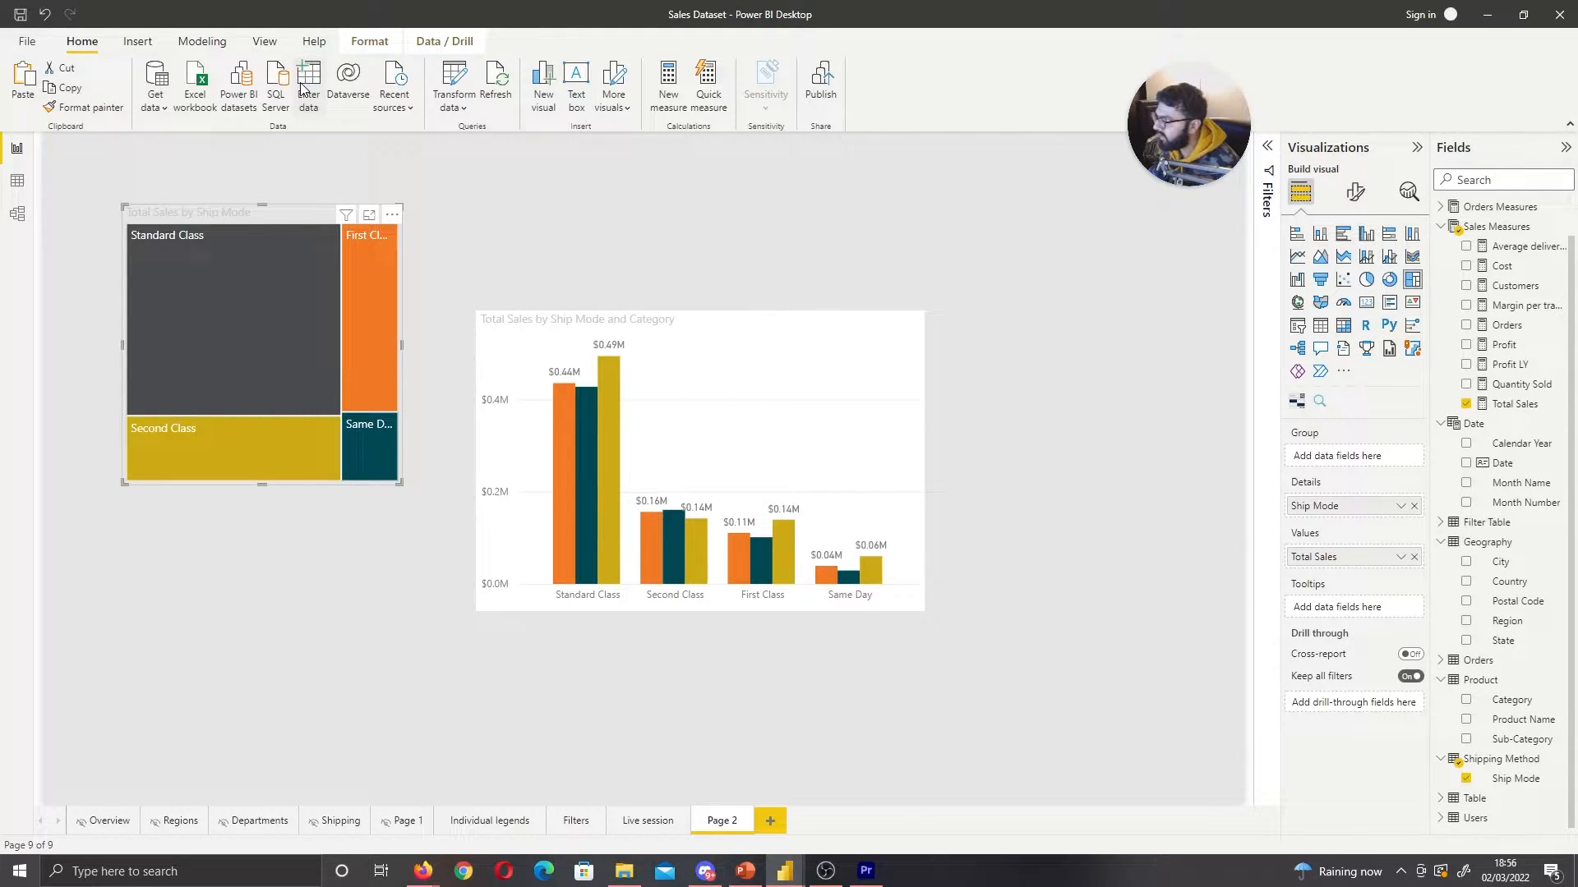
Create an entered-data table named Filter Table (2) and load it
left_click(309, 78)
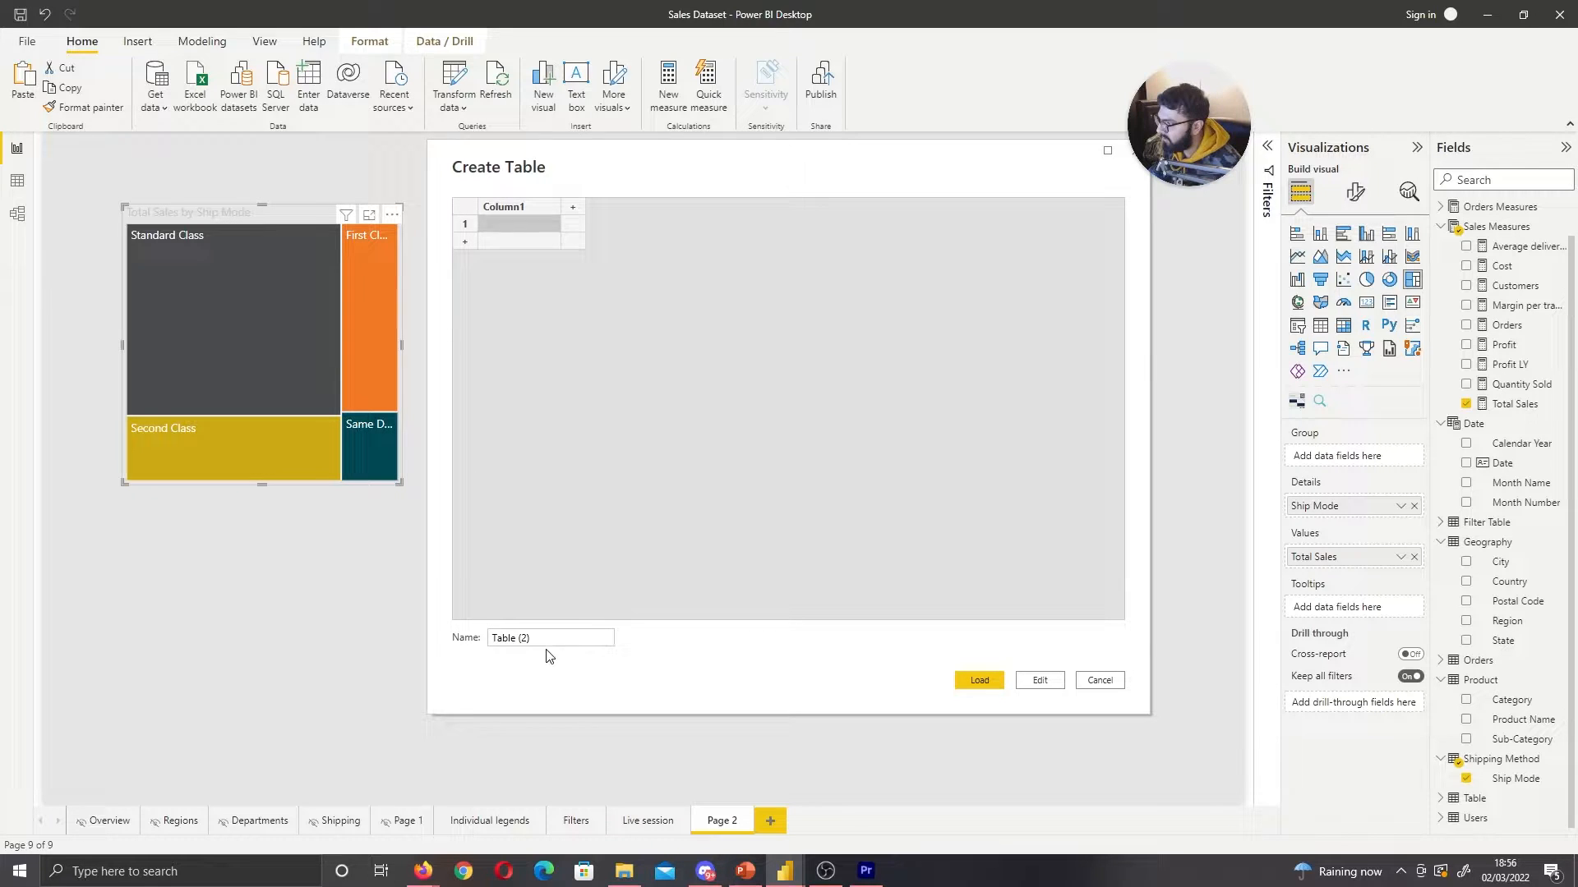
type("Fi")
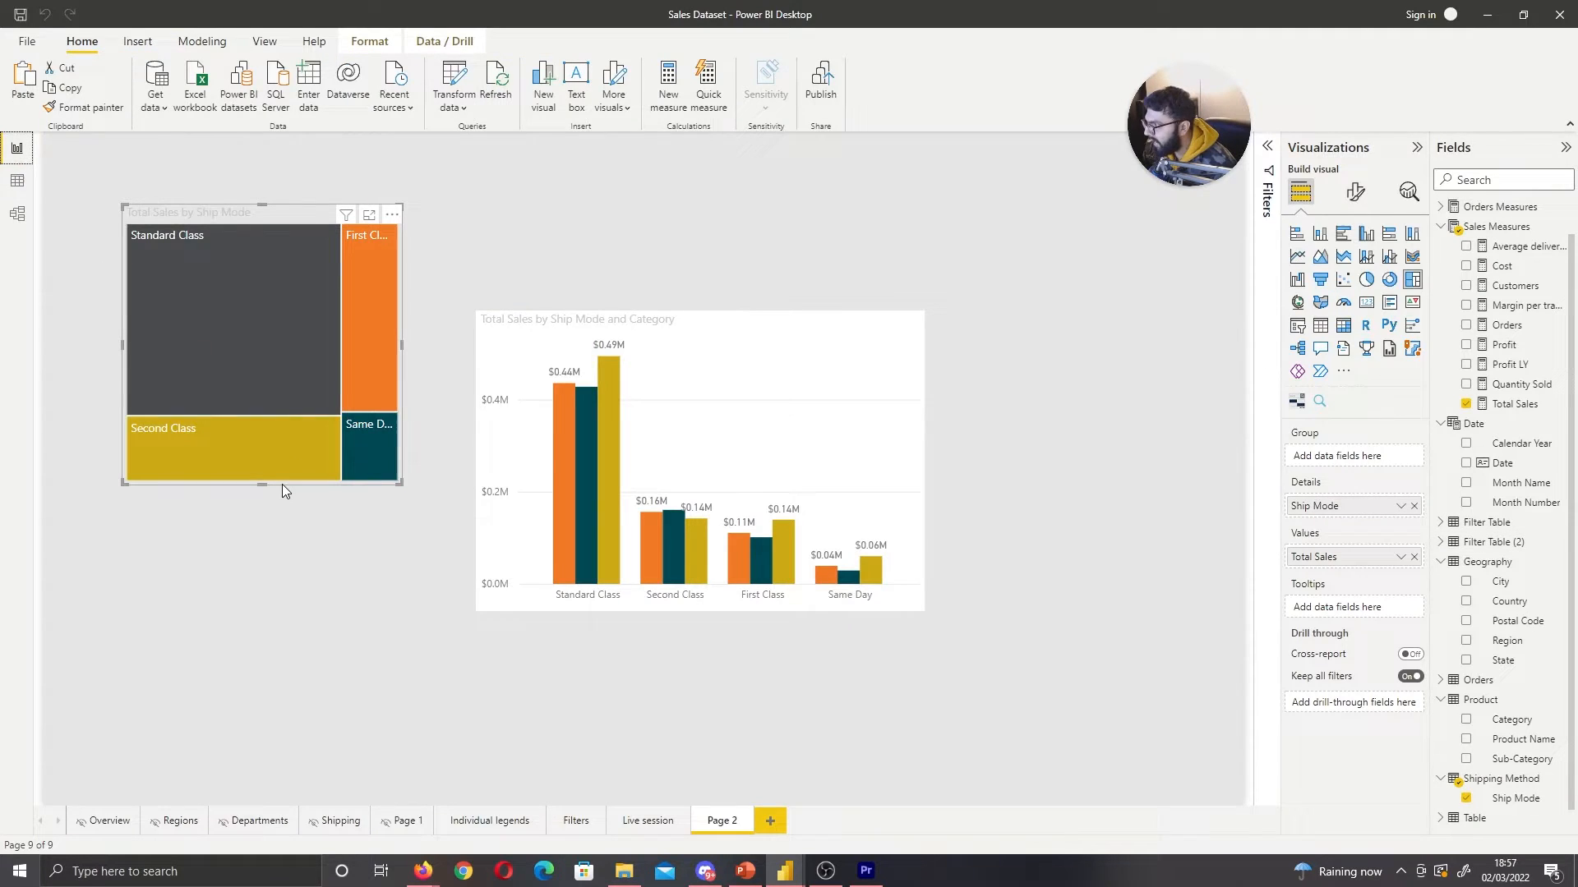
mouse_move(1509, 449)
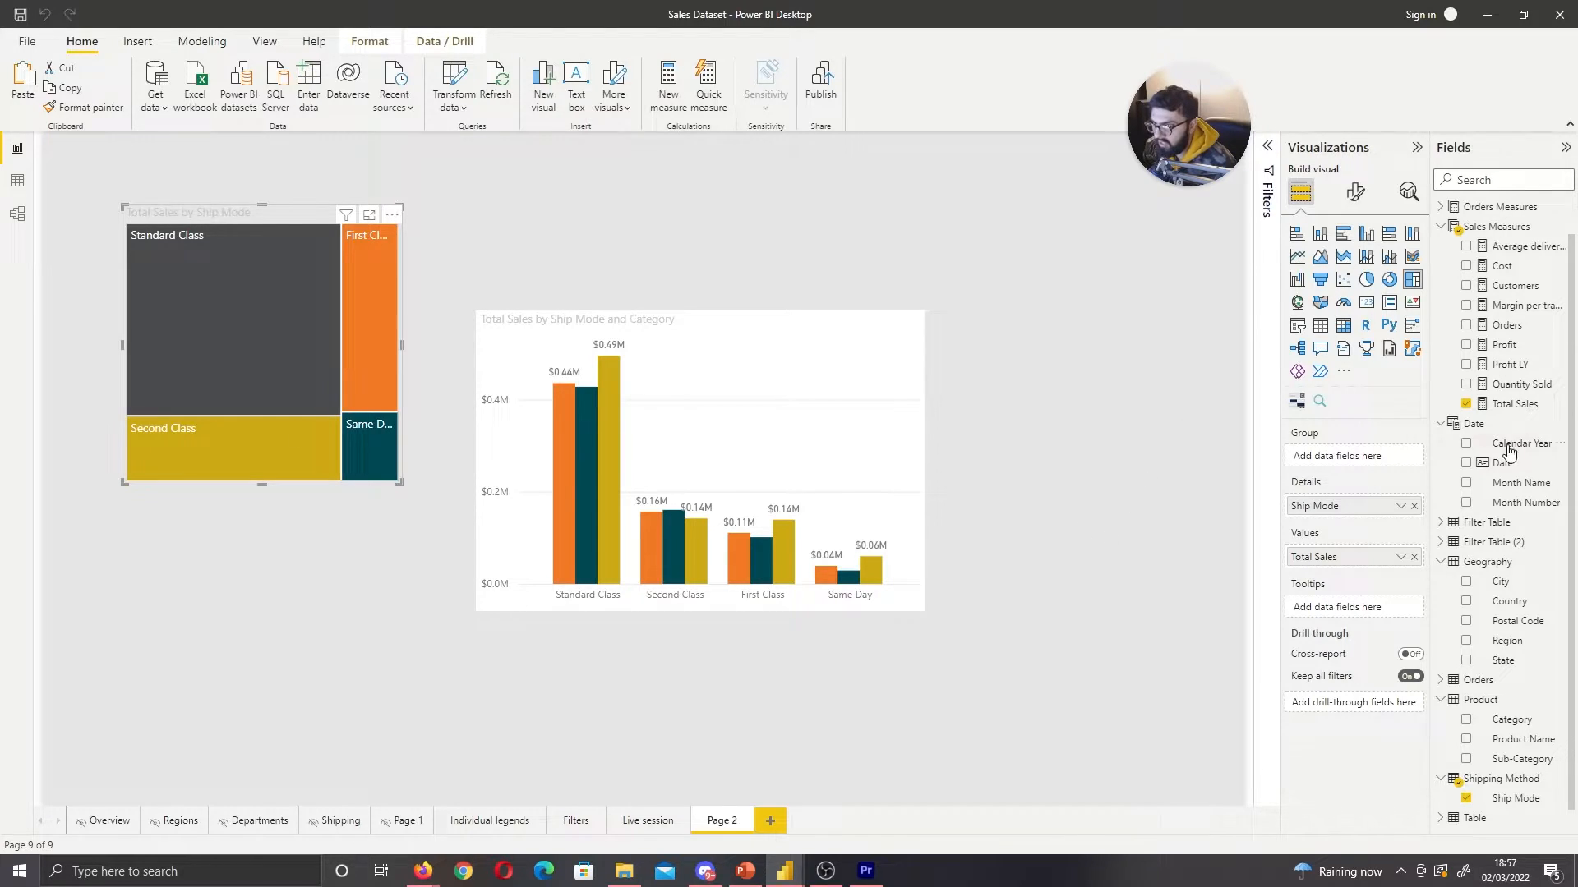
mouse_move(1525, 502)
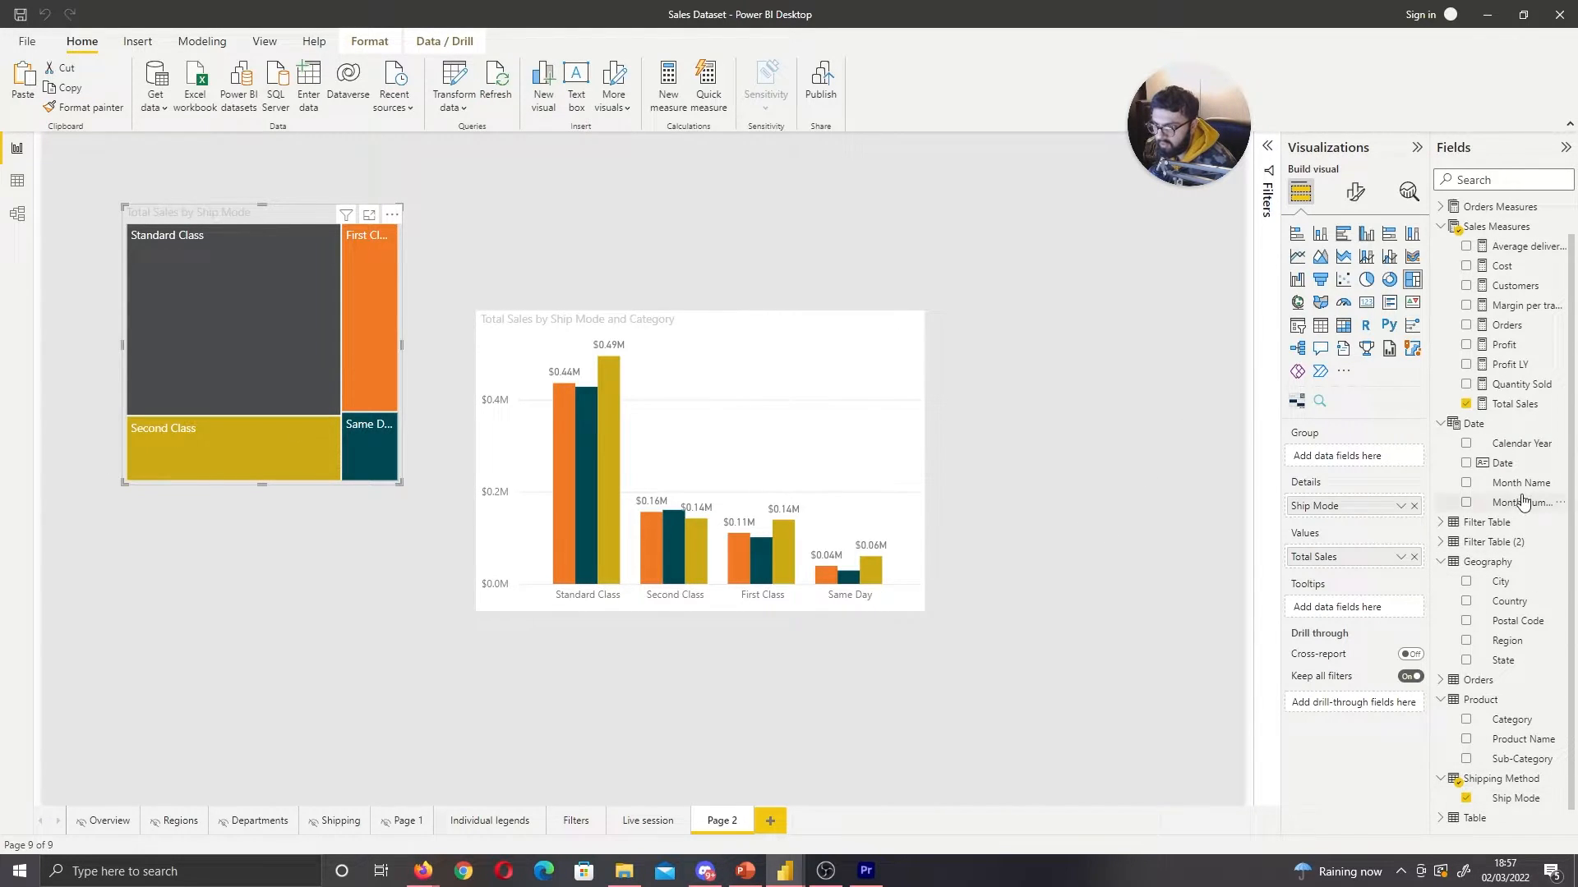
Size the treemap tiles by Filter Table (2)'s Column1 instead of Total Sales
left_click(1439, 542)
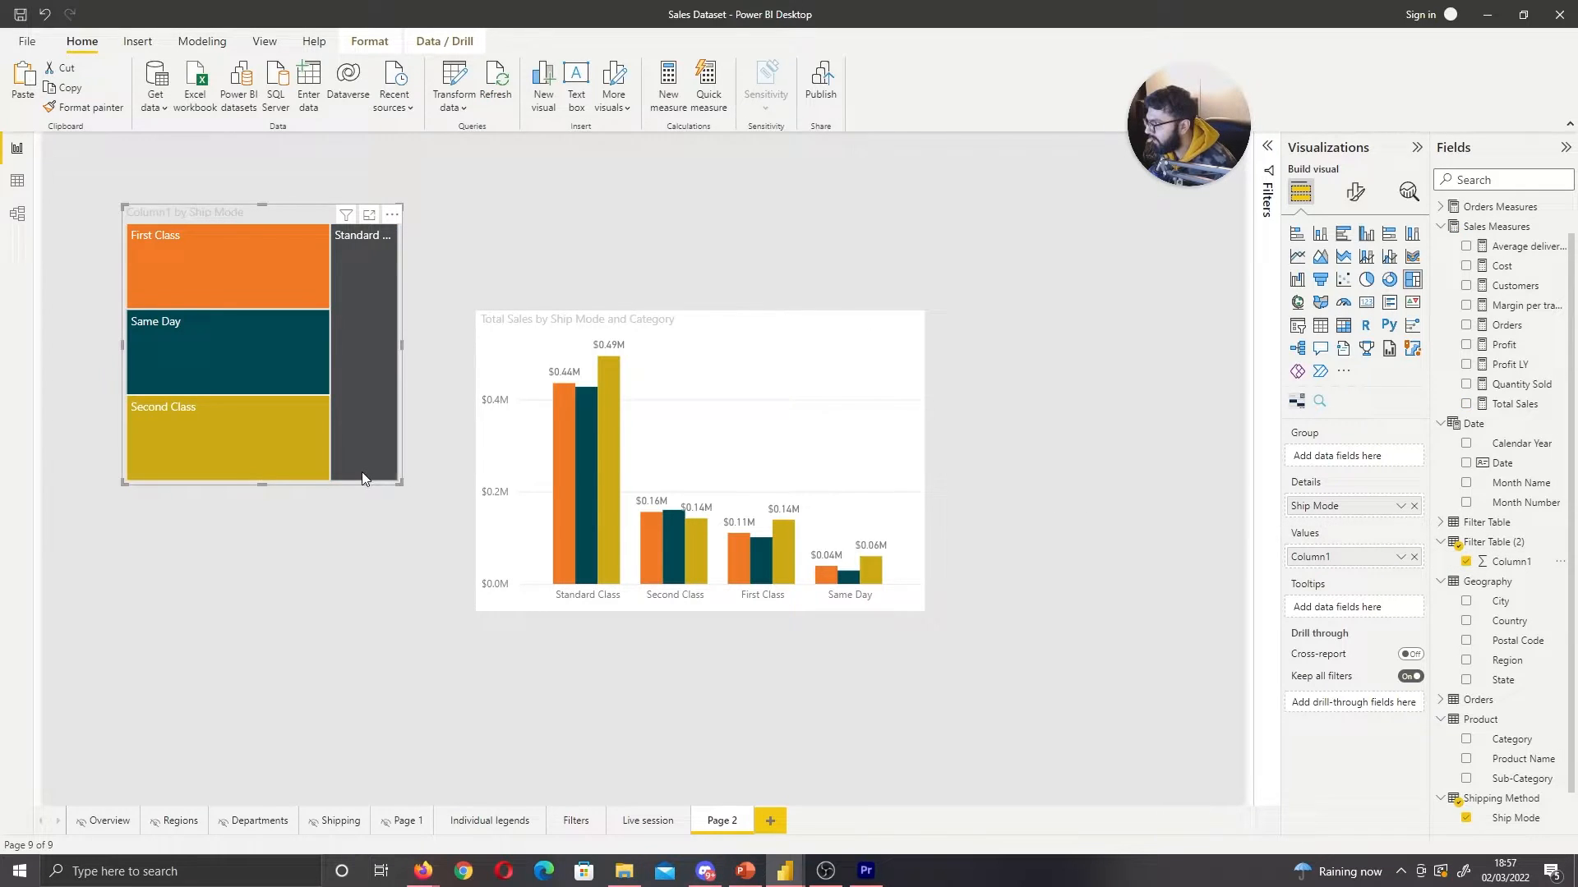
mouse_move(345, 215)
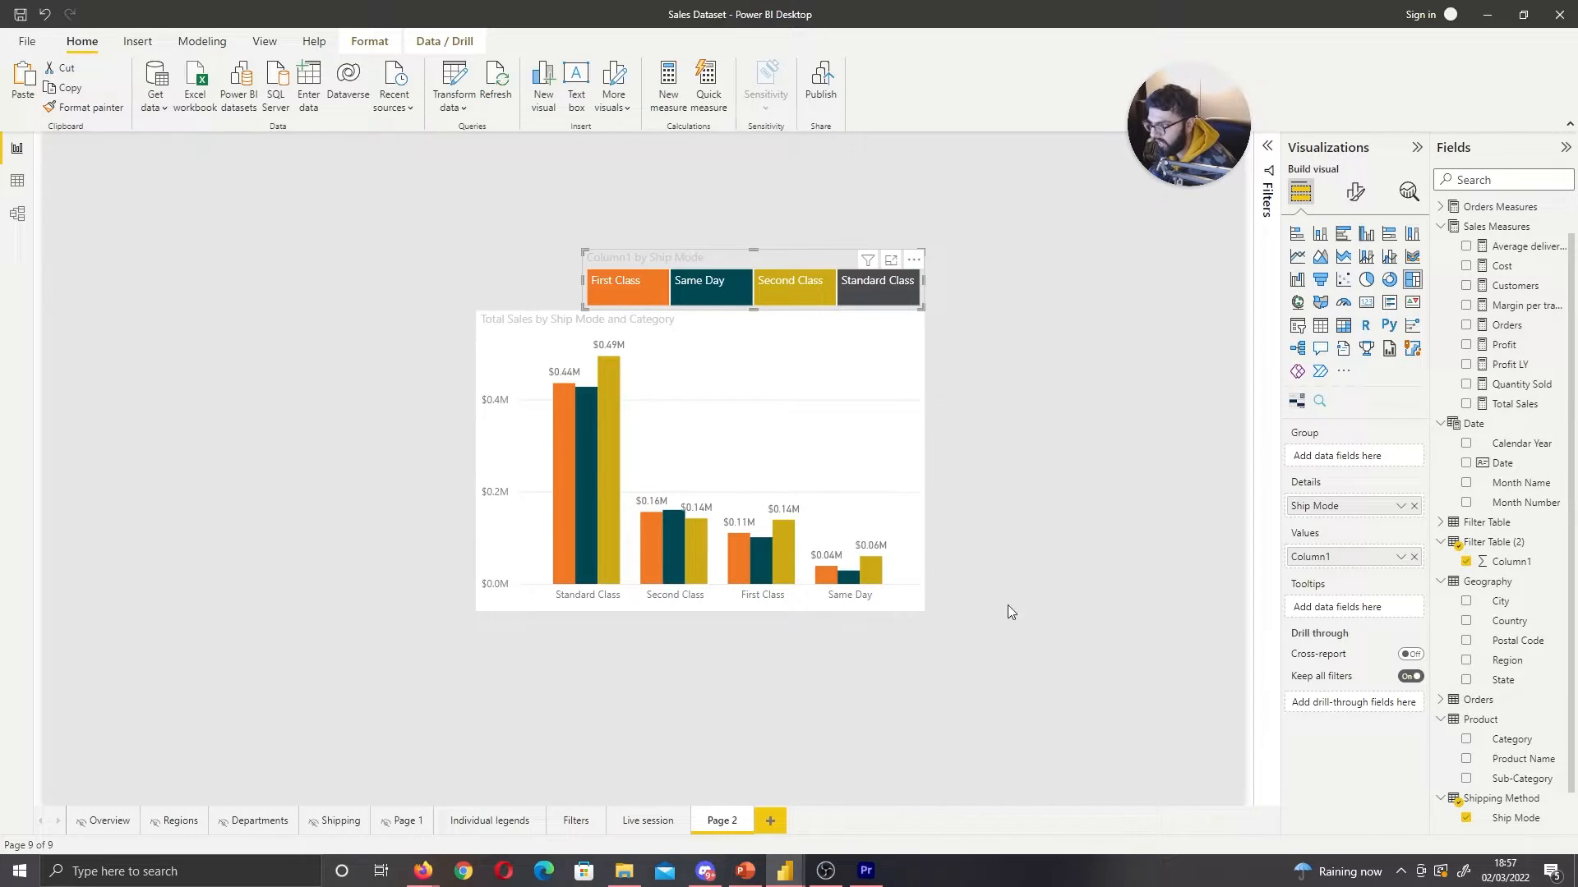
mouse_move(809, 266)
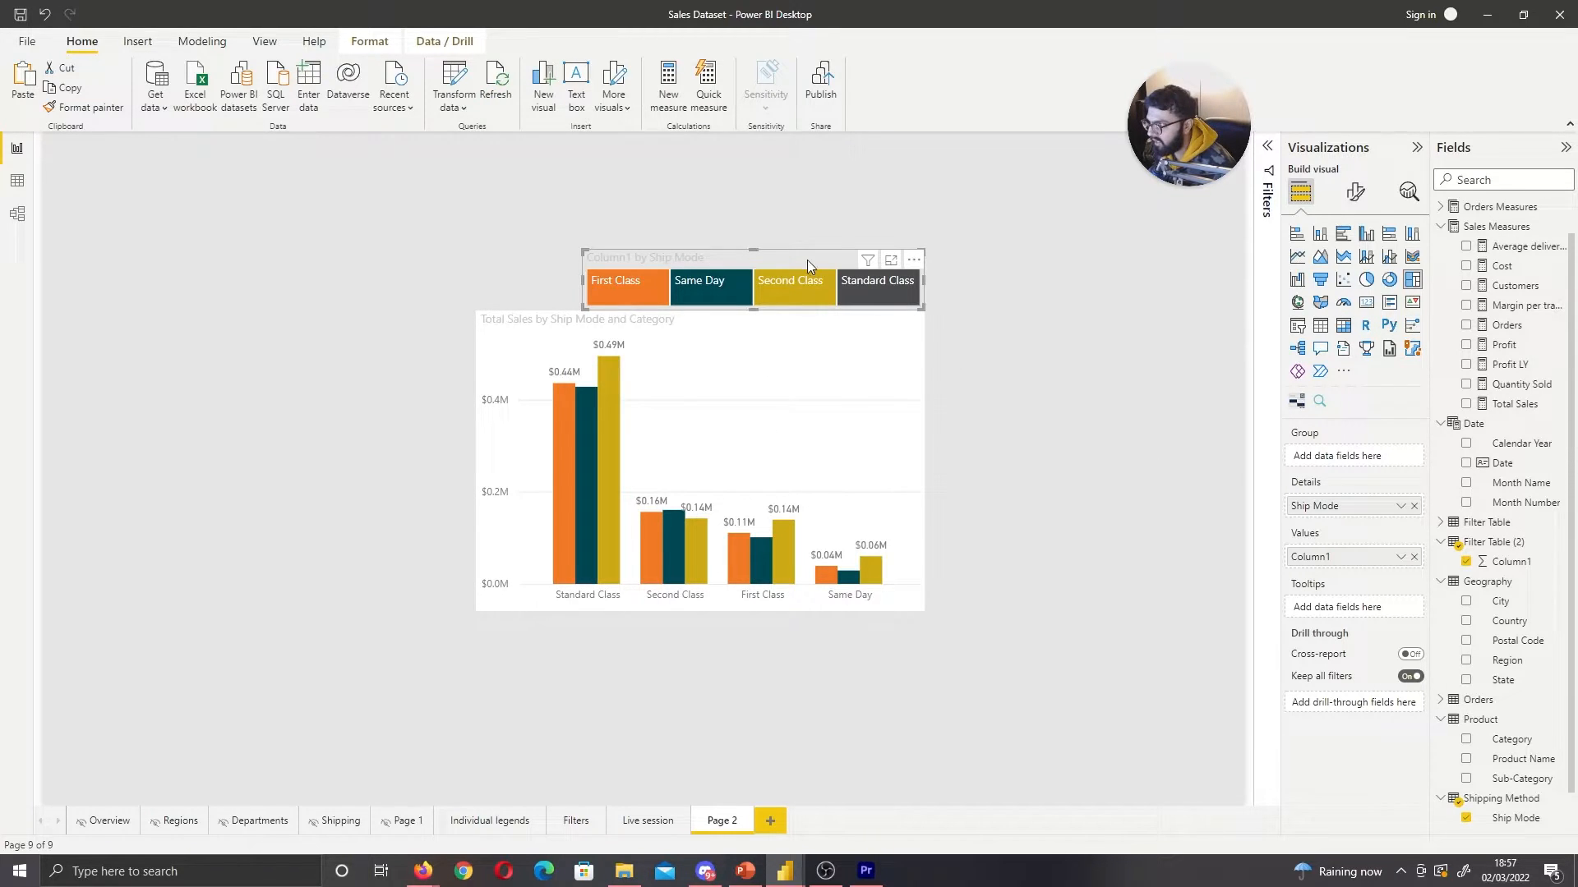
Hide the treemap's title and turn on a background at 0% transparency
left_click(1355, 192)
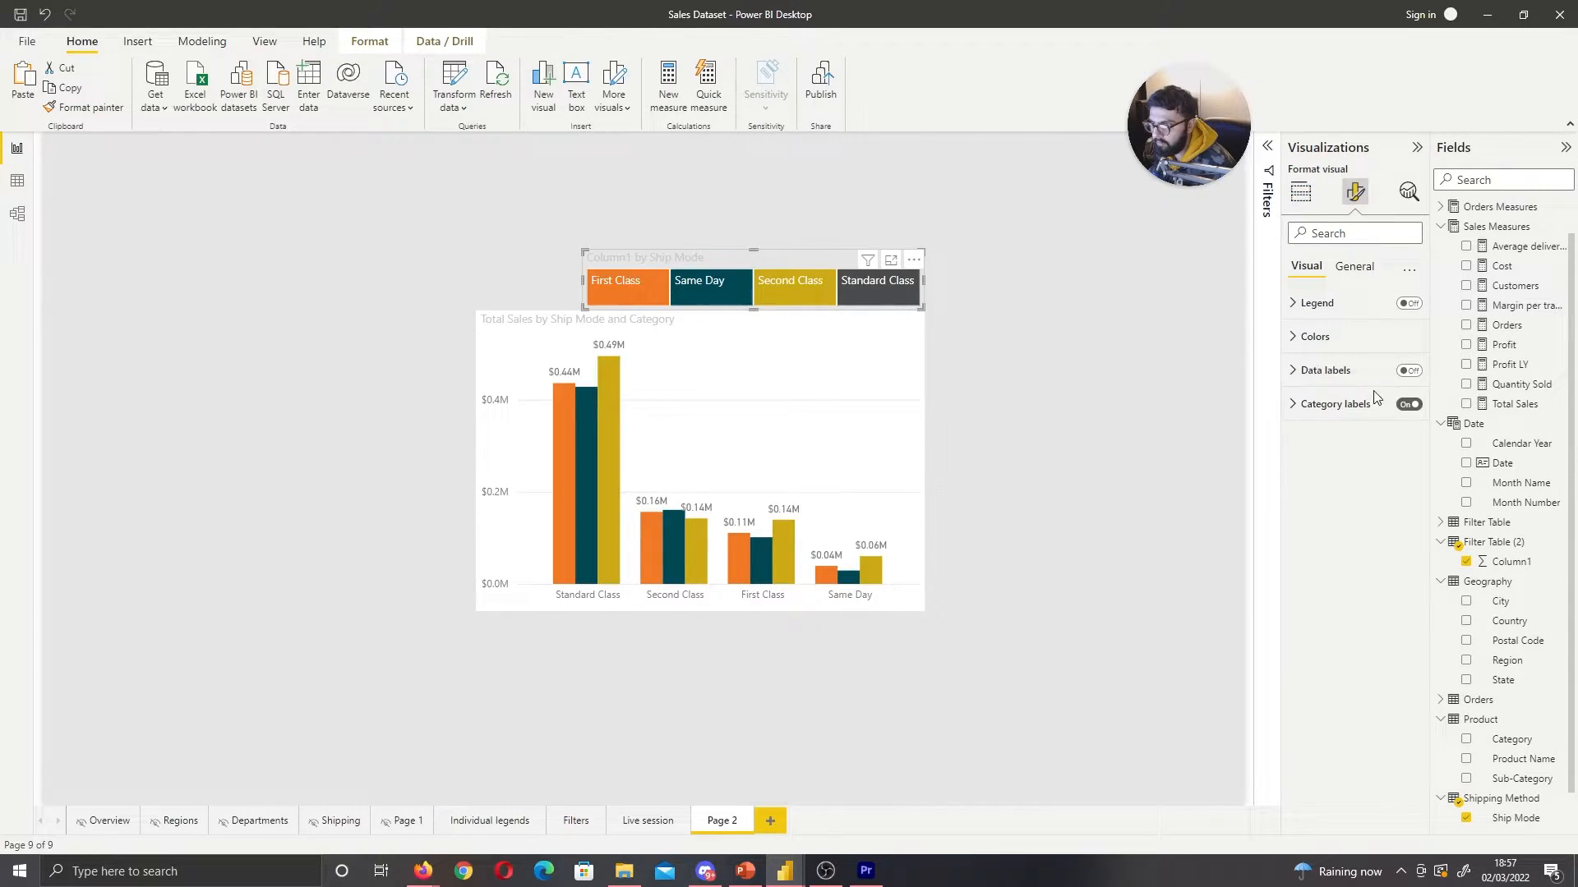
left_click(1354, 266)
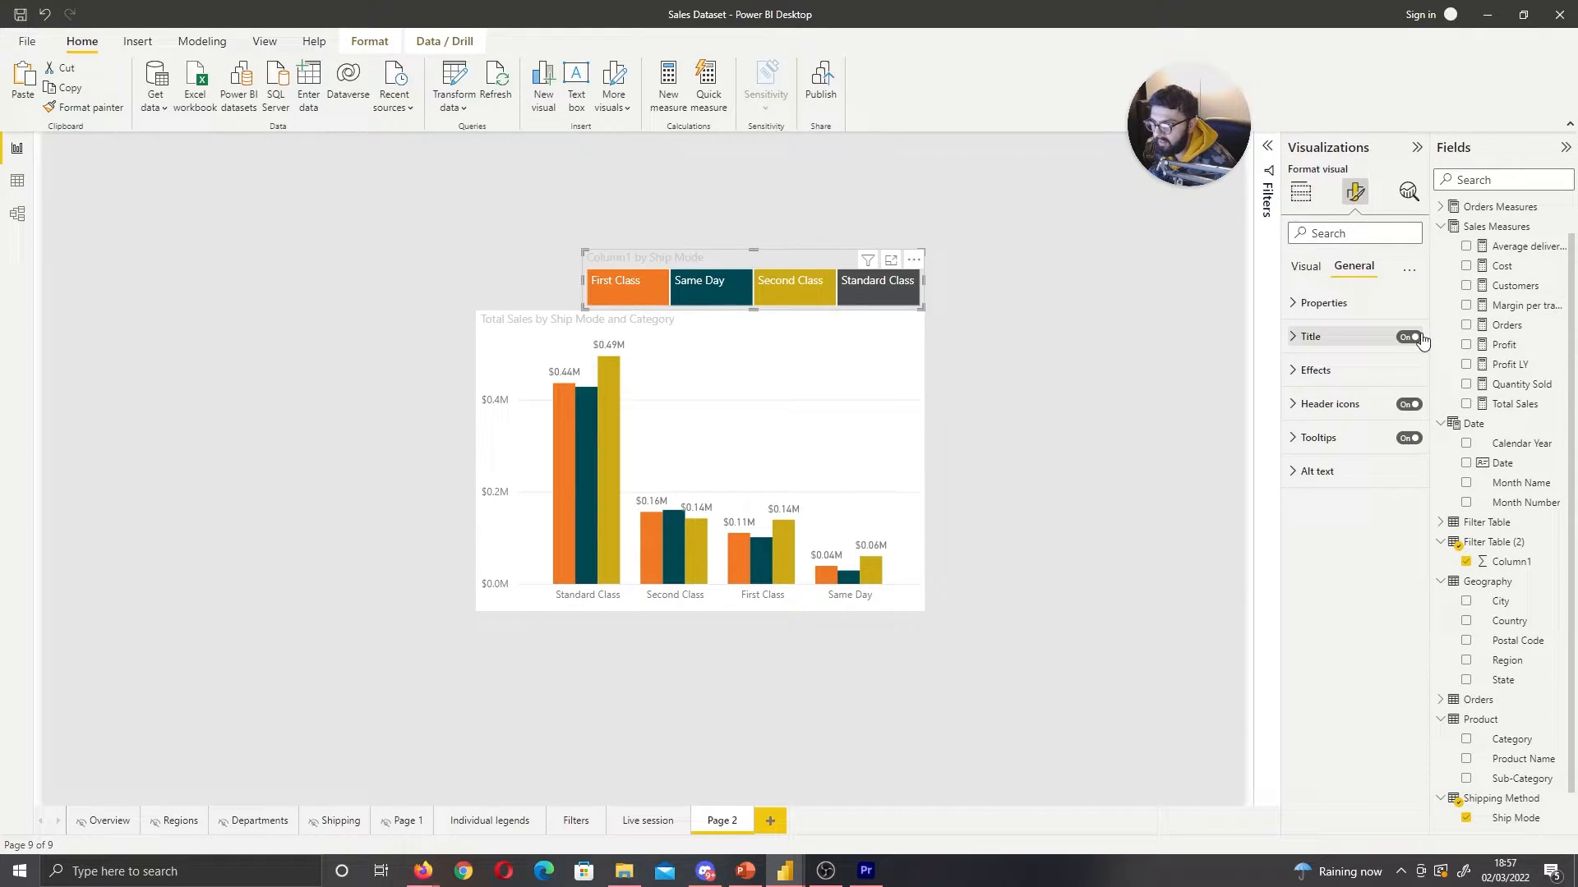
left_click(1406, 337)
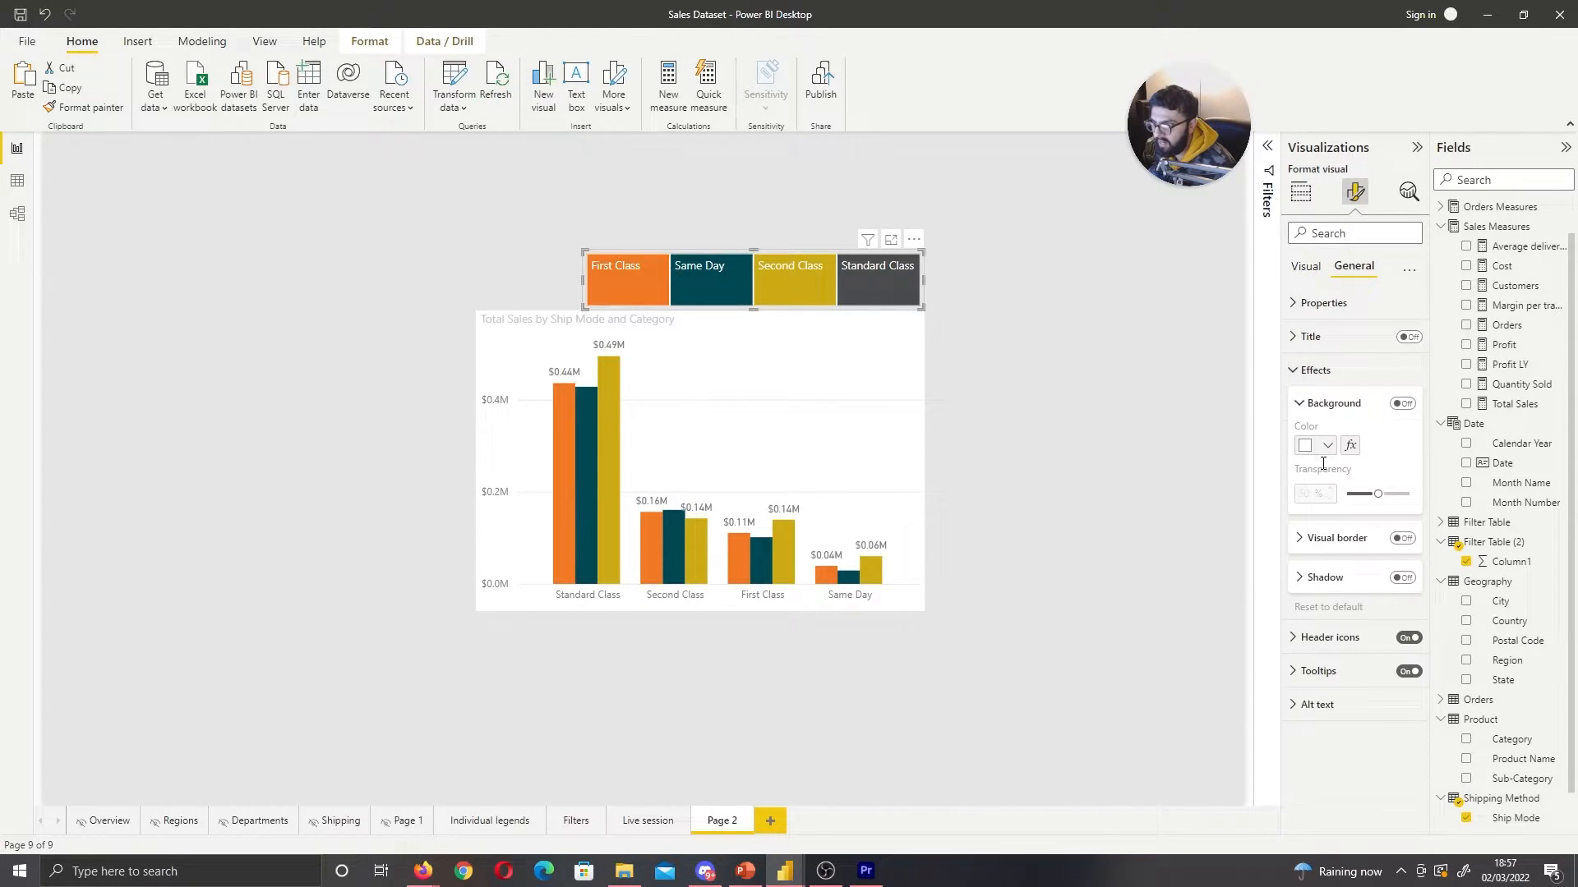
left_click(1402, 403)
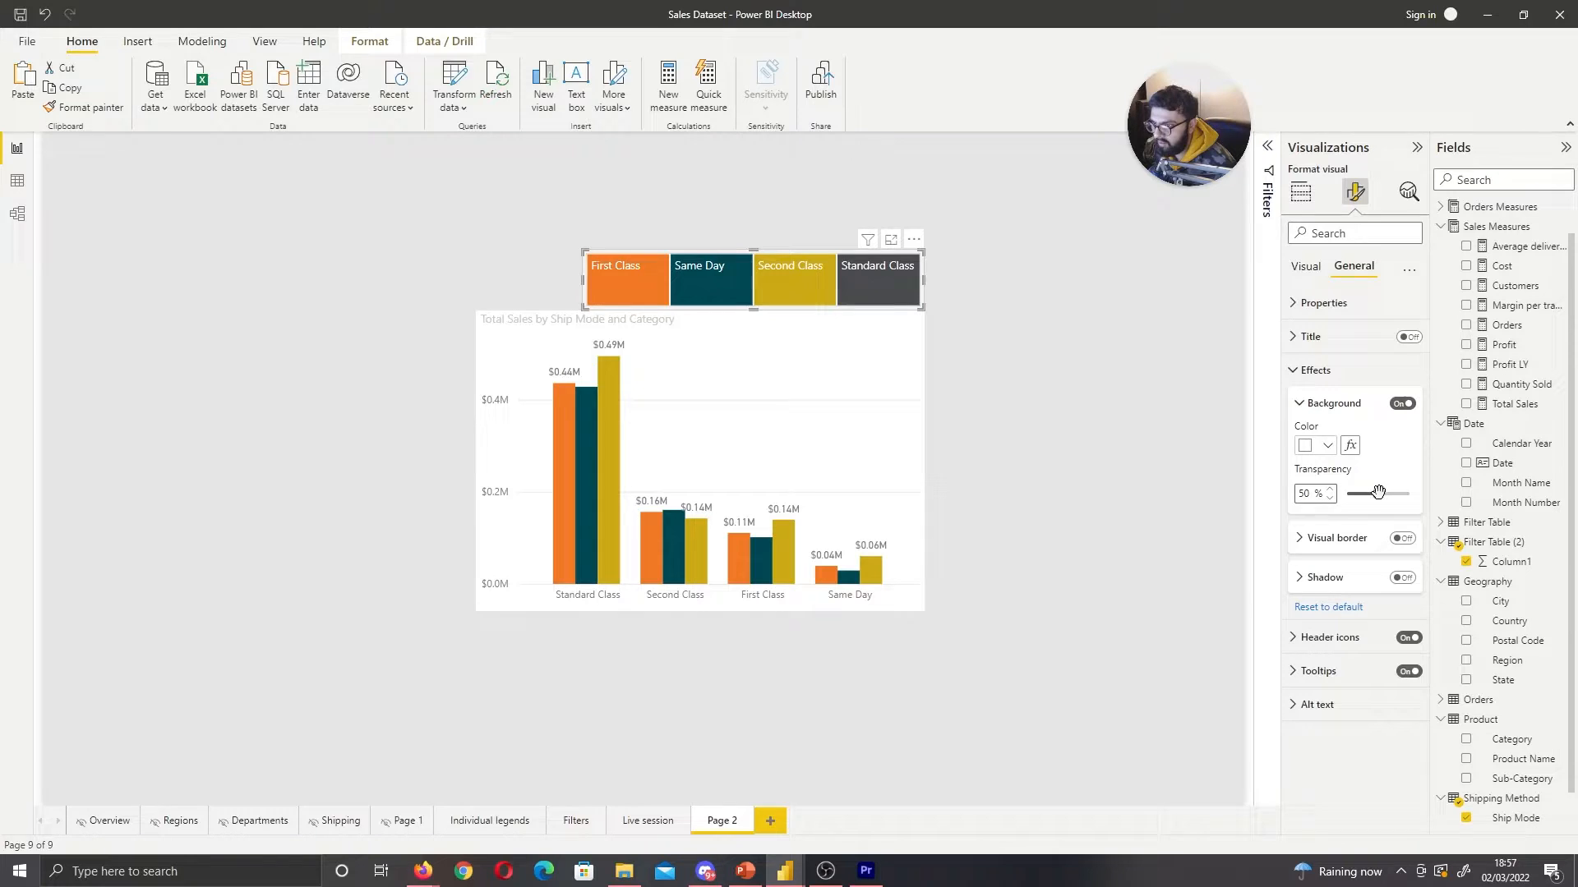
left_click_drag(1377, 493, 1345, 493)
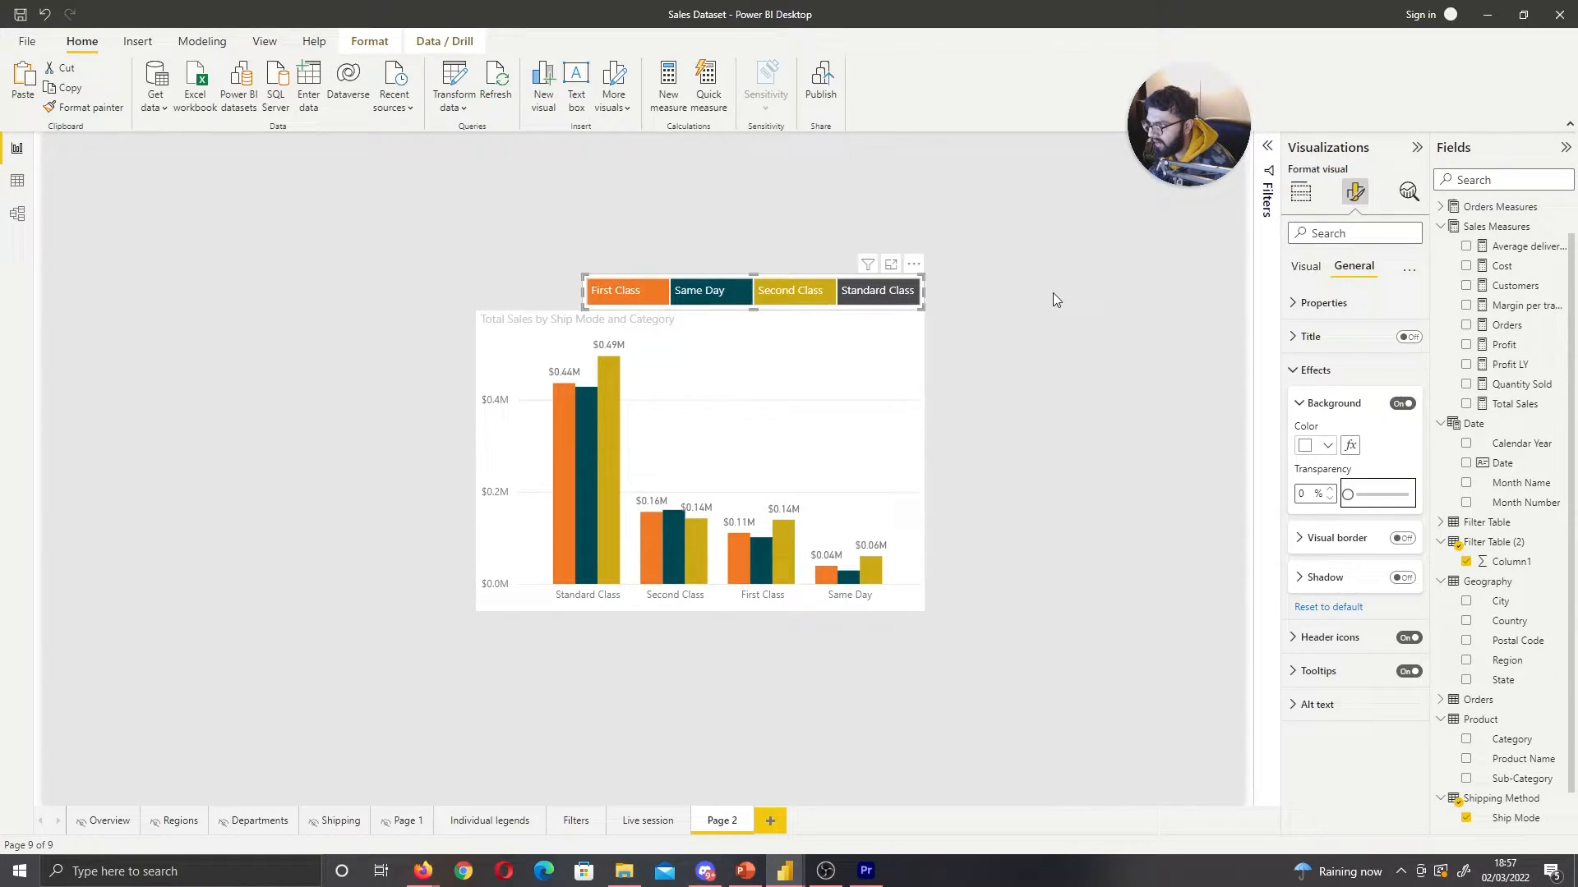
Test filtering the chart to Standard Class, clear it, and remove Ship Mode
left_click(1300, 192)
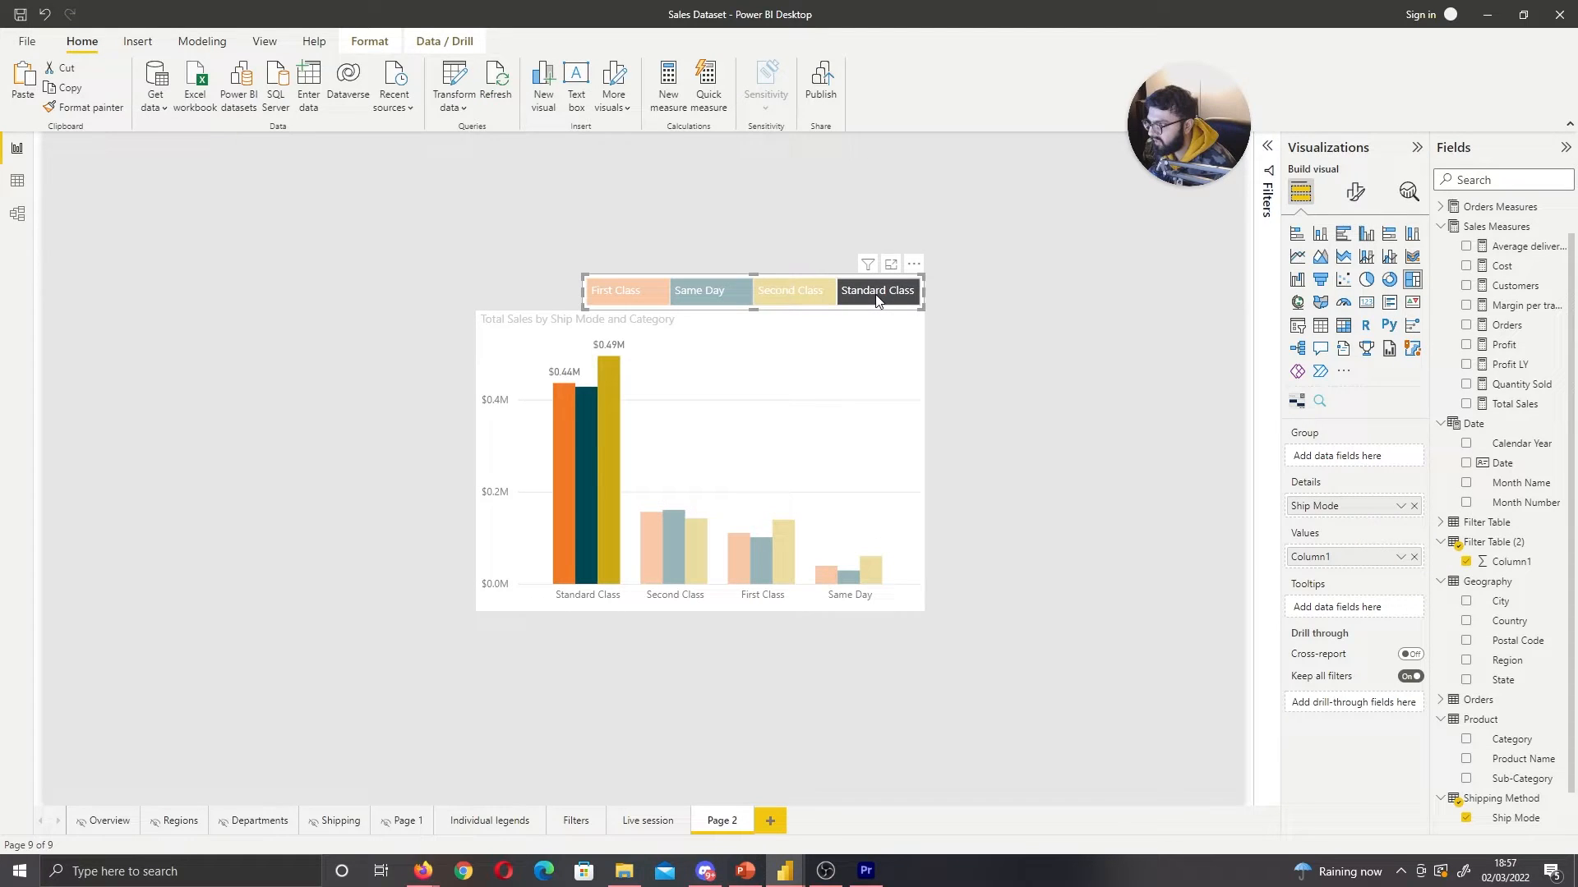
left_click(792, 290)
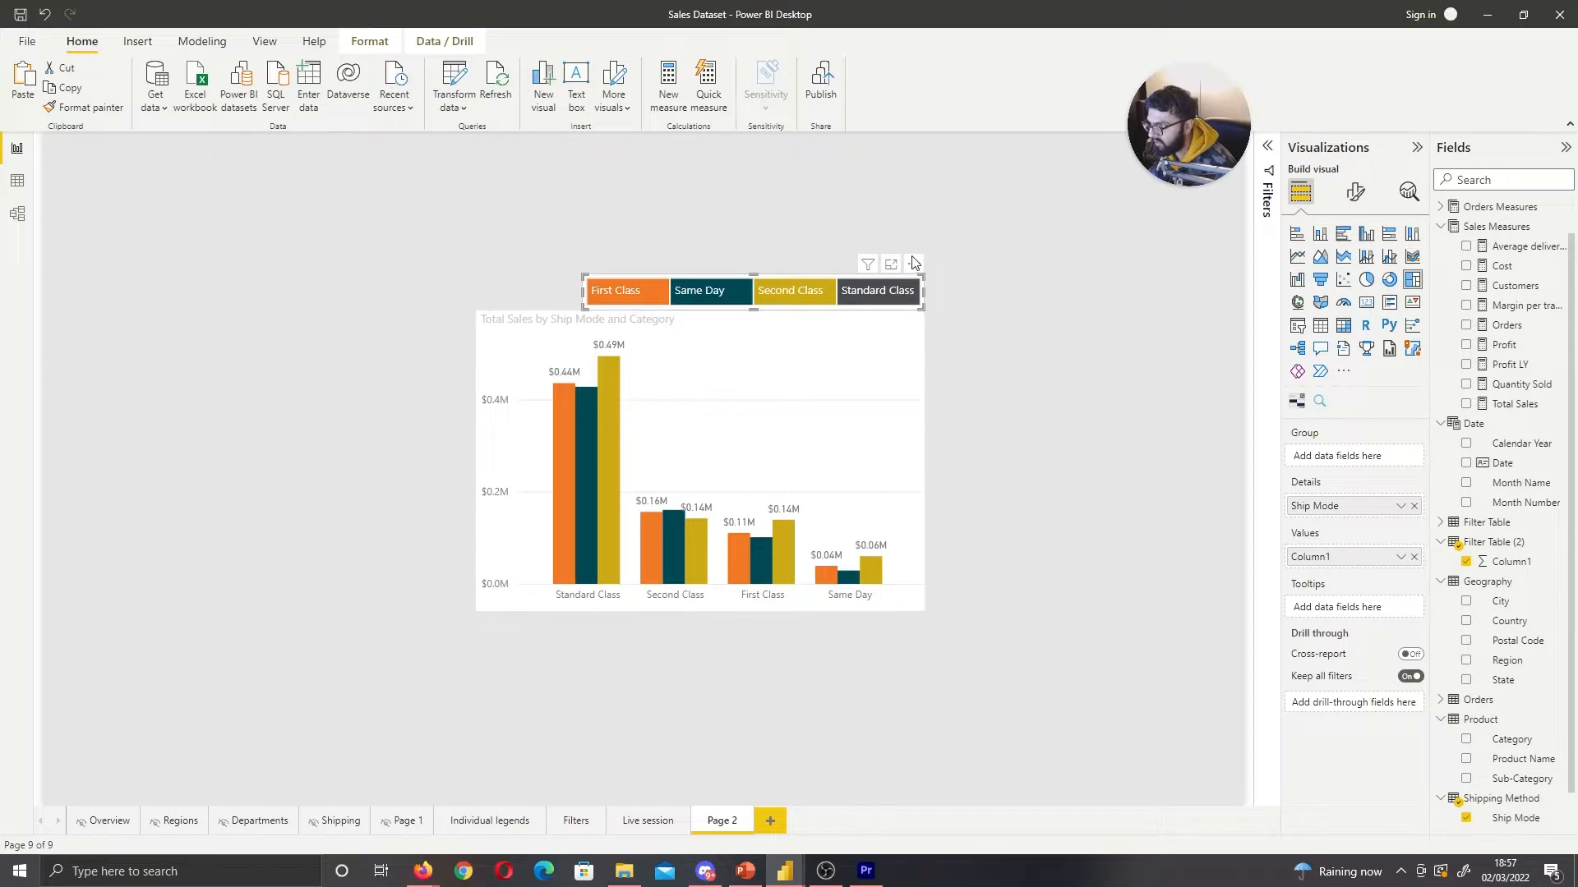
left_click(868, 263)
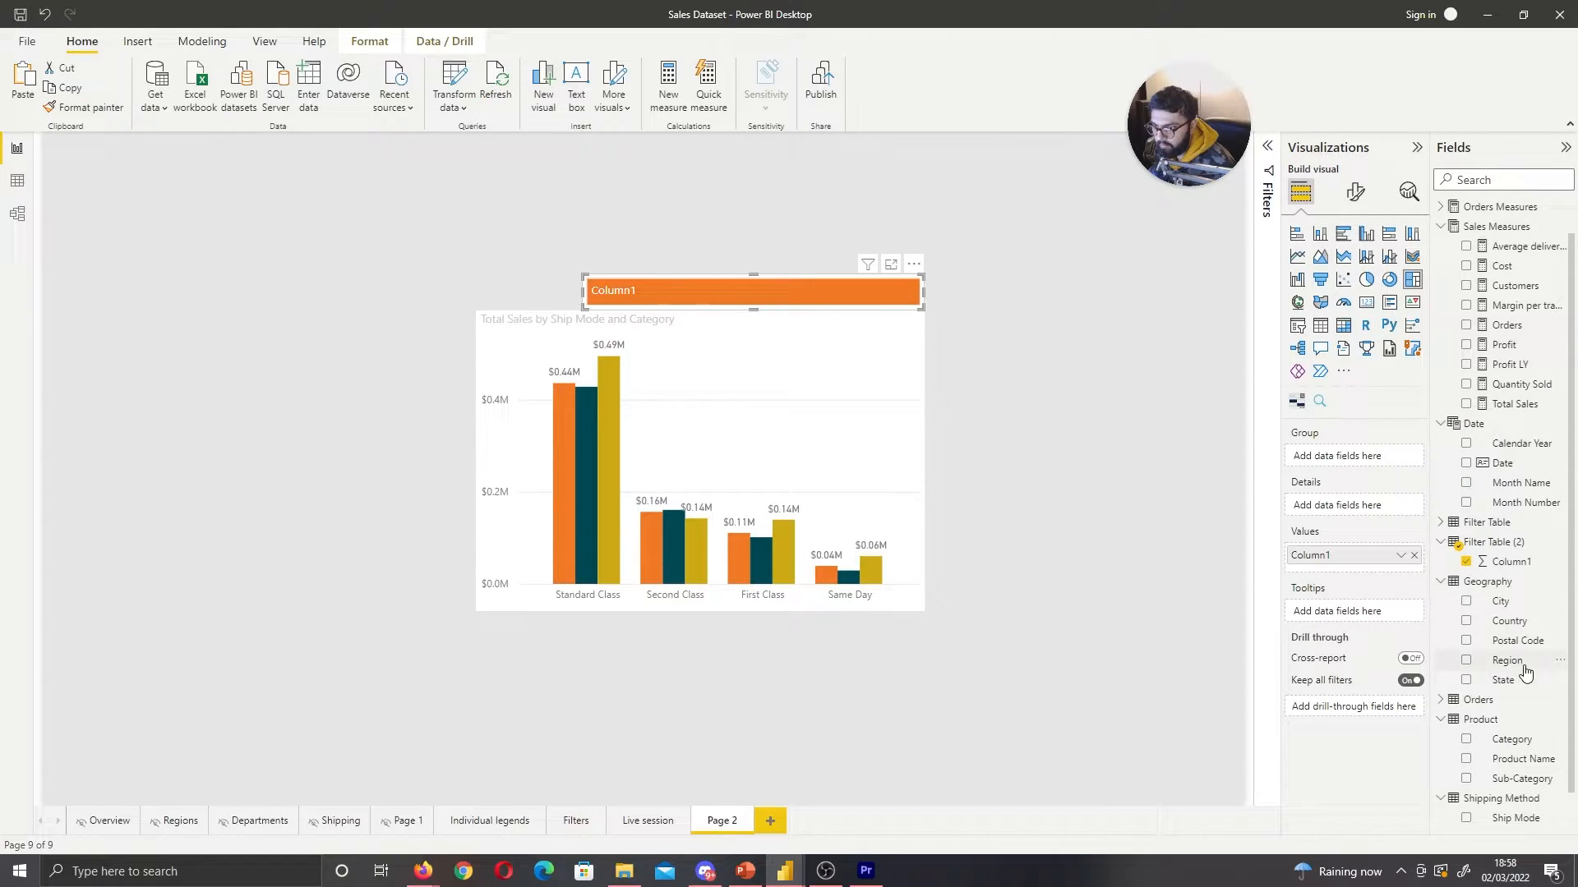
Show Region tiles, test the South filter, and turn on the chart's Category legend
left_click(1466, 659)
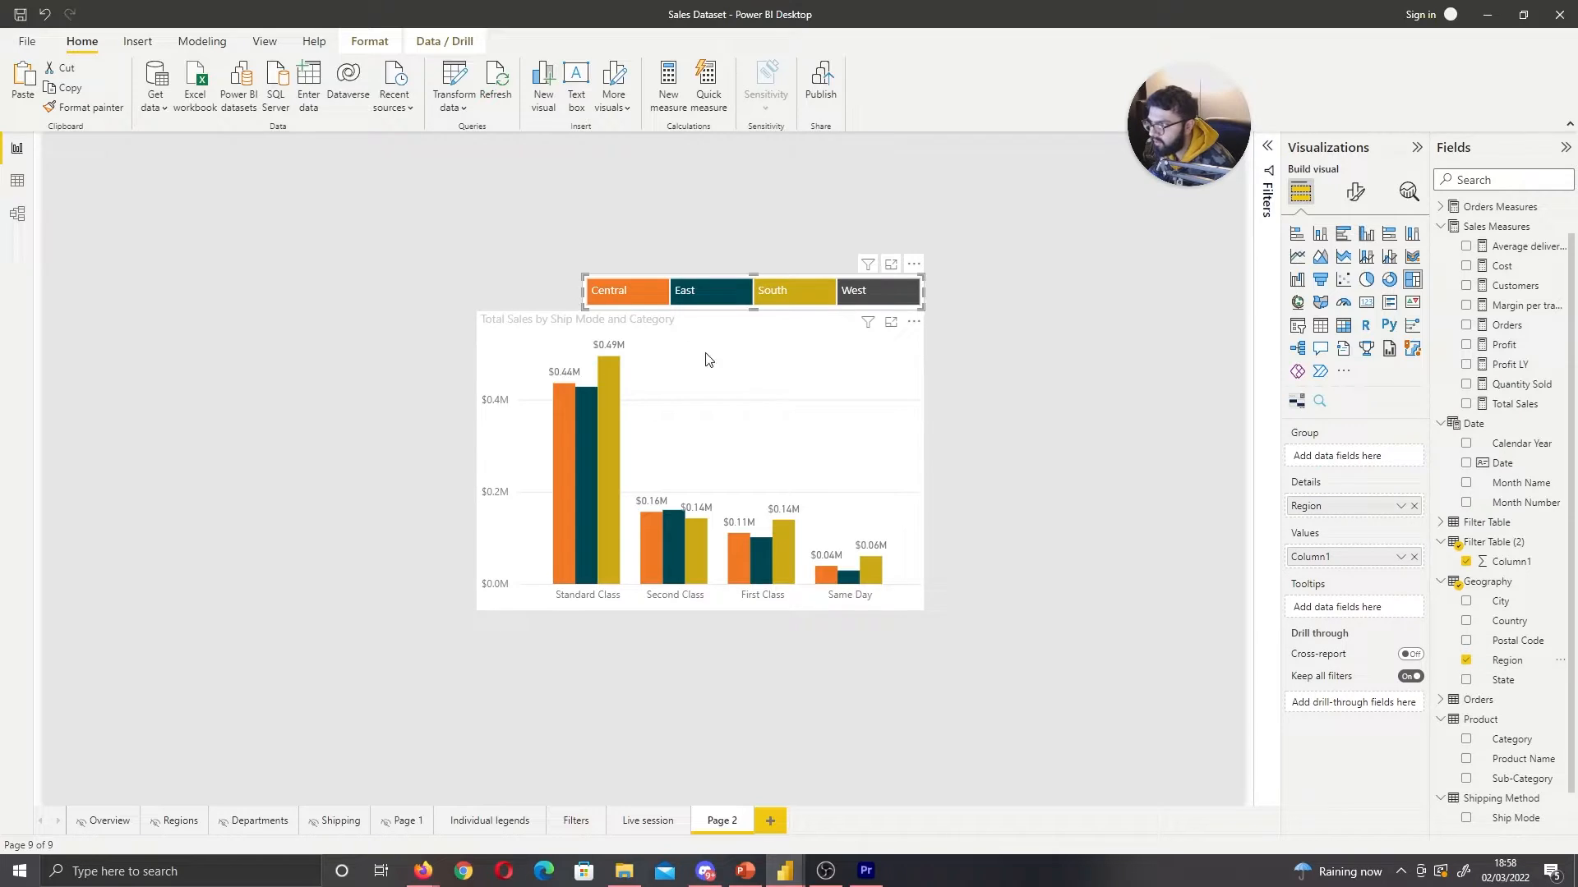
left_click(793, 291)
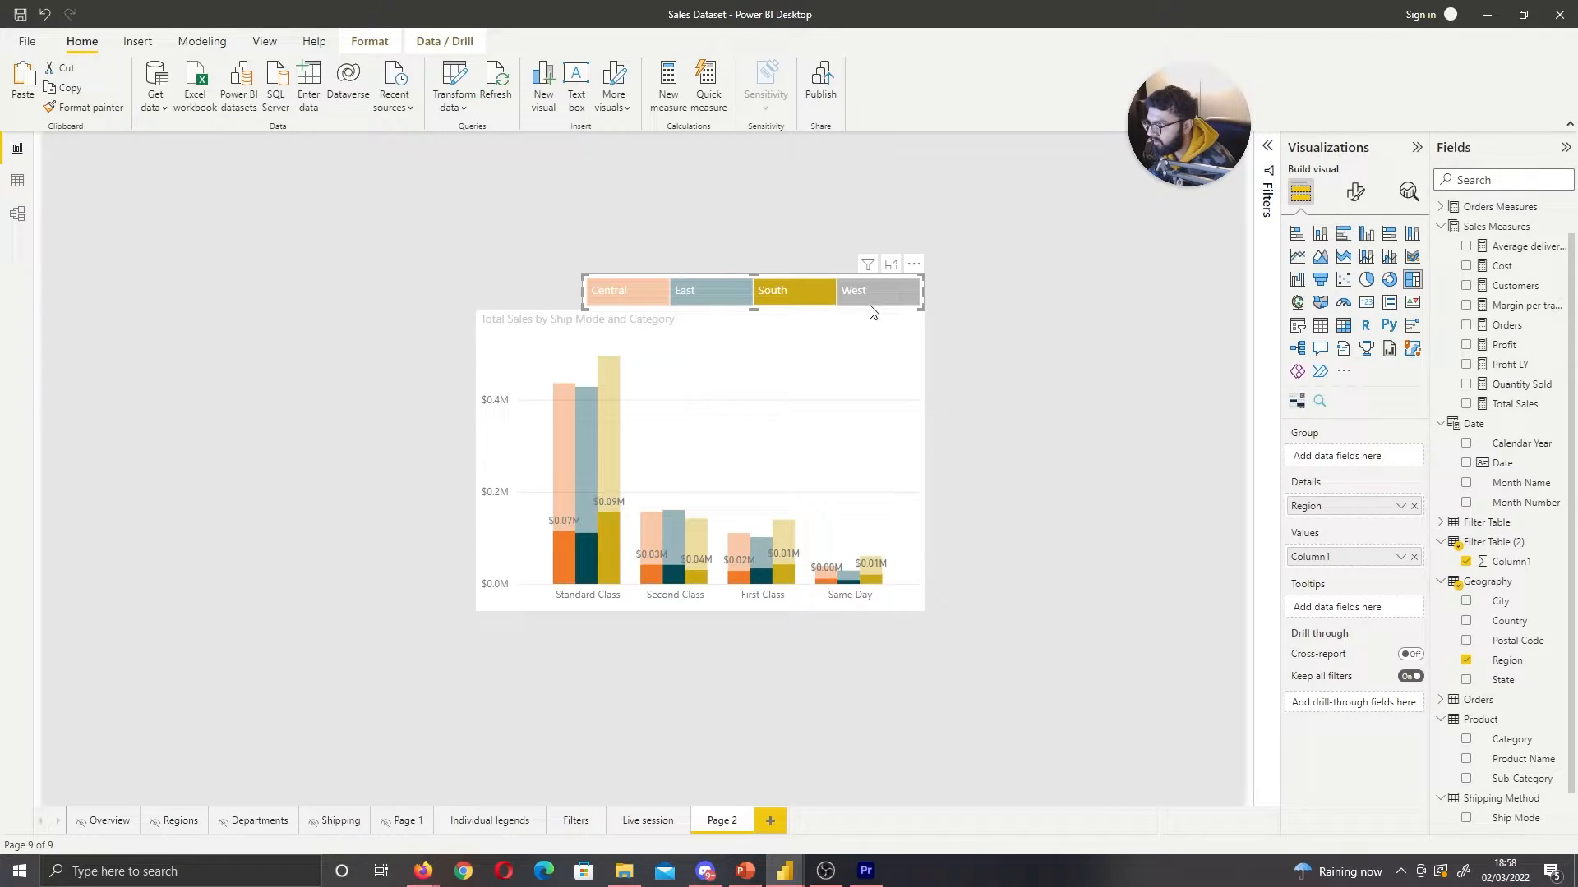
left_click(627, 290)
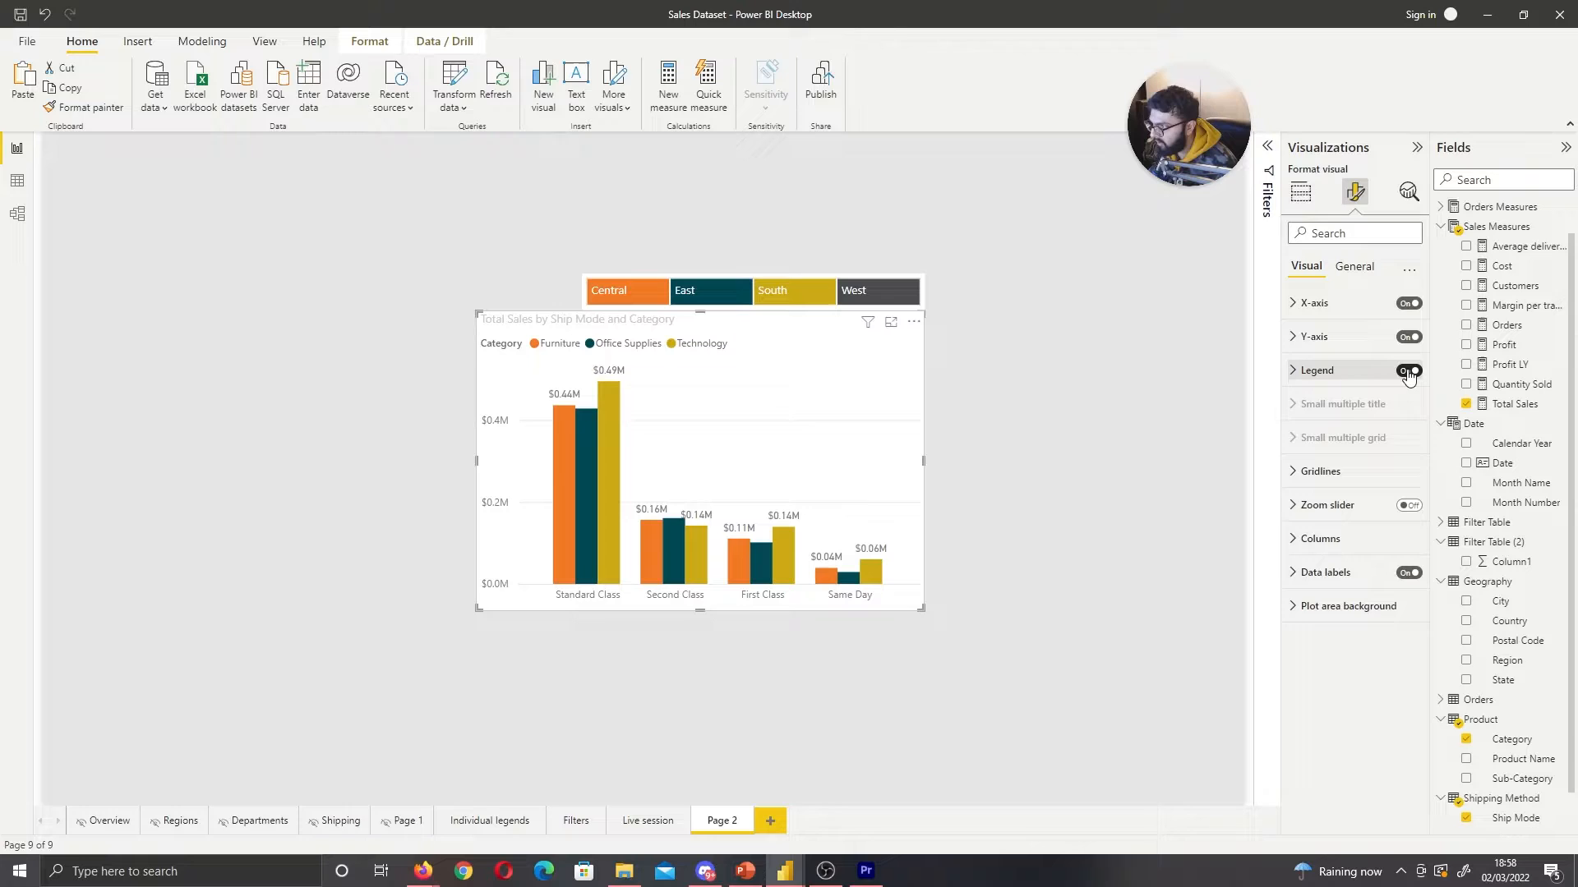
Position the column chart's legend at right center, then select the treemap strip
left_click(1292, 370)
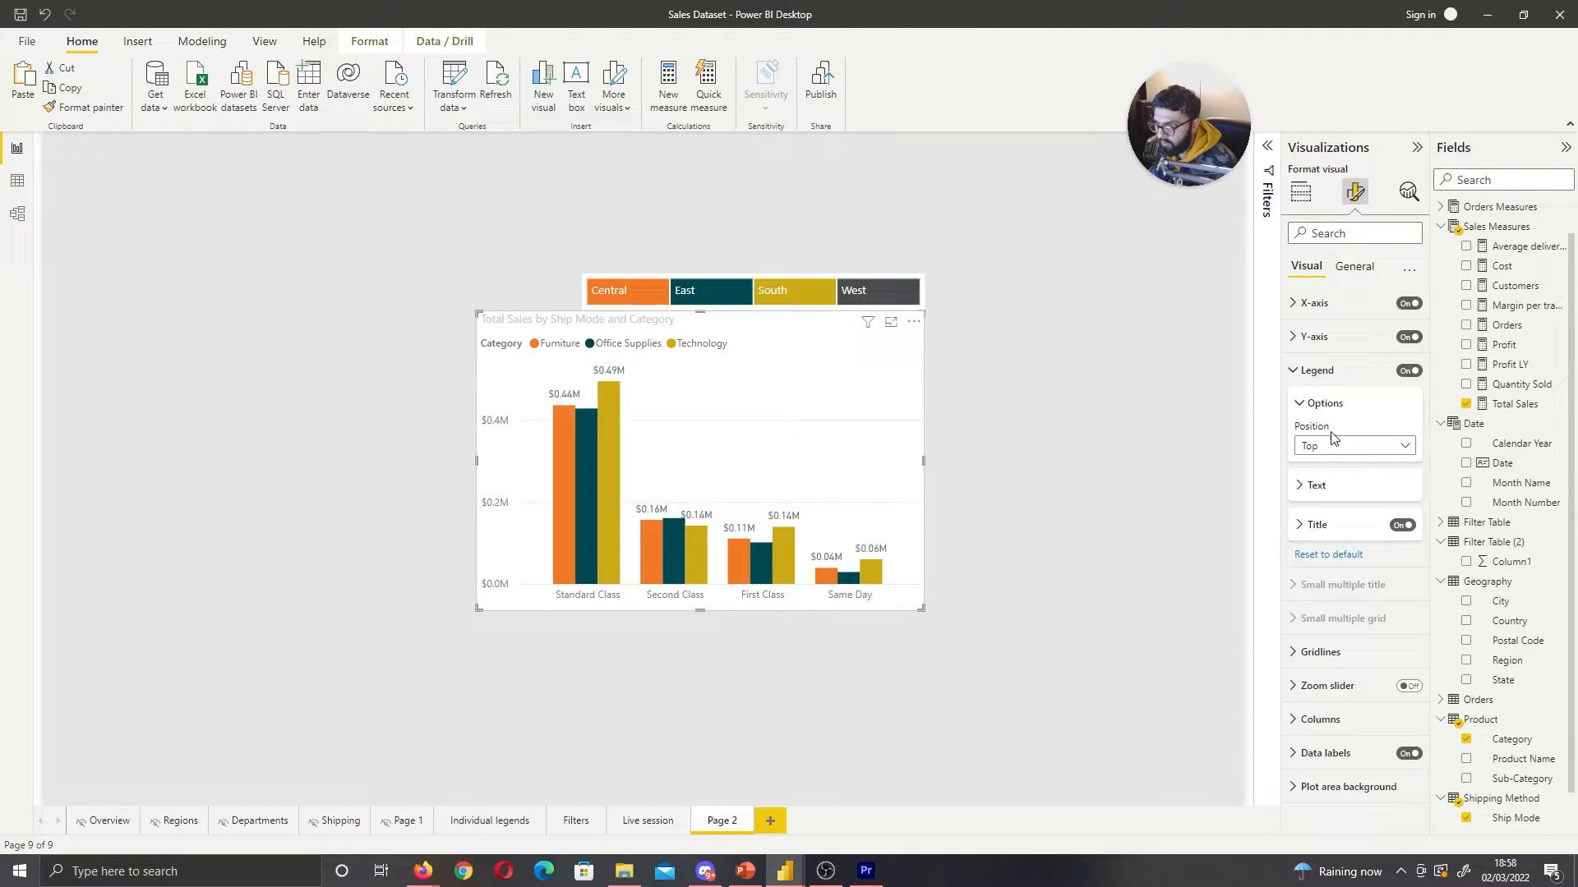
left_click(1354, 445)
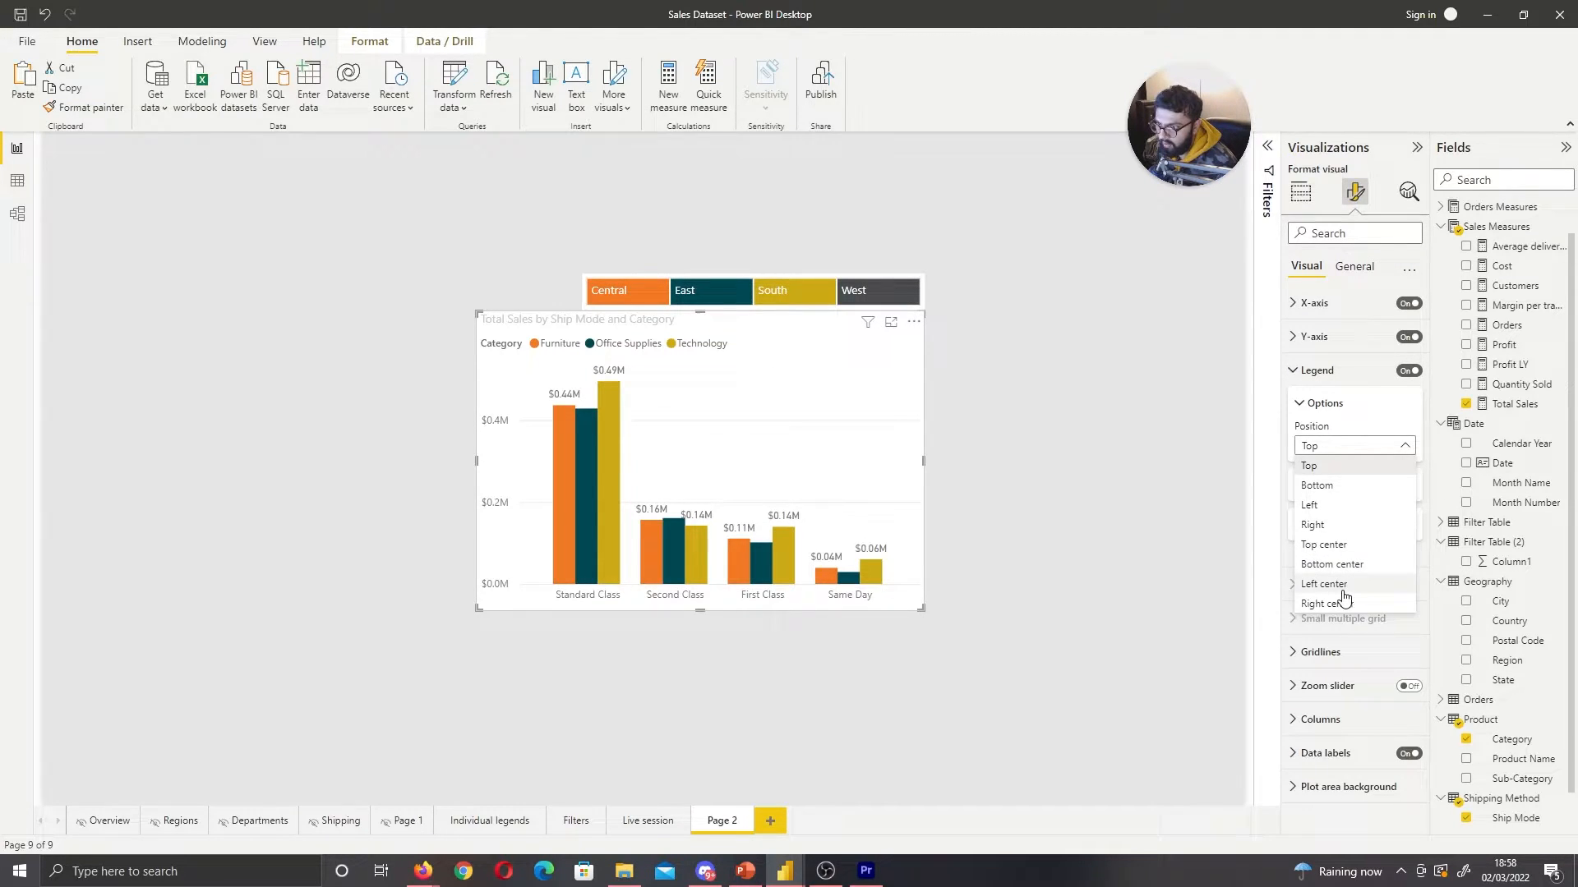
left_click(1322, 603)
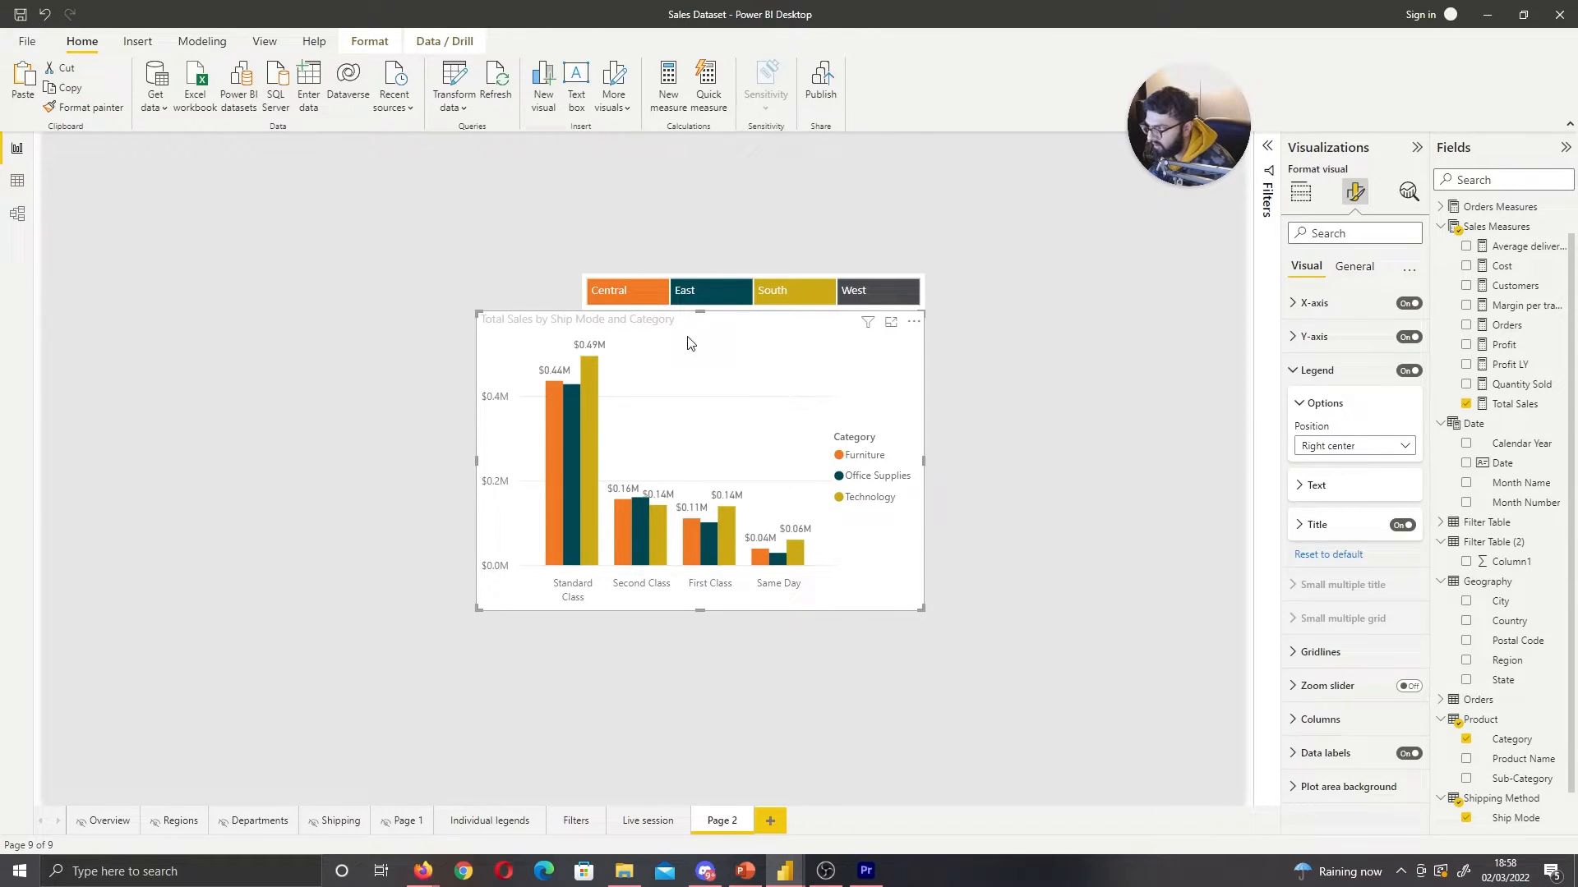
mouse_move(867, 321)
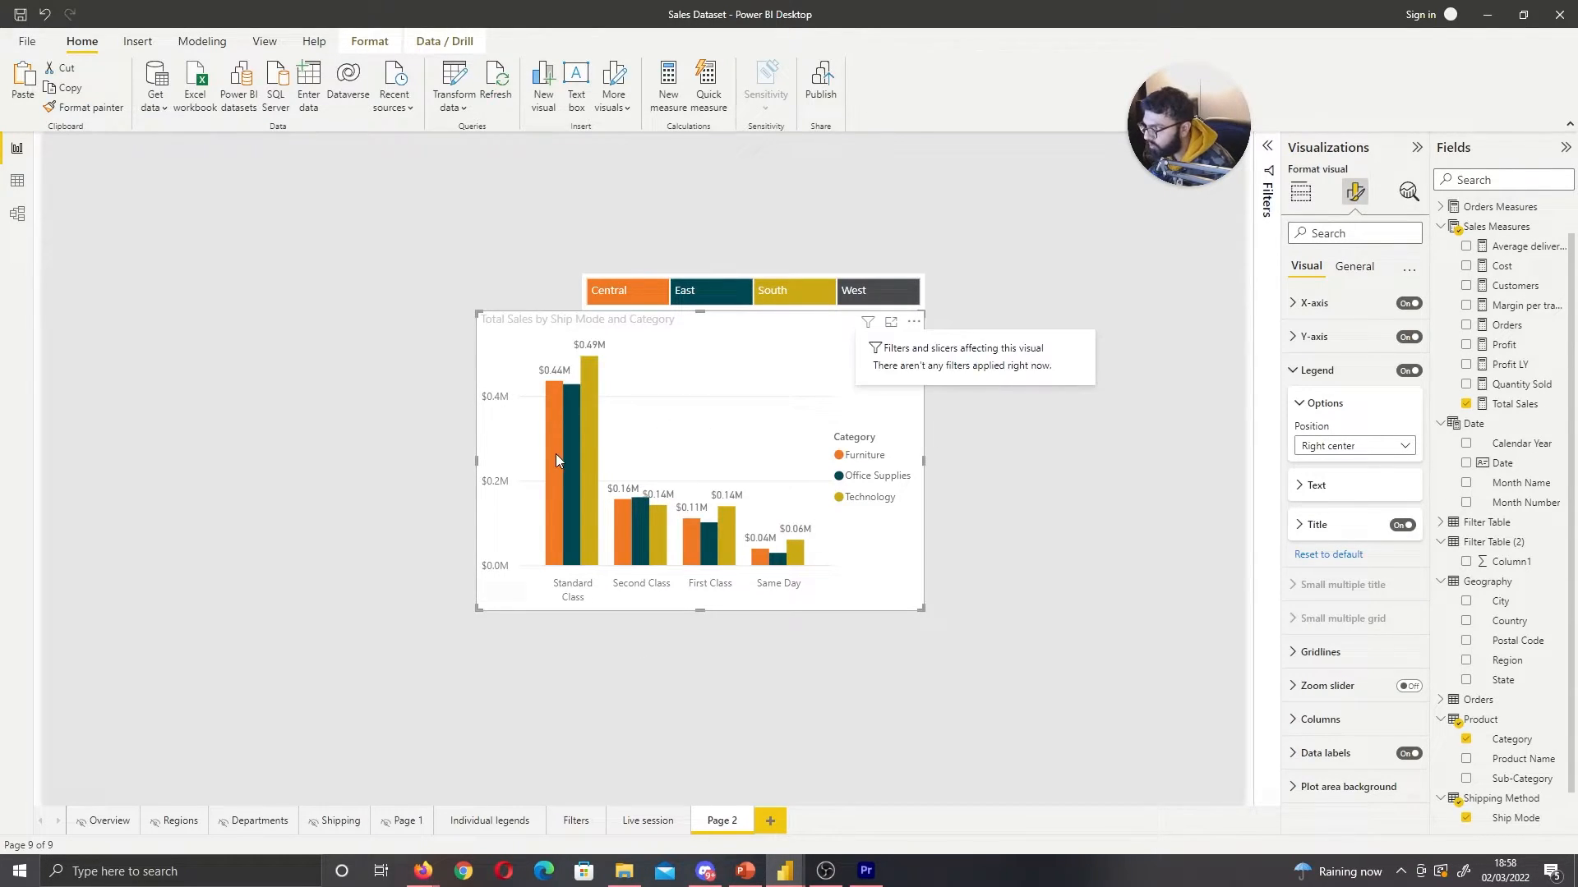
left_click(1300, 191)
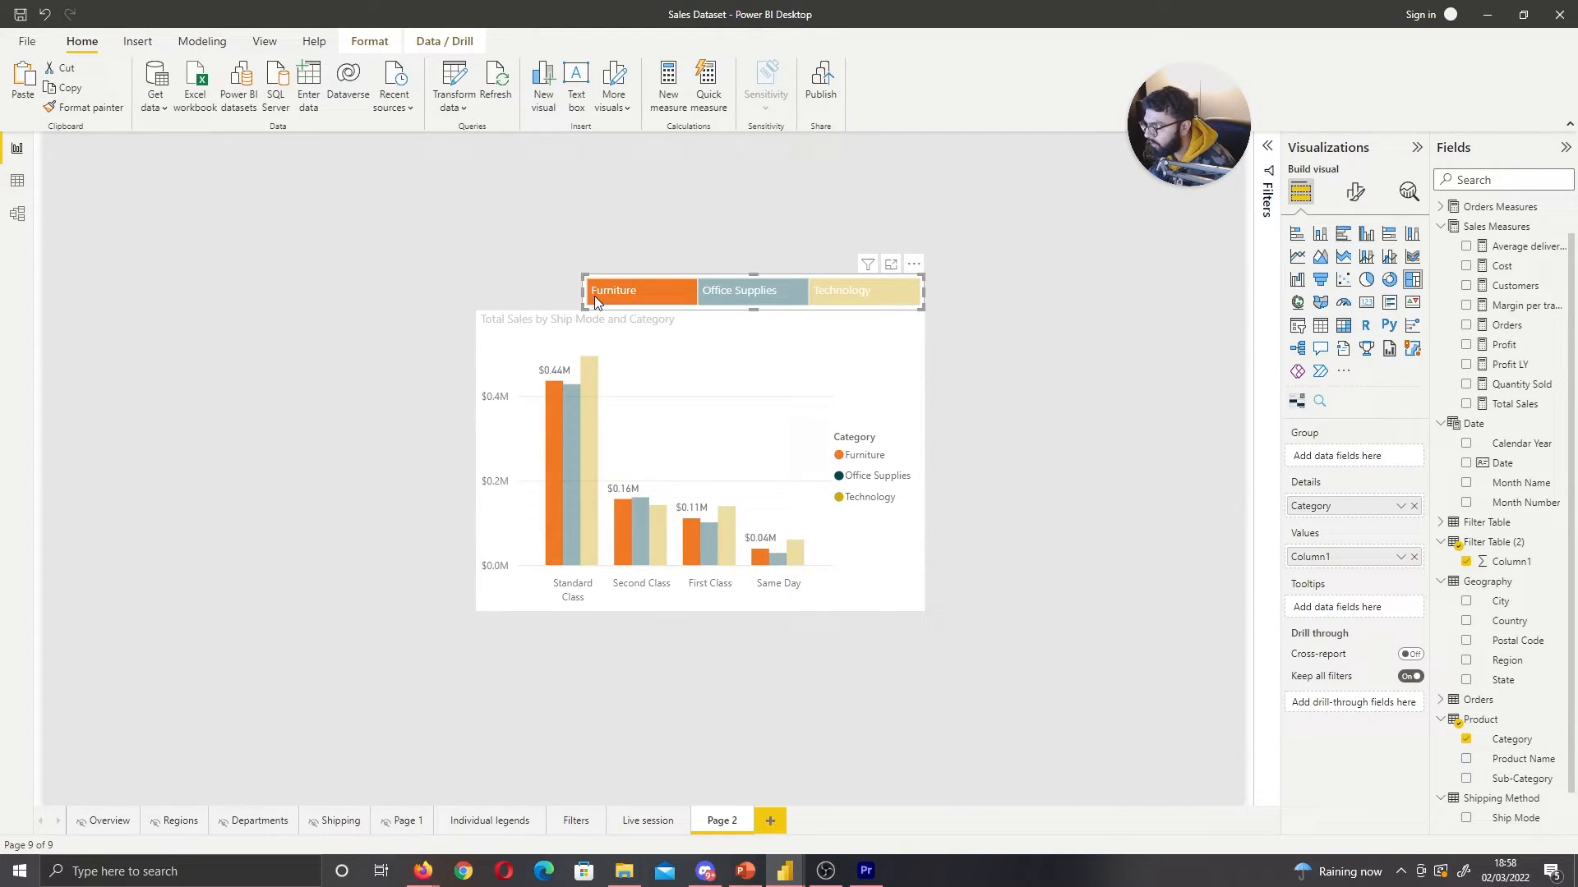
Test the Furniture and Office Supplies tiles, clearing each highlight on the chart
left_click(841, 291)
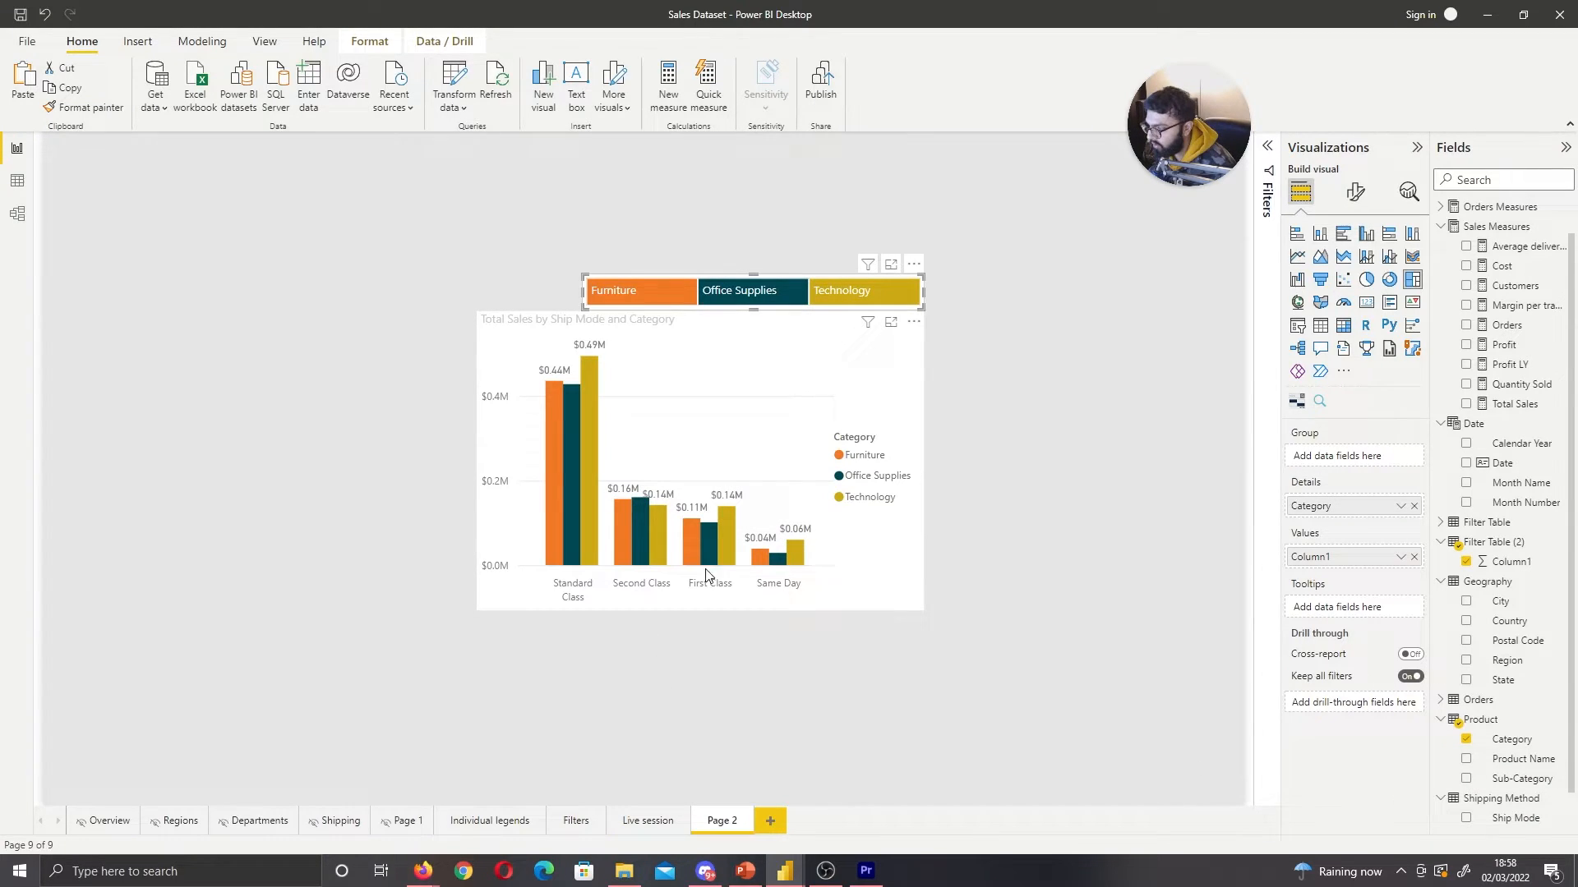
mouse_move(647, 576)
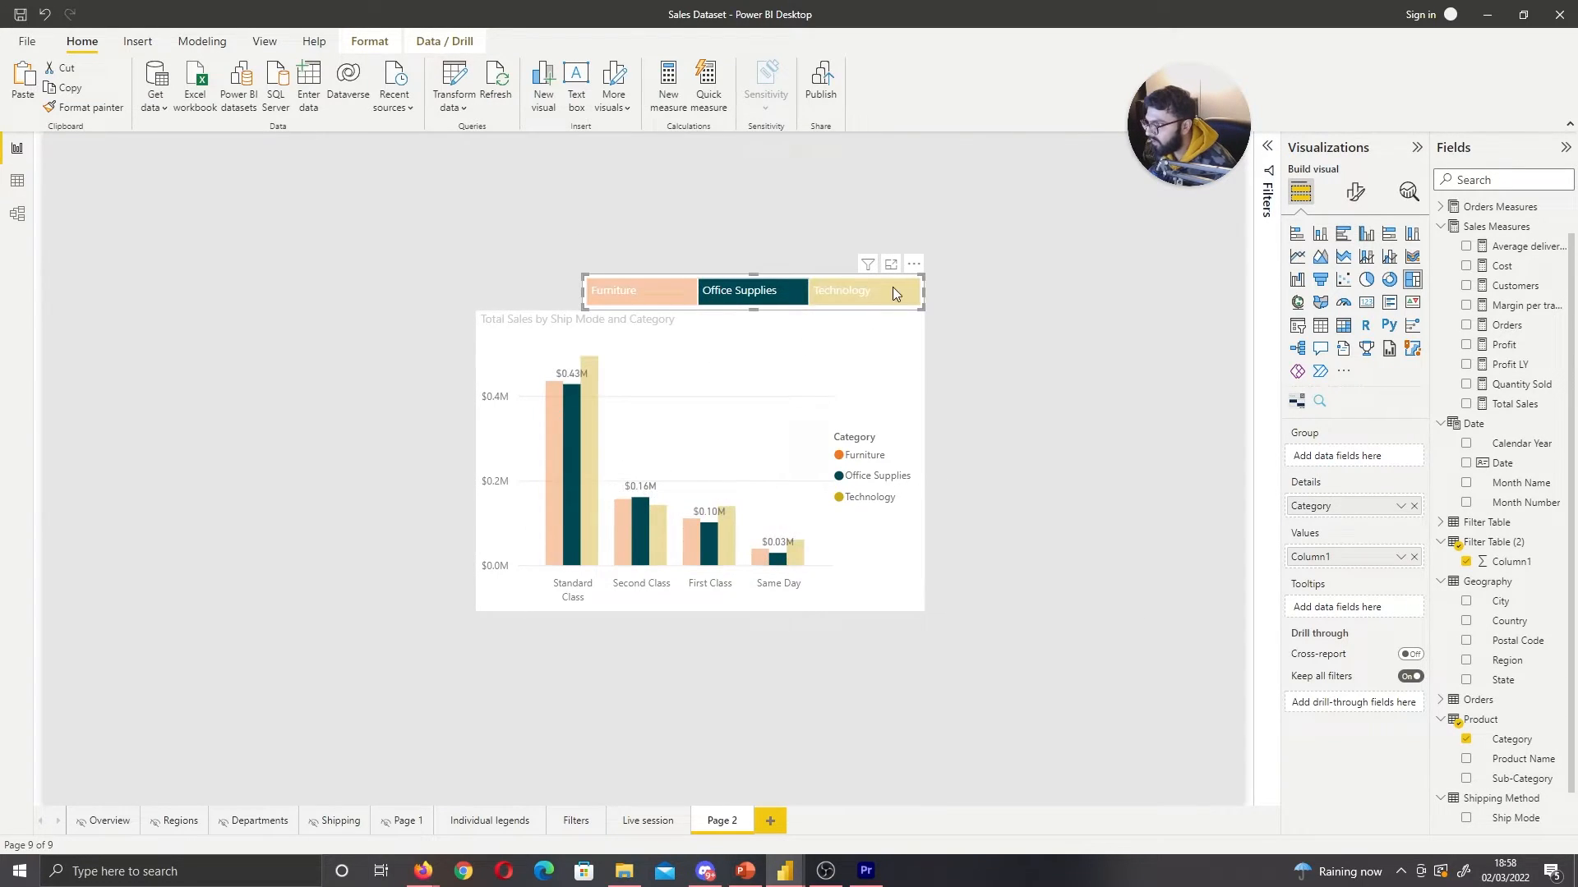
left_click(842, 290)
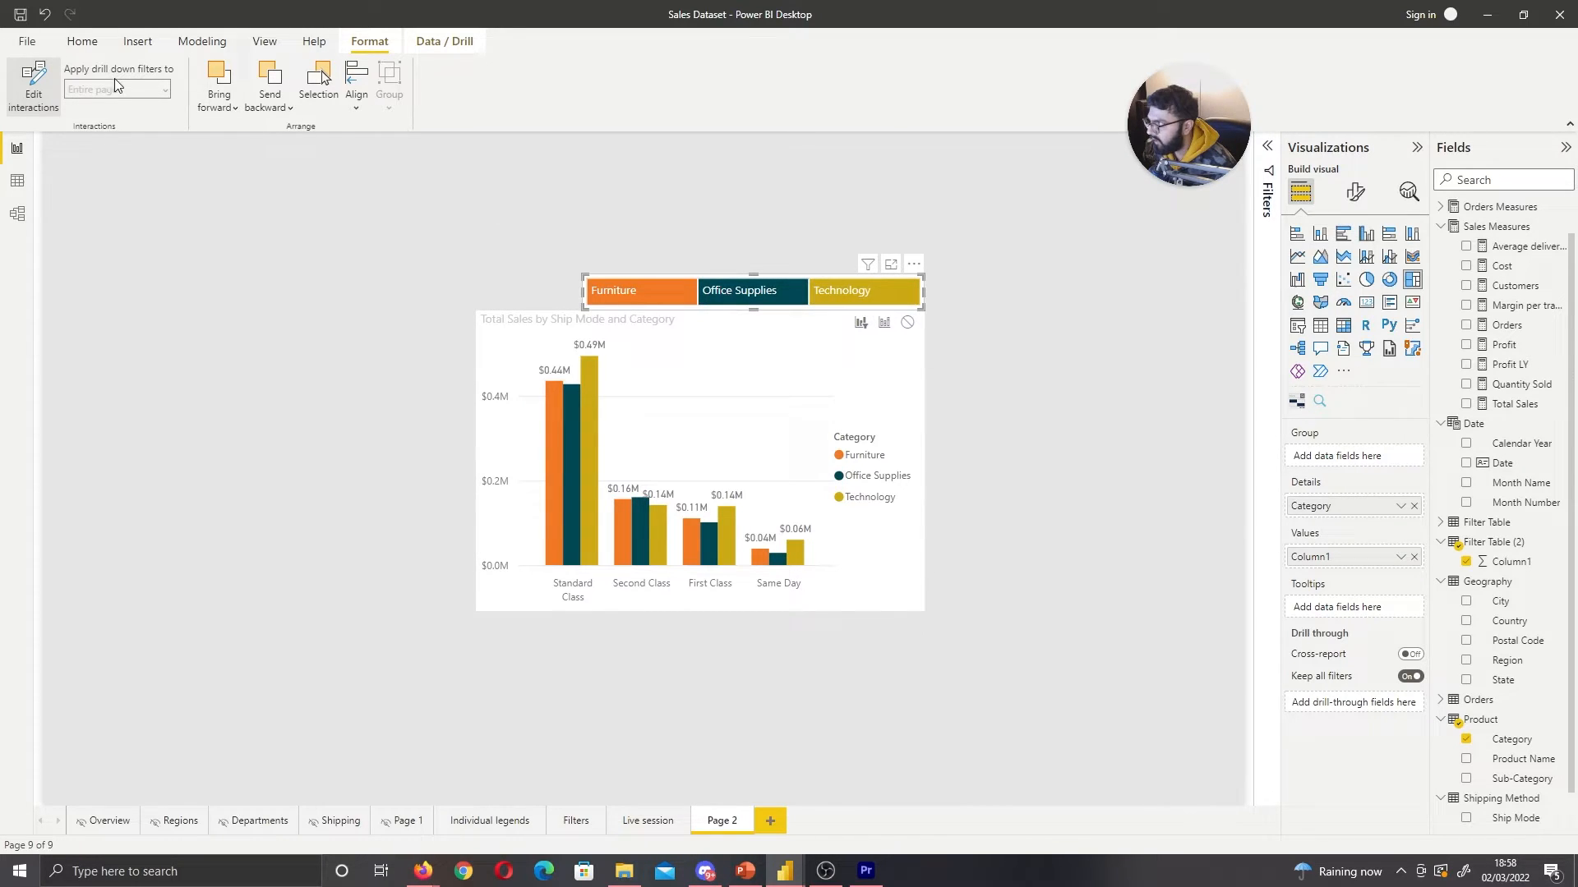
Exit interaction editing and switch the treemap tiles from Category to Region
left_click(739, 290)
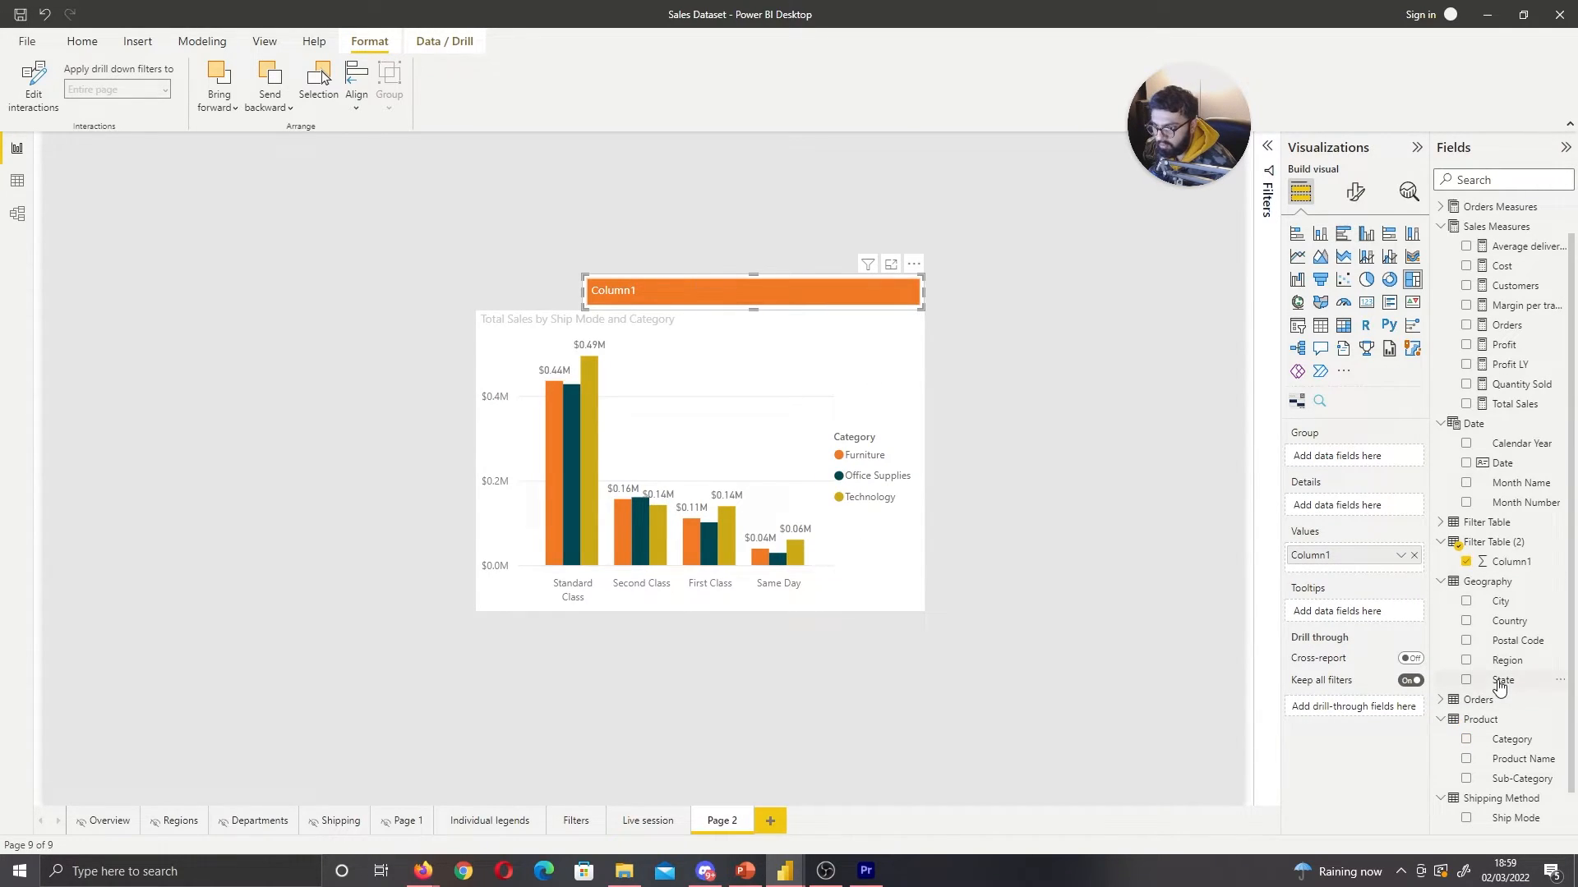
left_click(1466, 660)
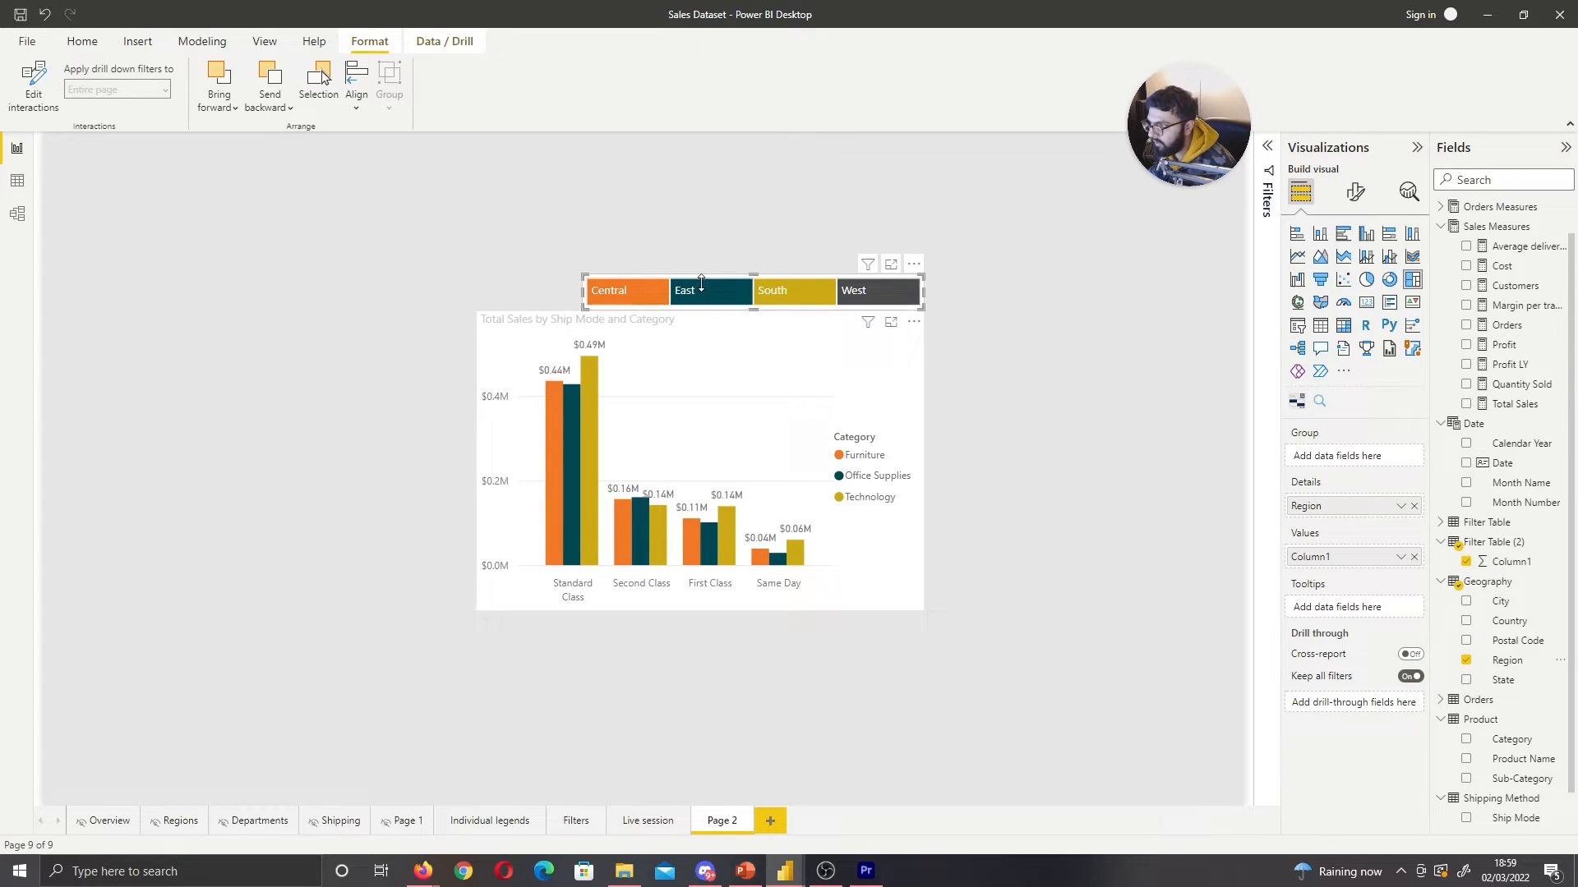
left_click(1354, 192)
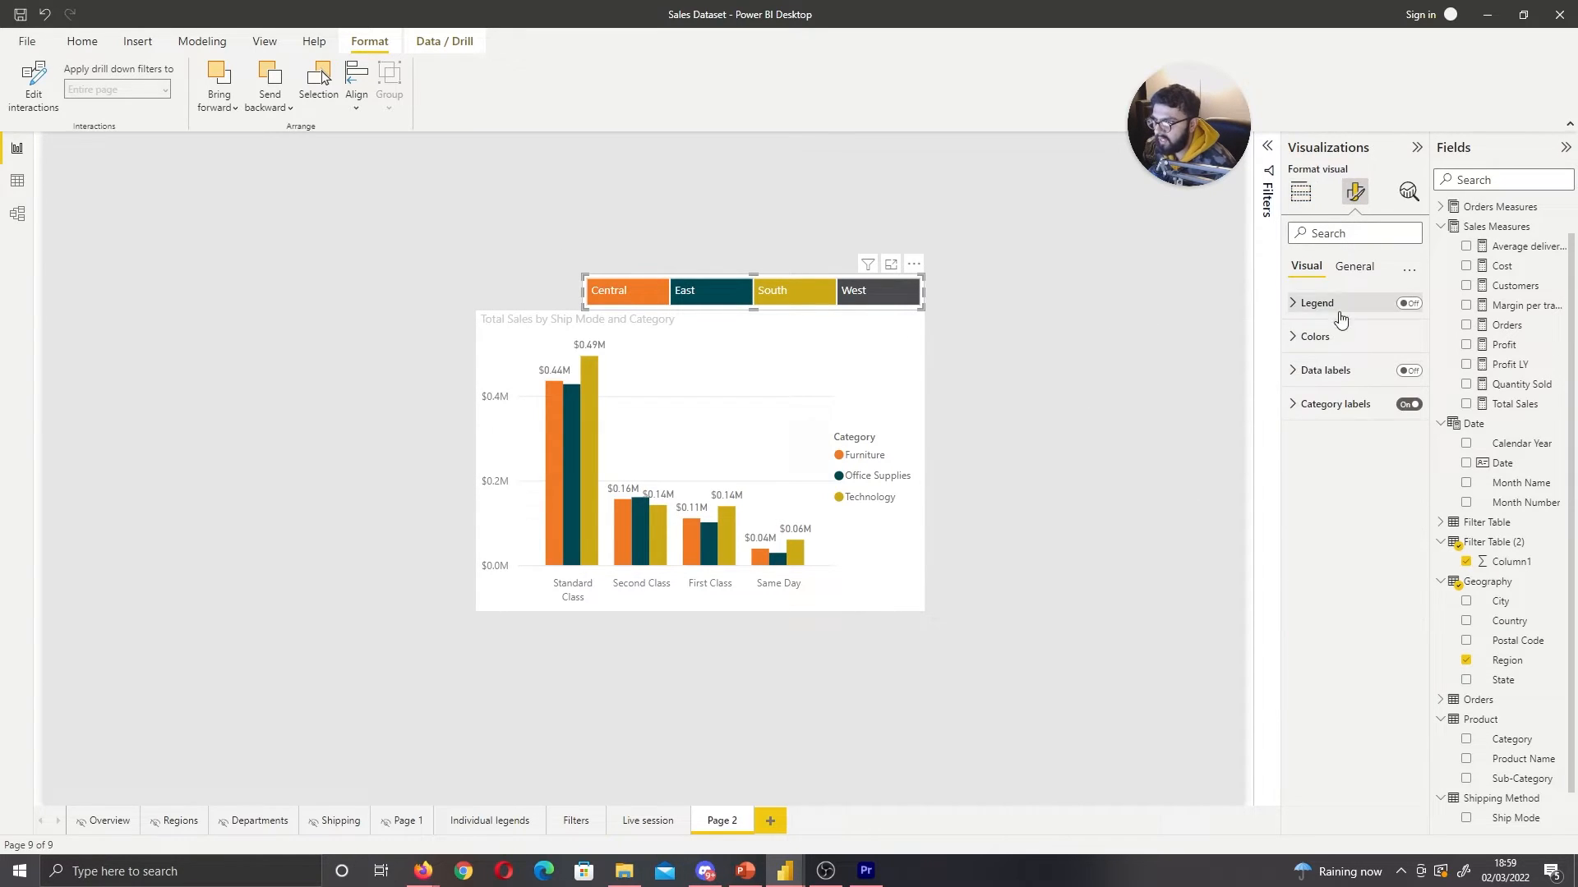
Give the Central and East treemap tiles new colours under Colors
left_click(1313, 336)
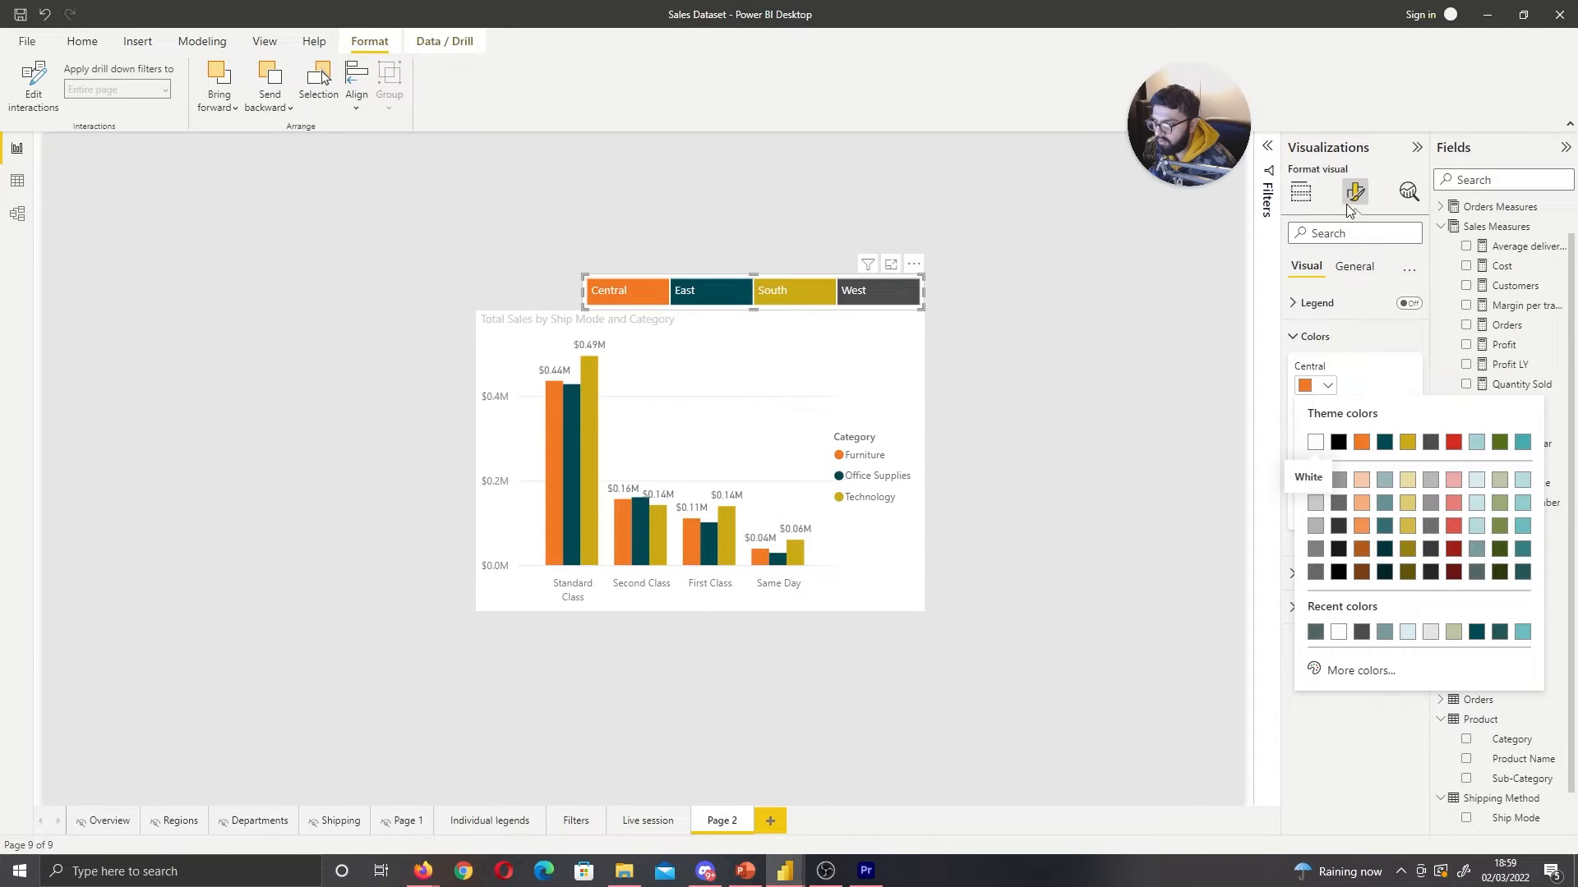
left_click(1314, 442)
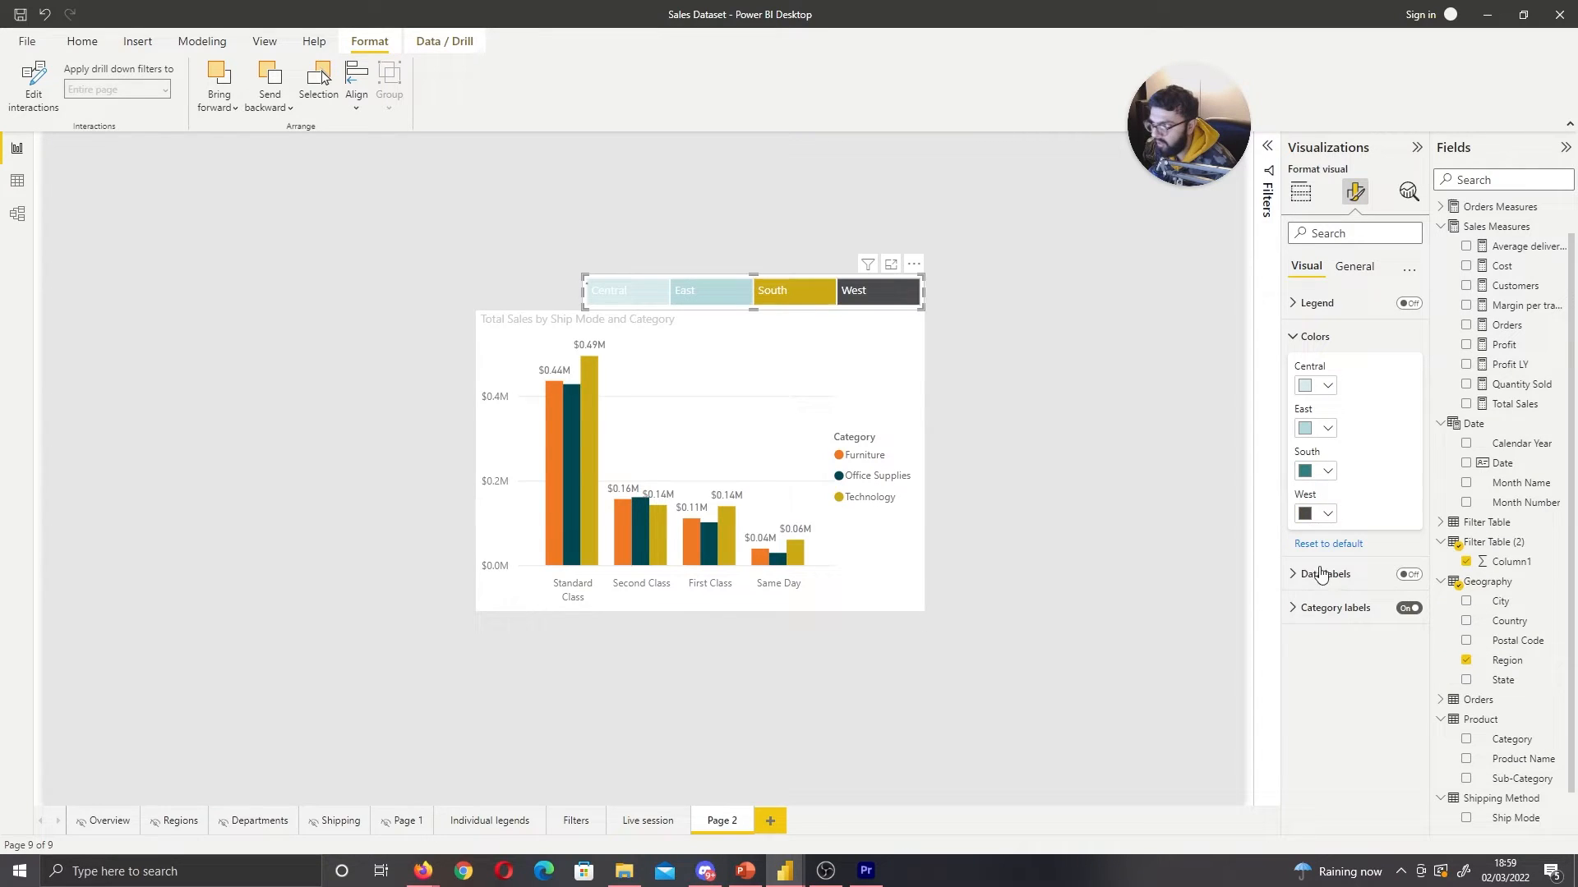
left_click(1327, 513)
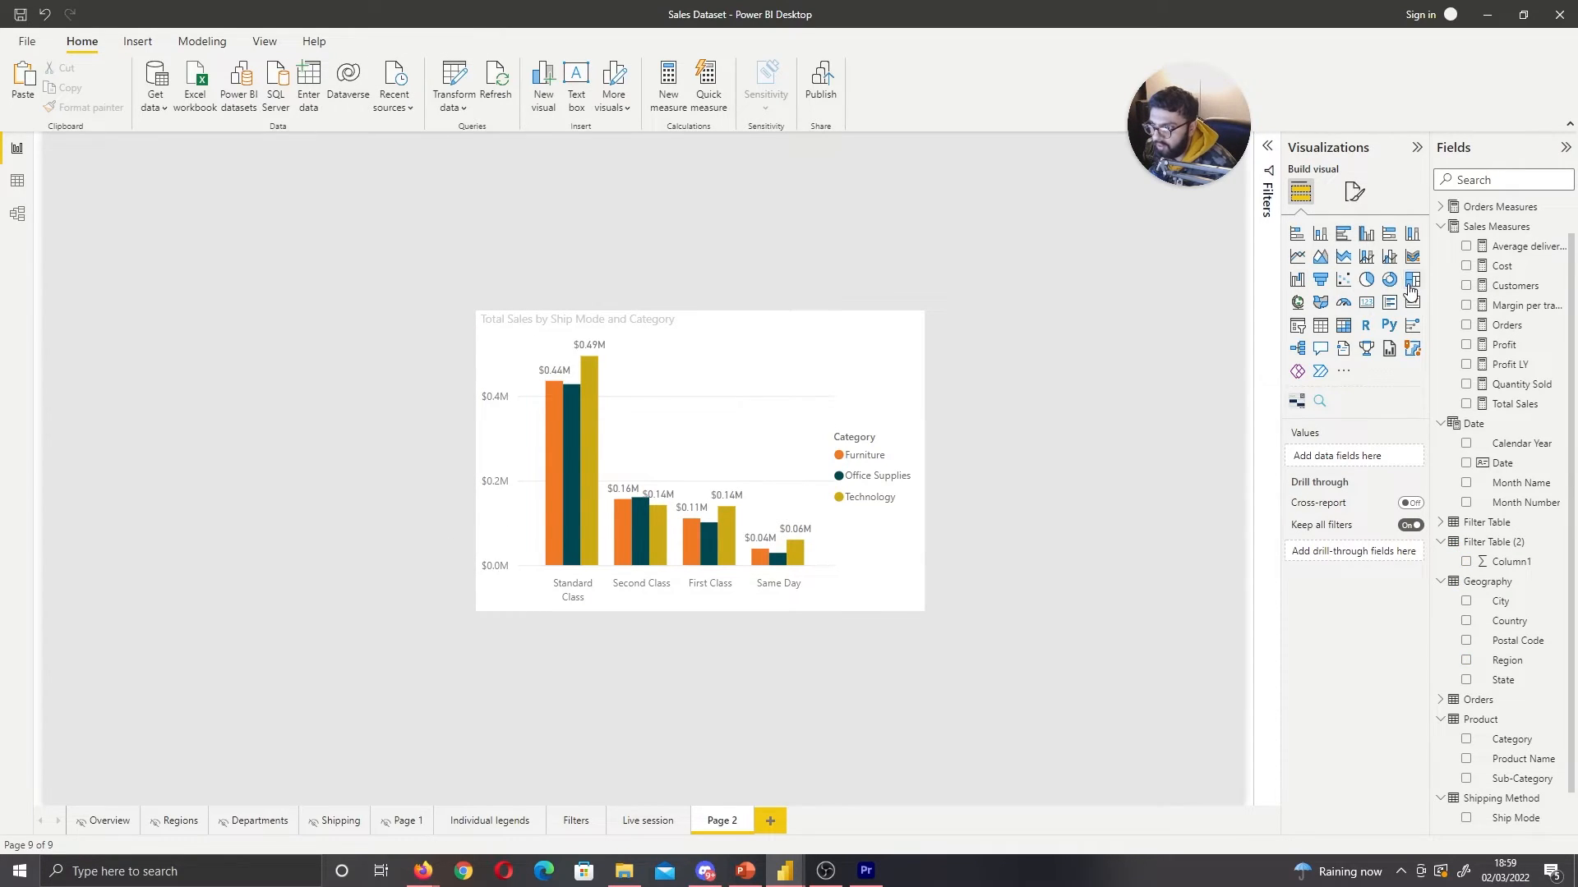
Add a treemap of Furniture, Office Supplies and Technology tiles, checking that it highlights Office Supplies bars
left_click(1411, 278)
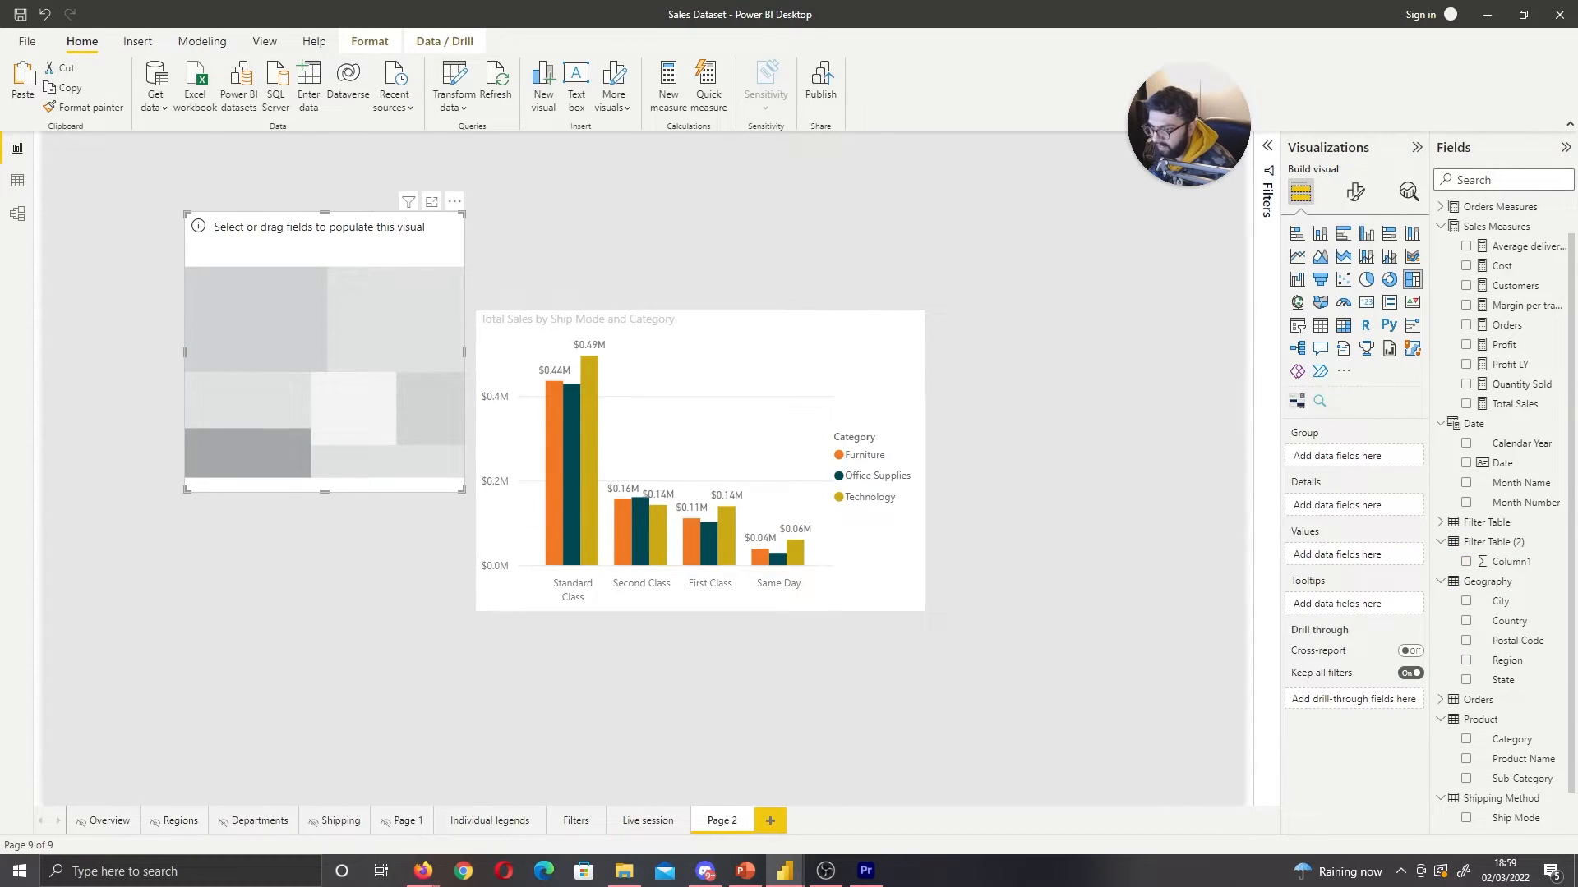
left_click(1466, 738)
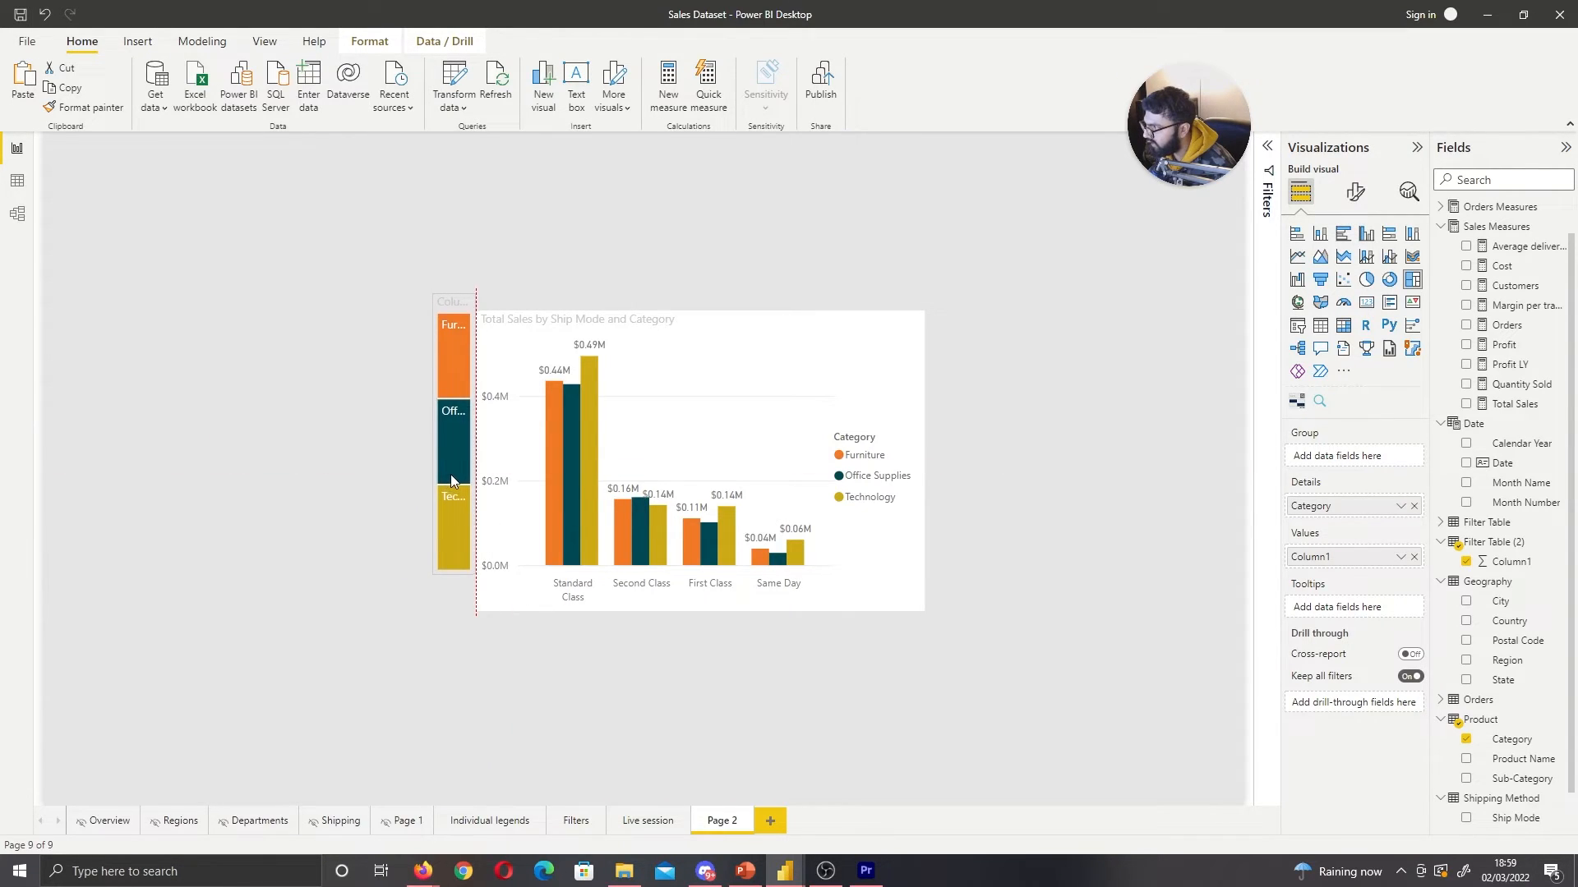
left_click(452, 453)
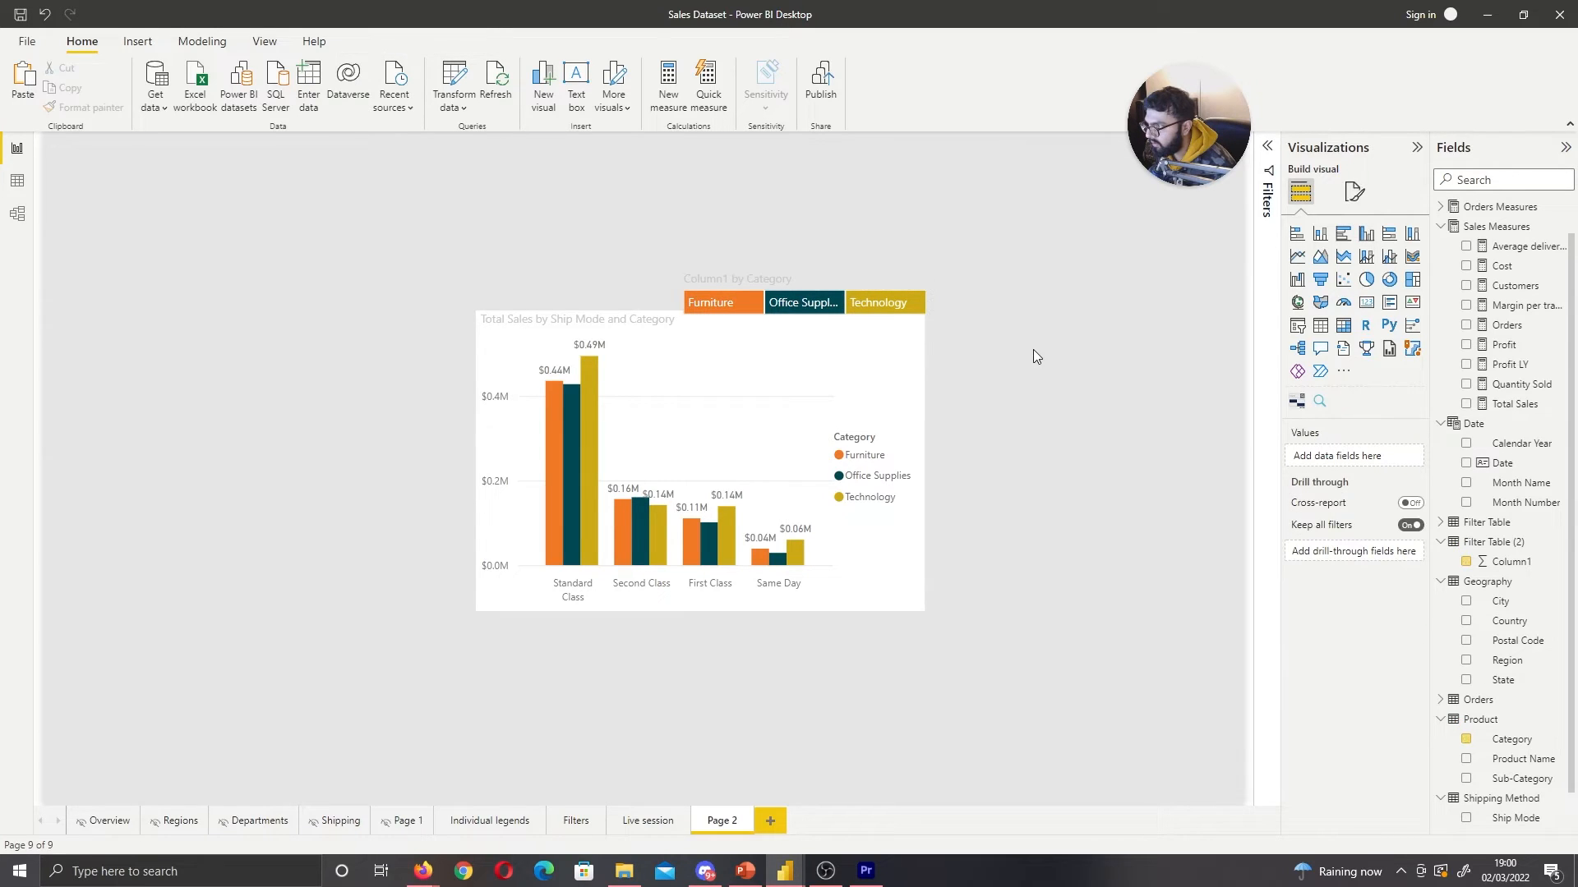
left_click(803, 303)
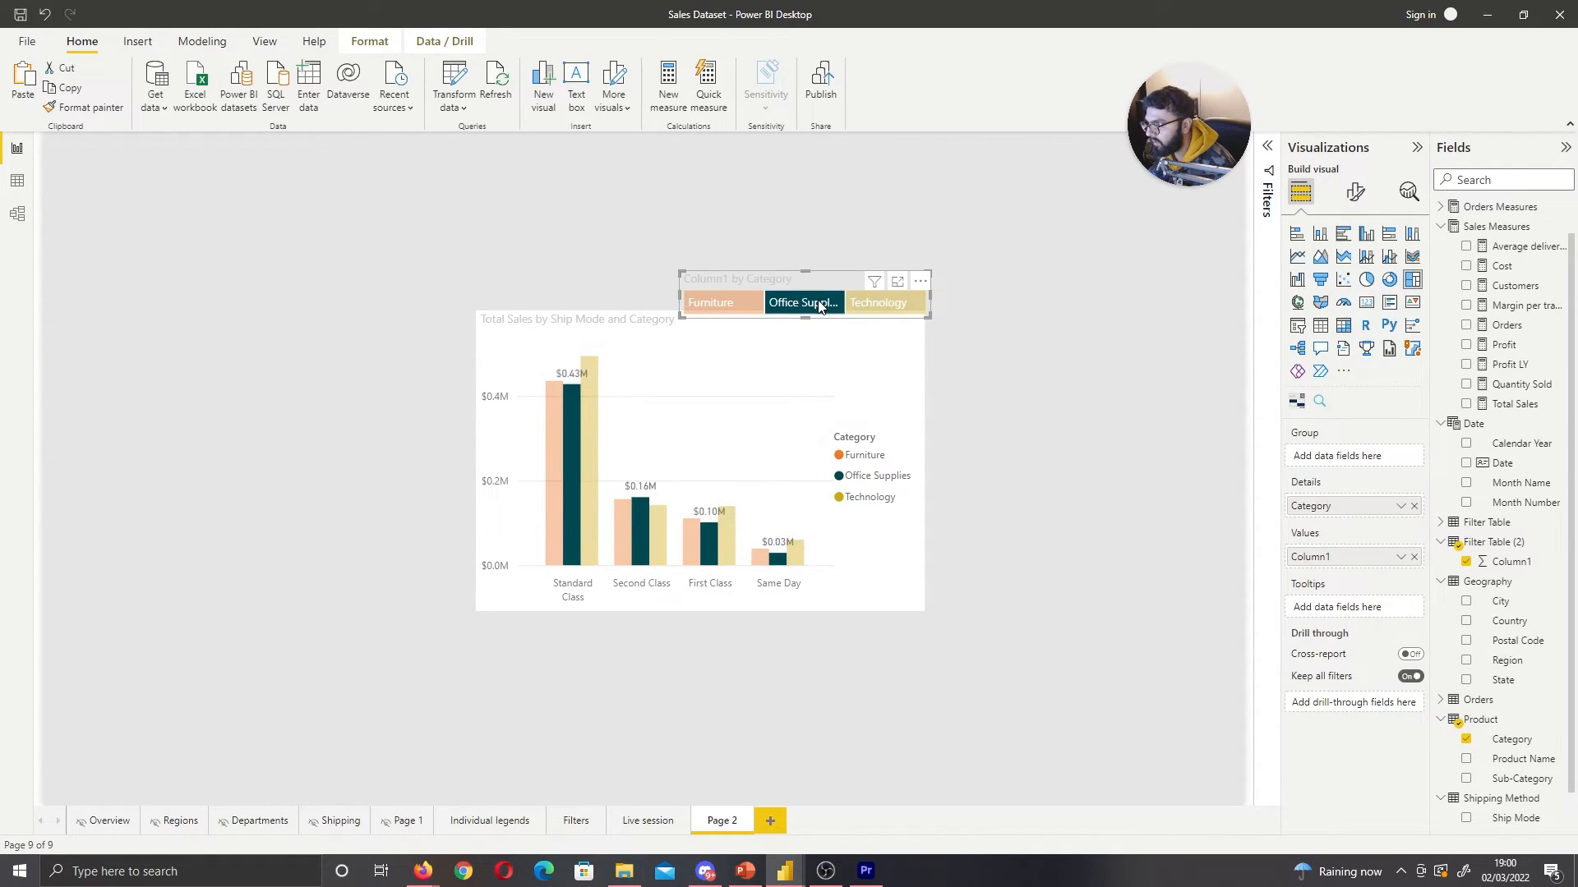
left_click(1355, 191)
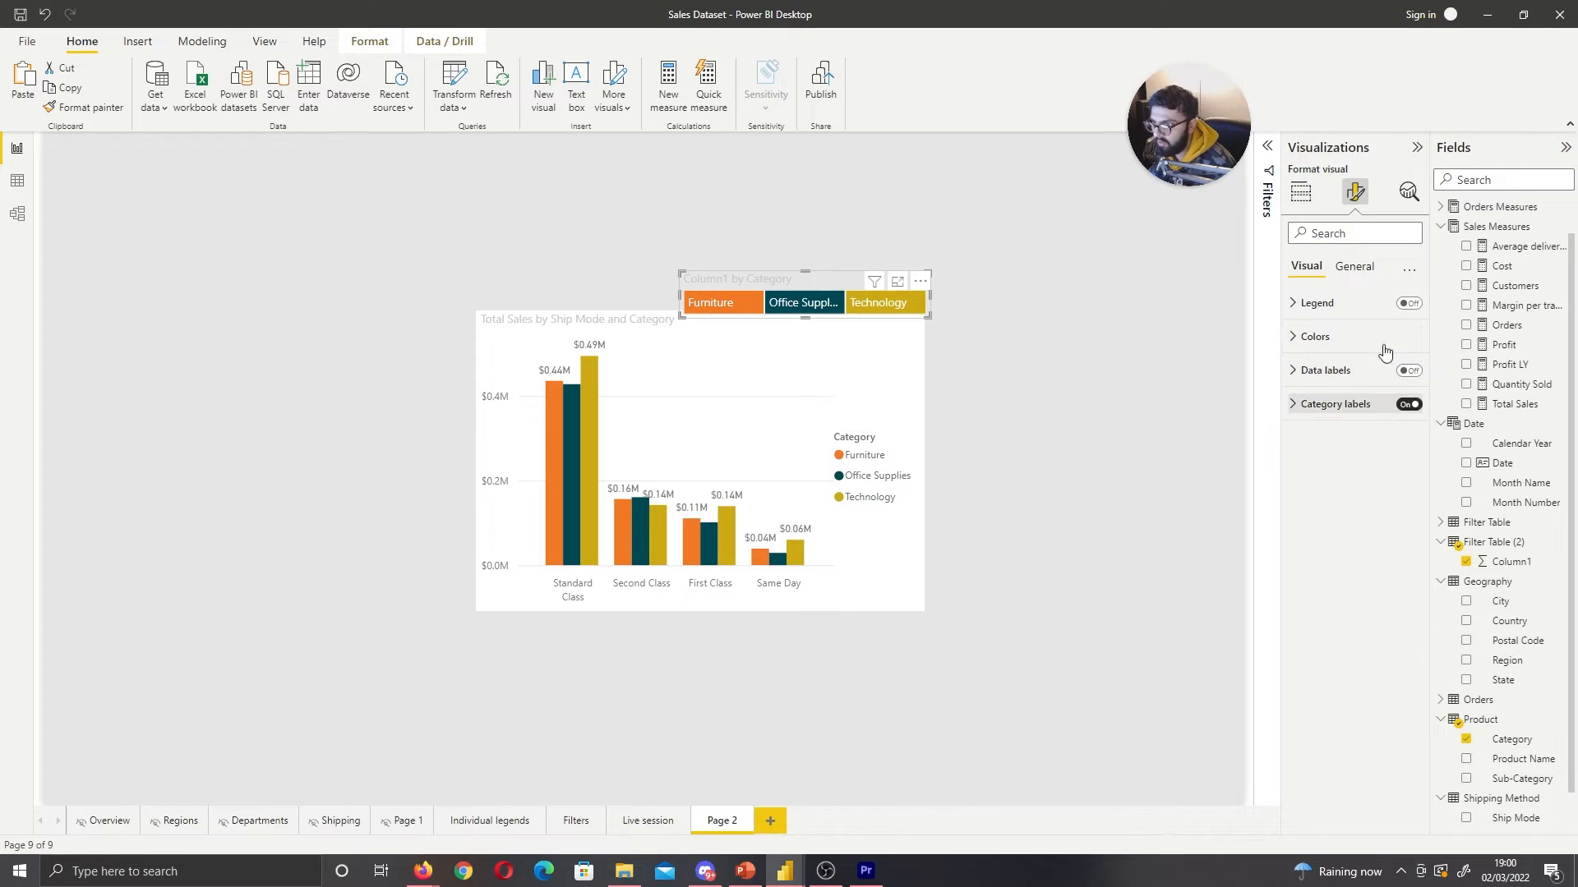
Hide the category treemap's title and reshape it into a vertical strip over the chart legend
left_click(1354, 266)
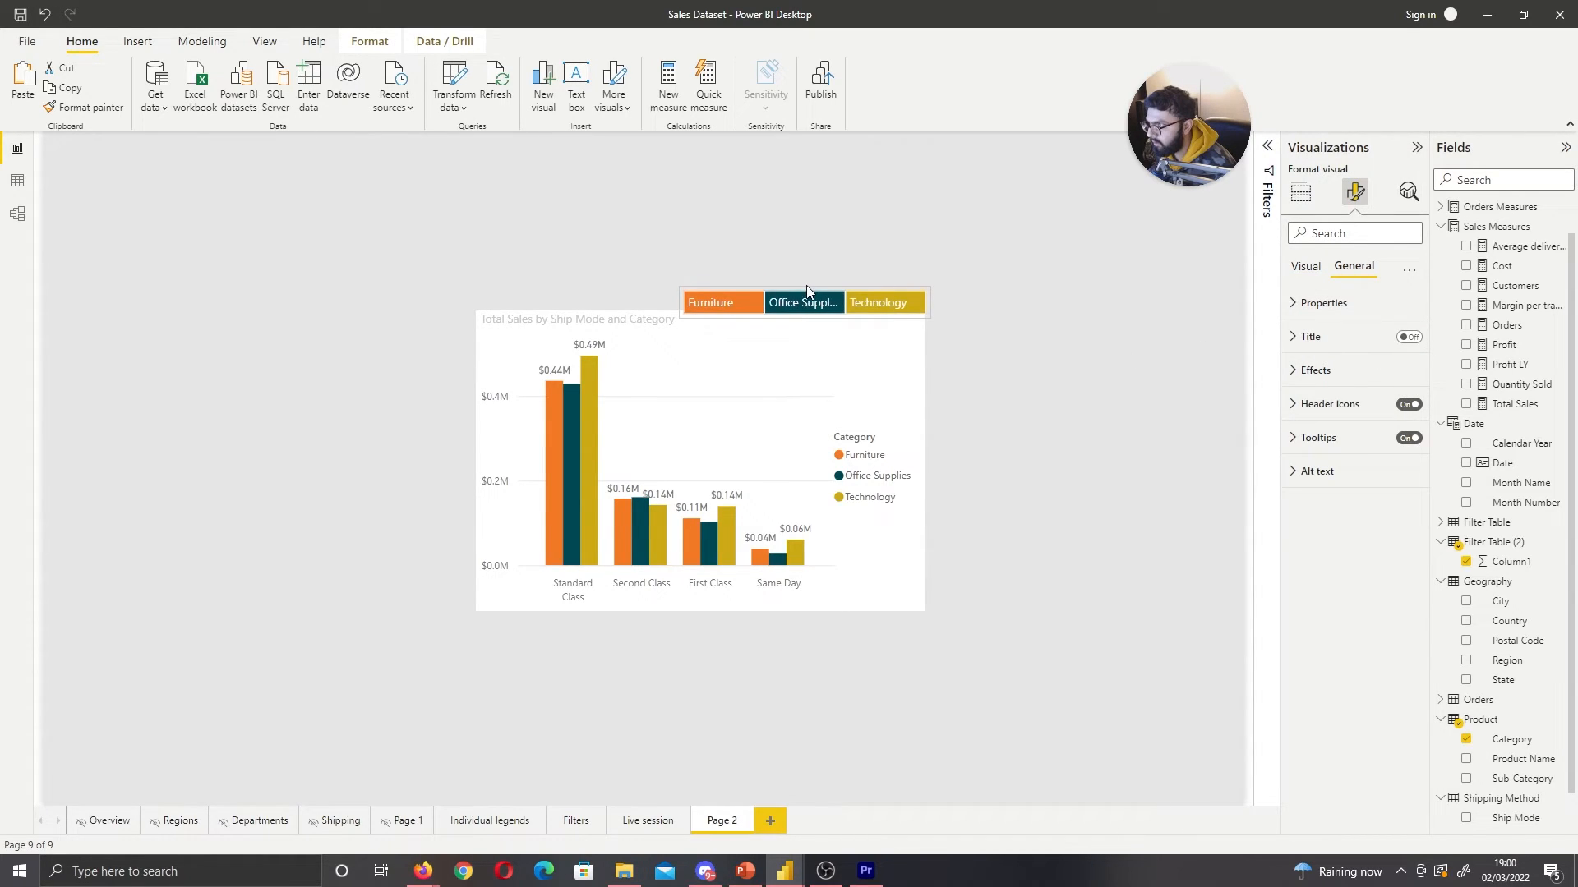
left_click(1300, 192)
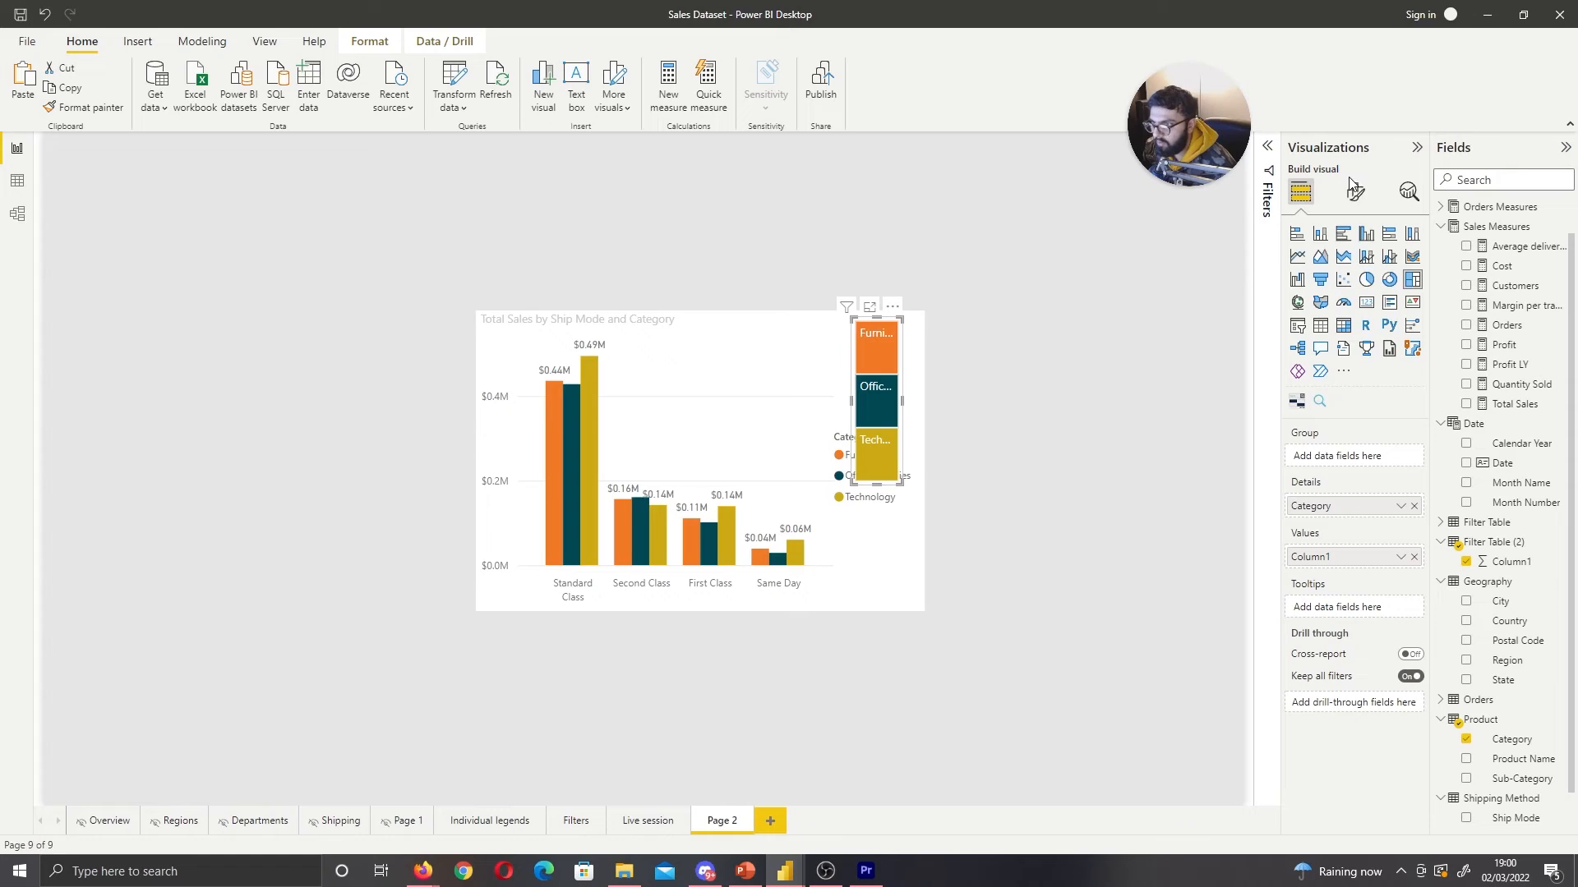
Shrink the treemap's category label font so the tiles act as a small legend
left_click(1354, 191)
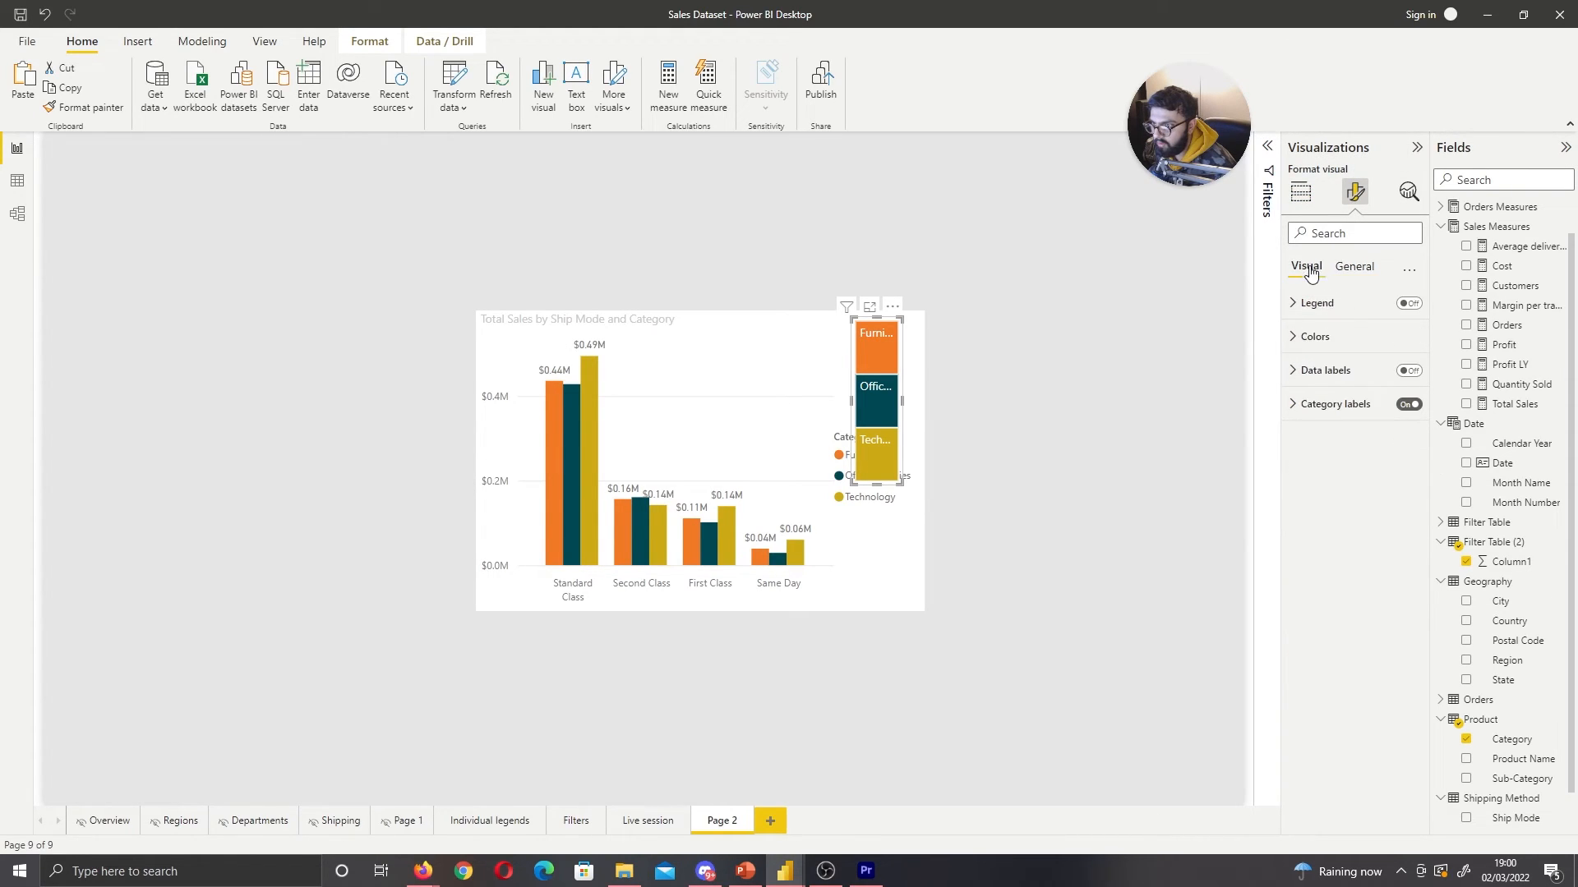
left_click(1316, 304)
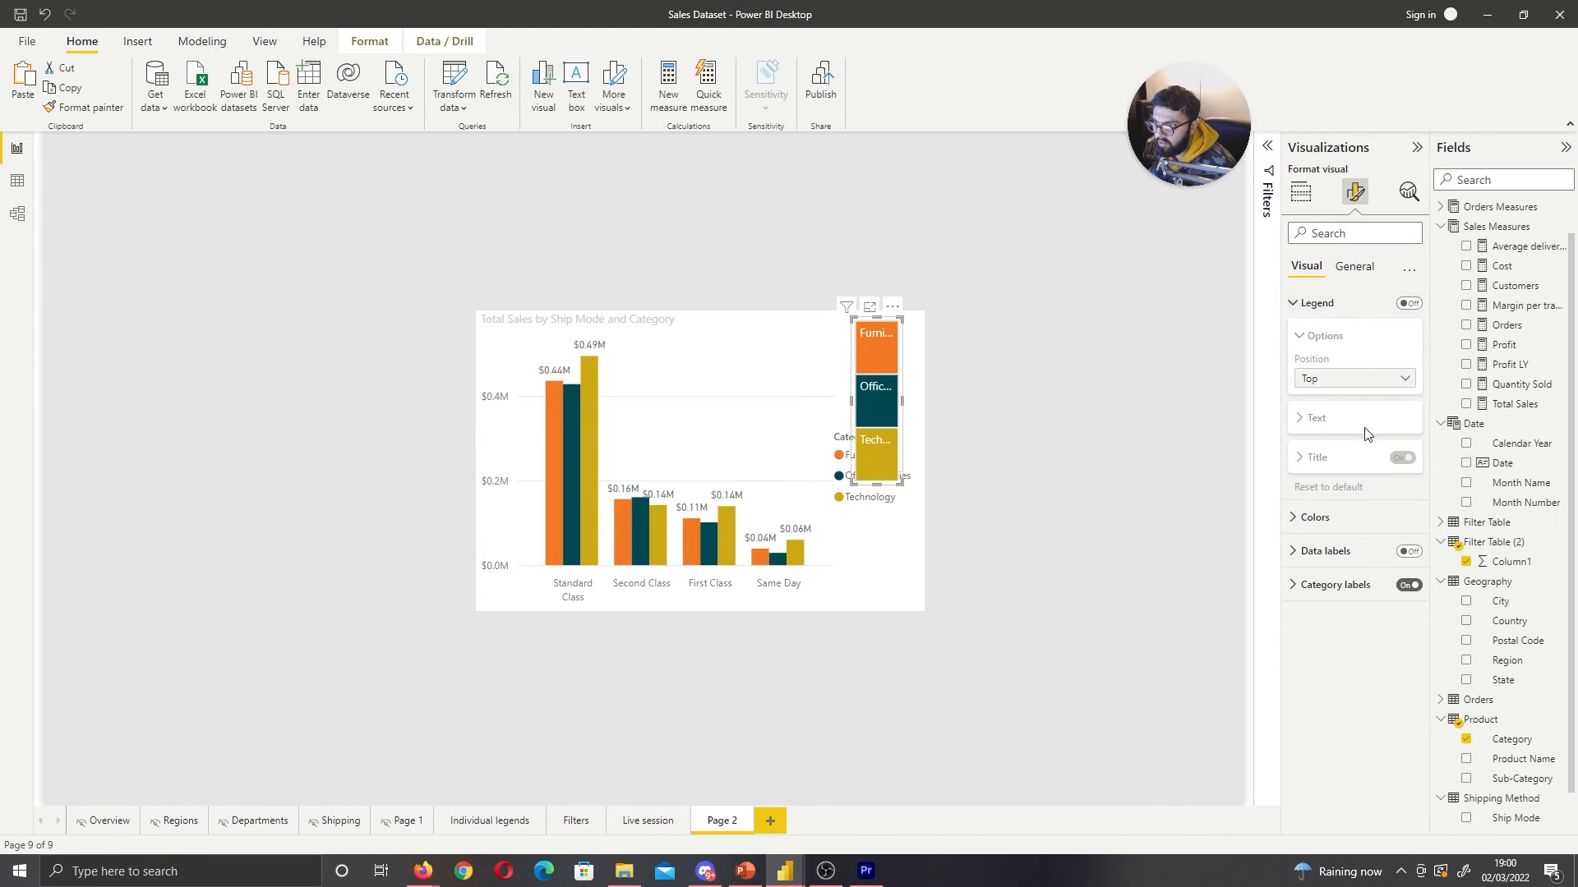
mouse_move(1291, 303)
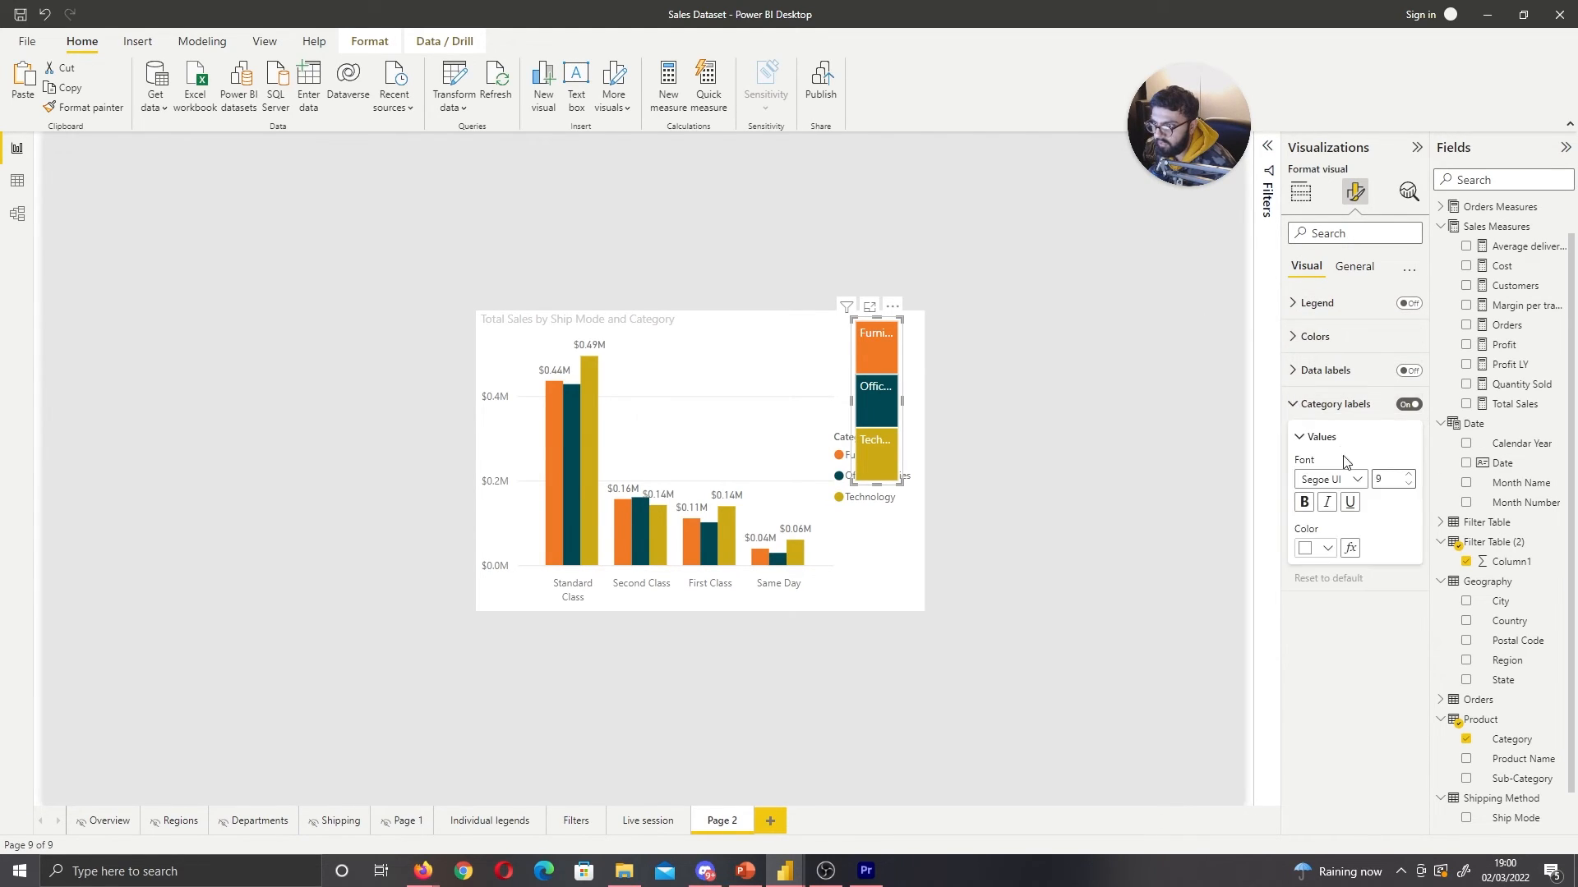
left_click(1409, 485)
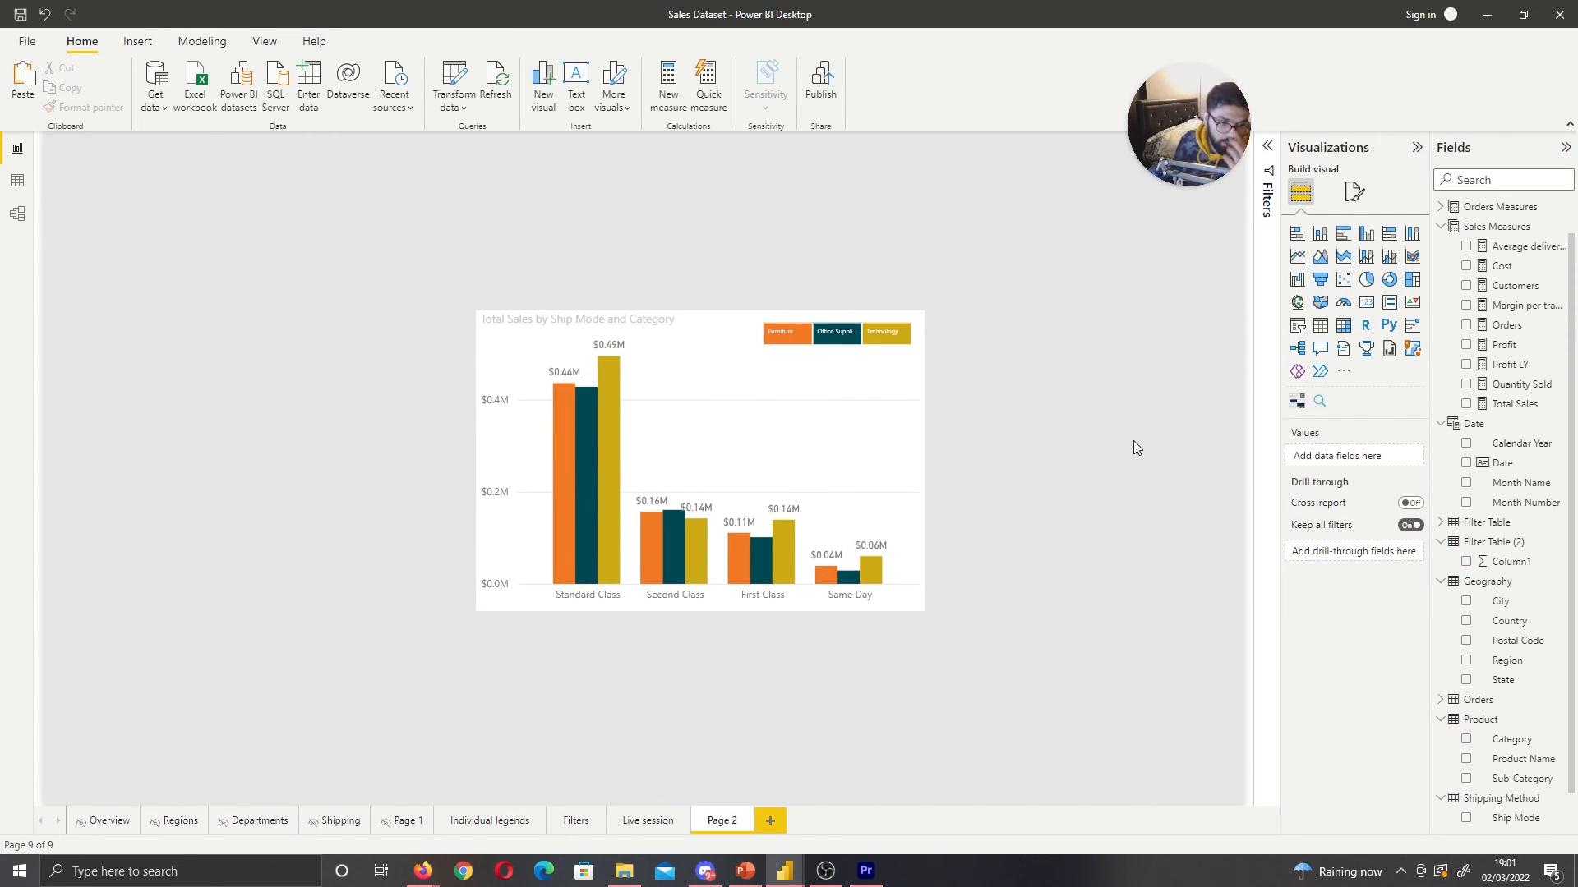
mouse_move(825, 315)
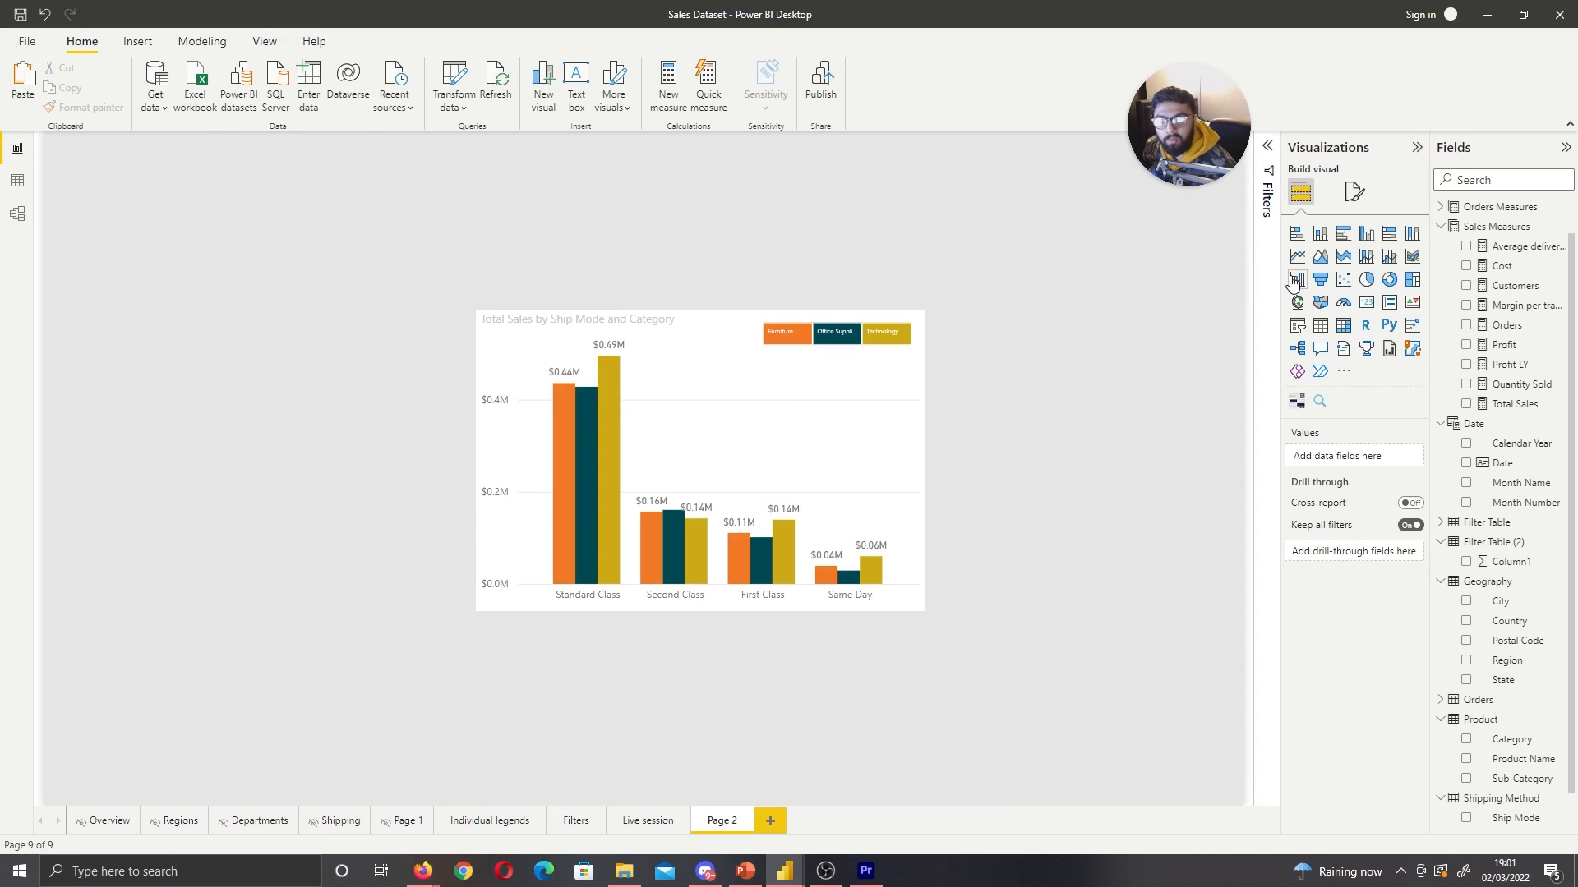
mouse_move(1297, 279)
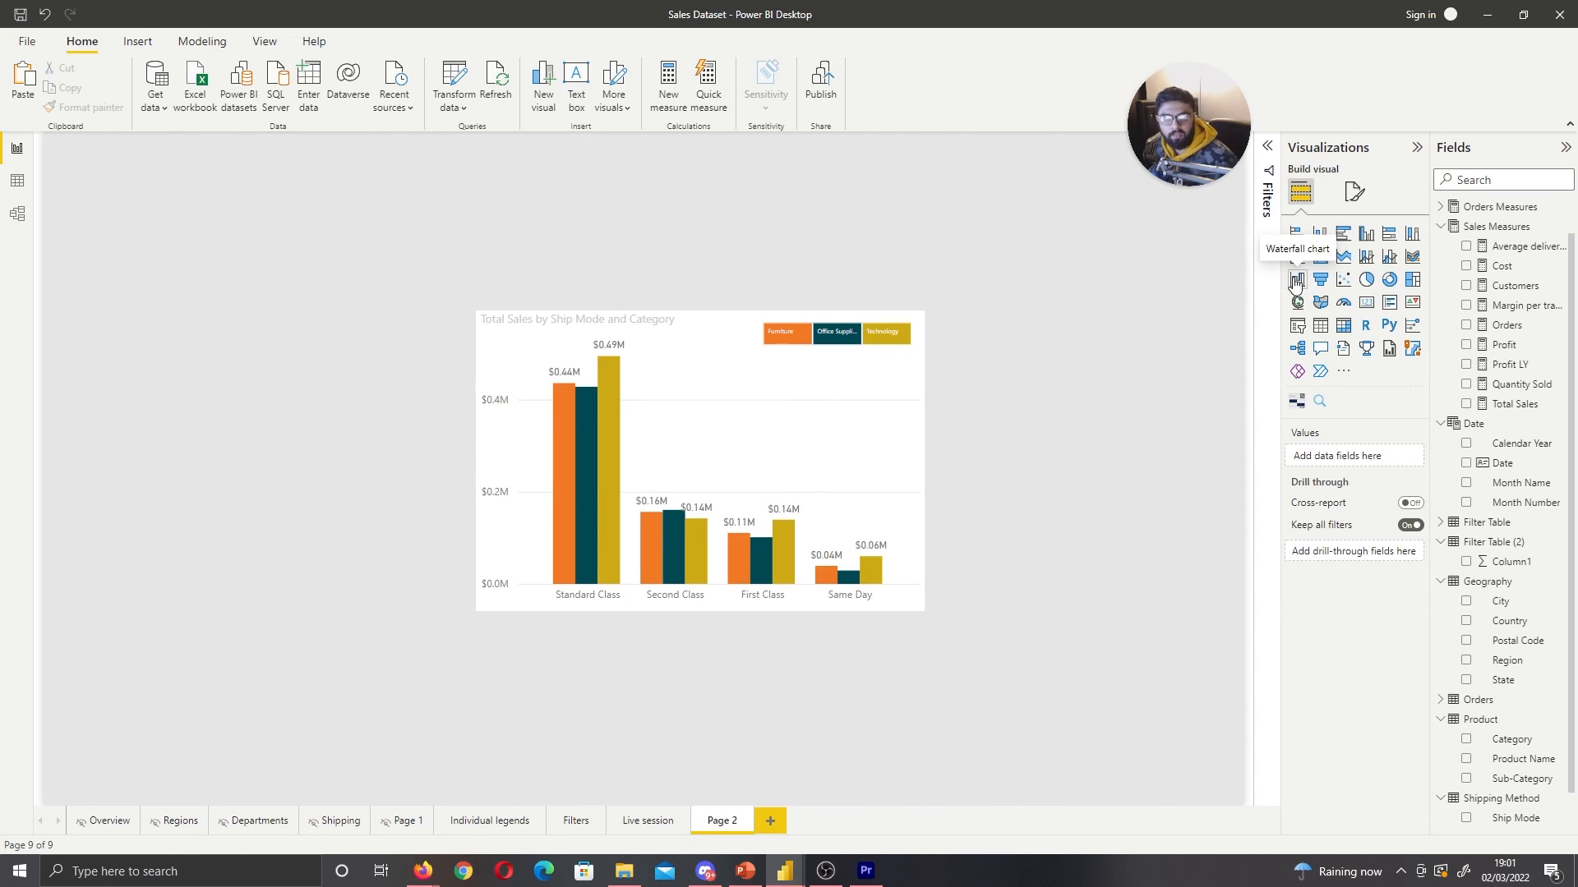